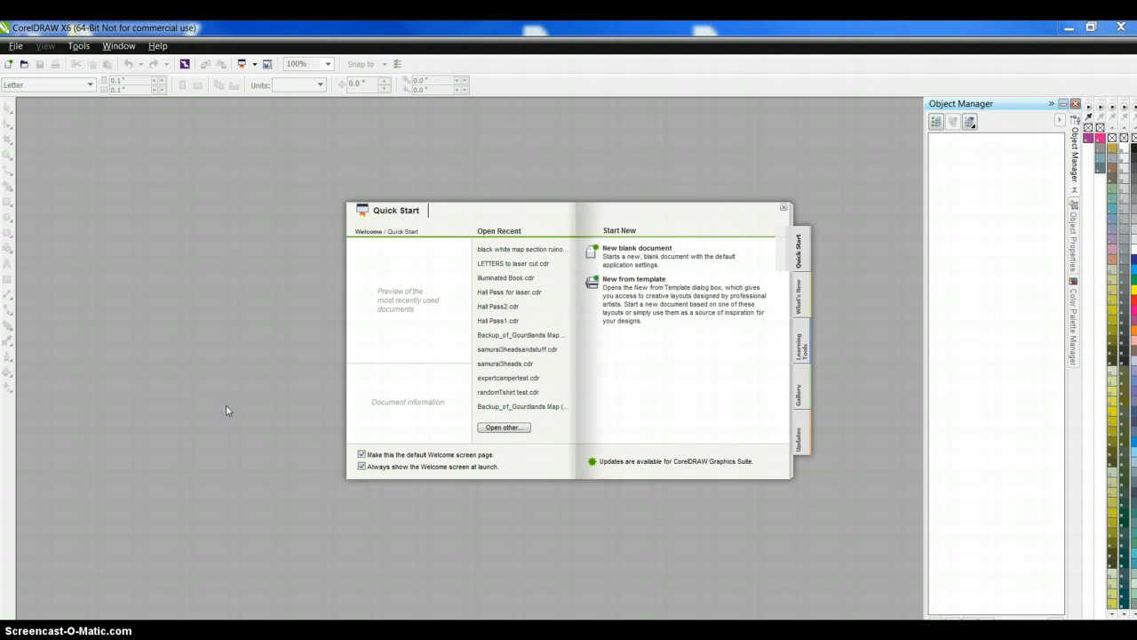
{"action": "mouse_move", "coordinate": [261, 429]}
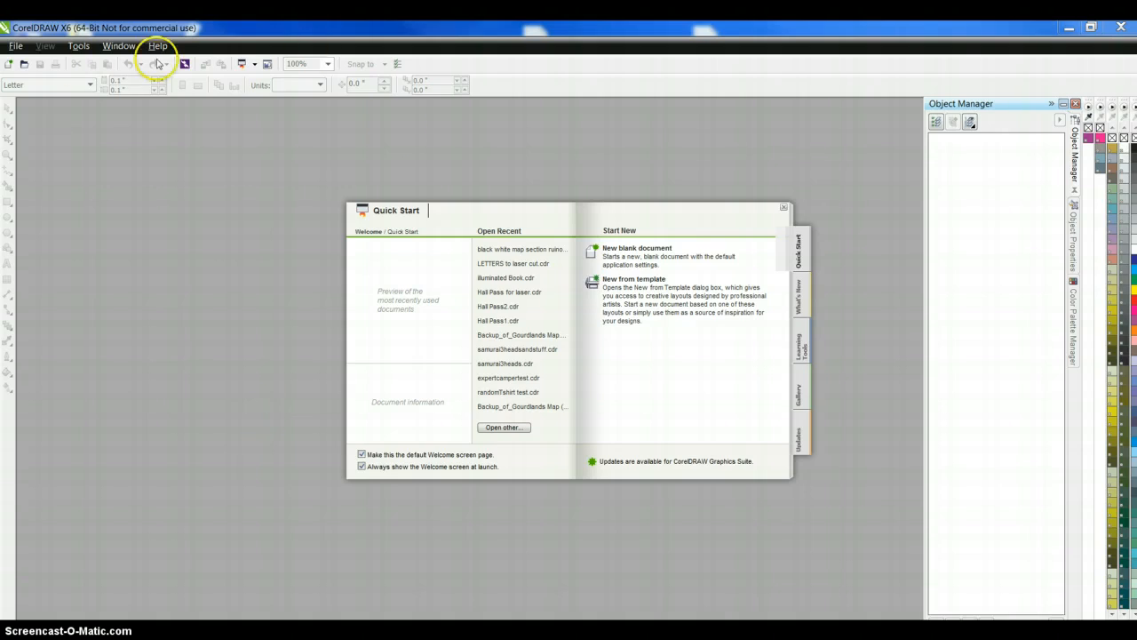
{"action": "mouse_move", "coordinate": [724, 191]}
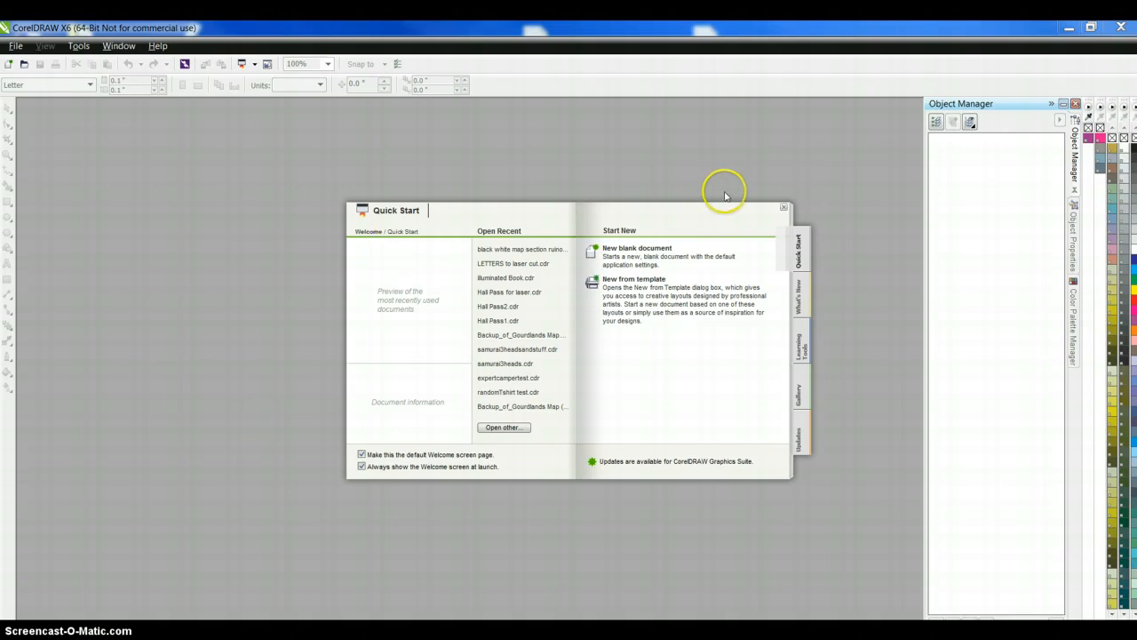
{"action": "mouse_move", "coordinate": [795, 209]}
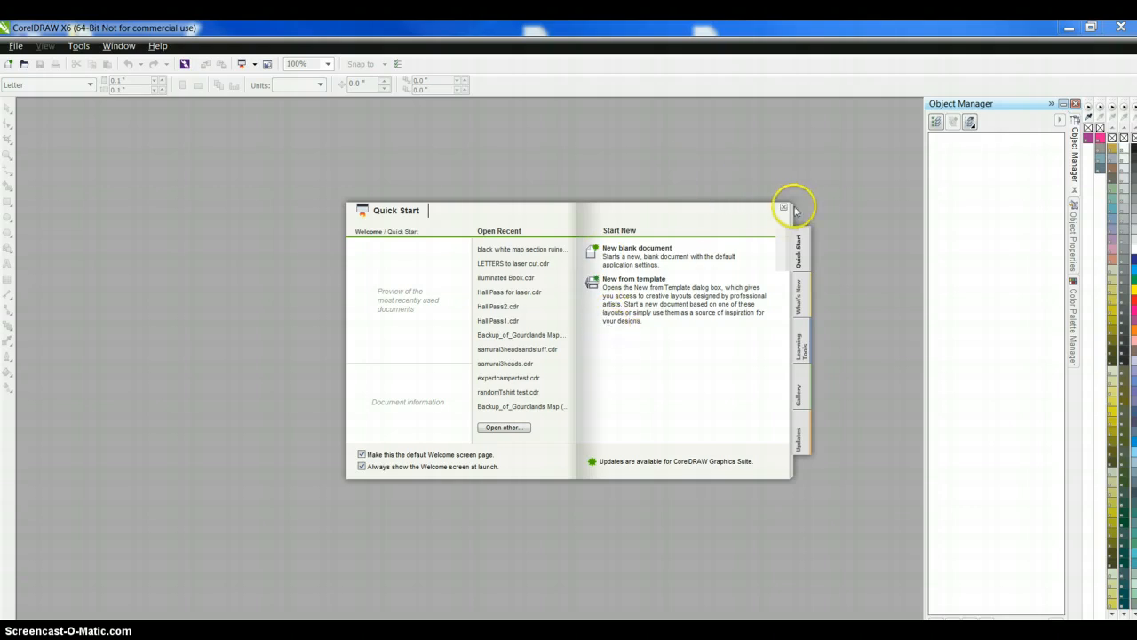
Step: Dismiss the Quick Start welcome screen to reveal the empty workspace
{"action": "left_click", "coordinate": [783, 207]}
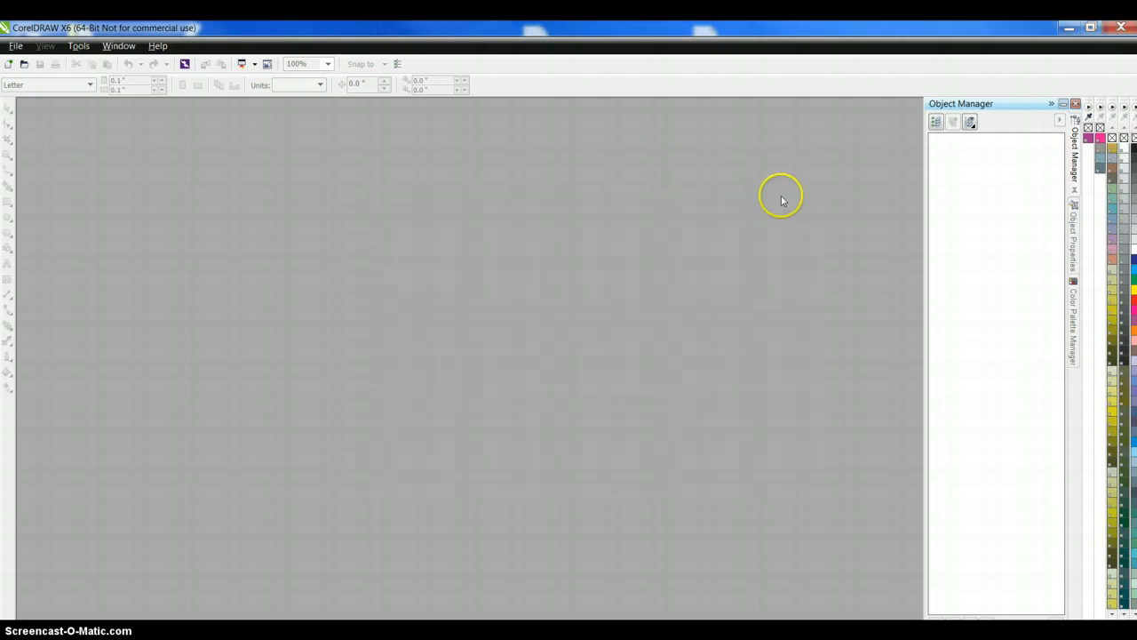
Step: Create a new 2.5 × 5 inch portrait document named 'Hall Pass'
{"action": "left_click", "coordinate": [15, 45]}
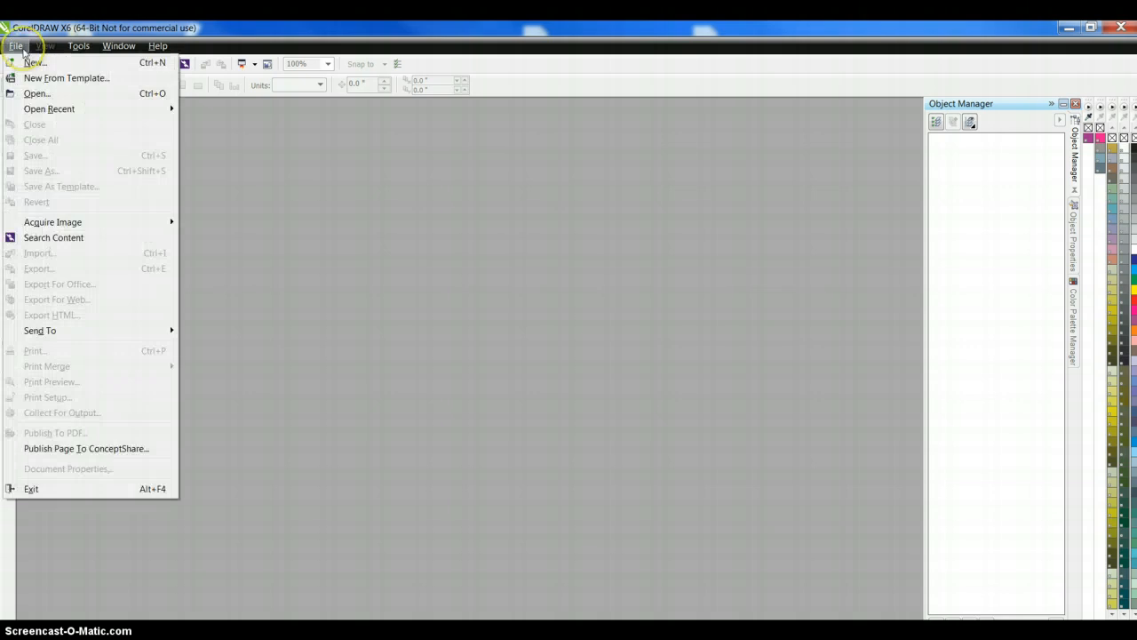
{"action": "left_click", "coordinate": [33, 62]}
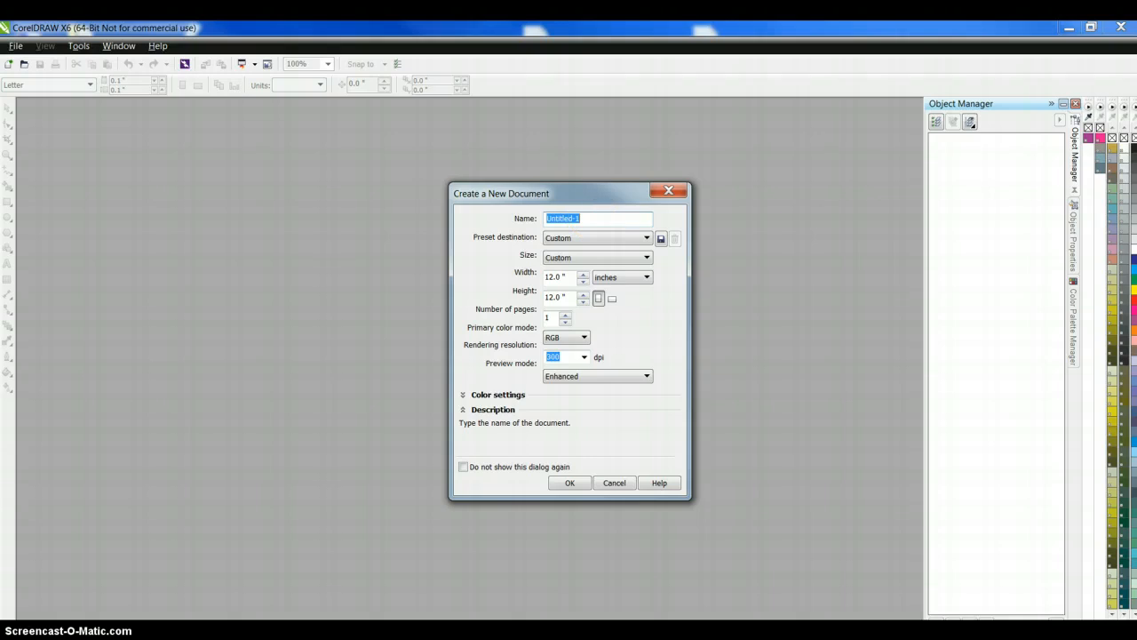
{"action": "type", "text": "Hall"}
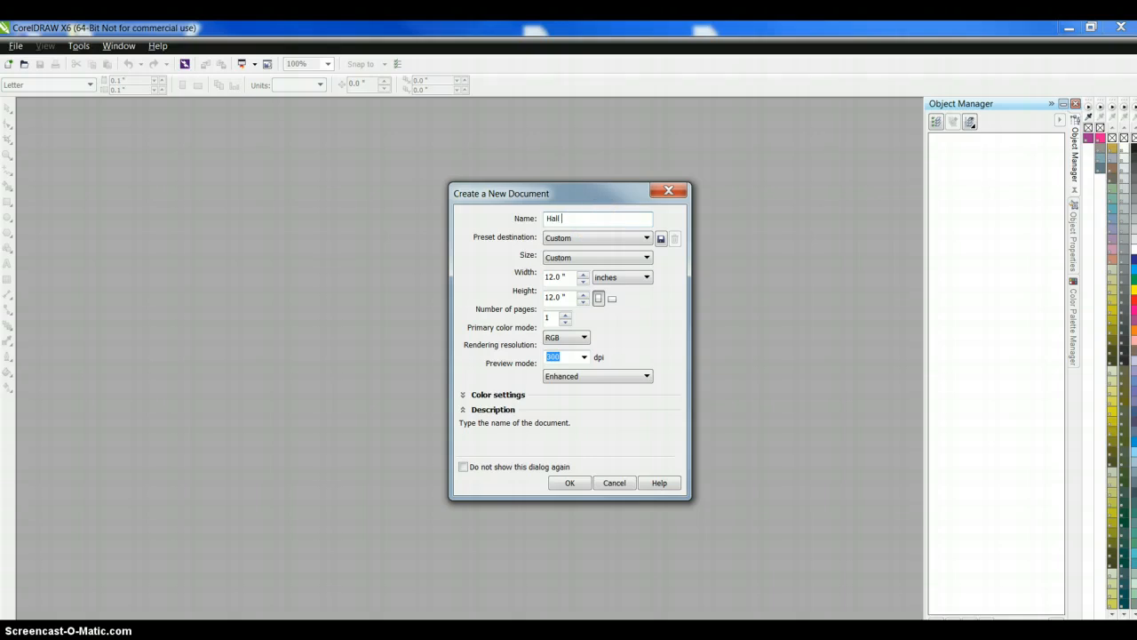
{"action": "type", "text": "Pass"}
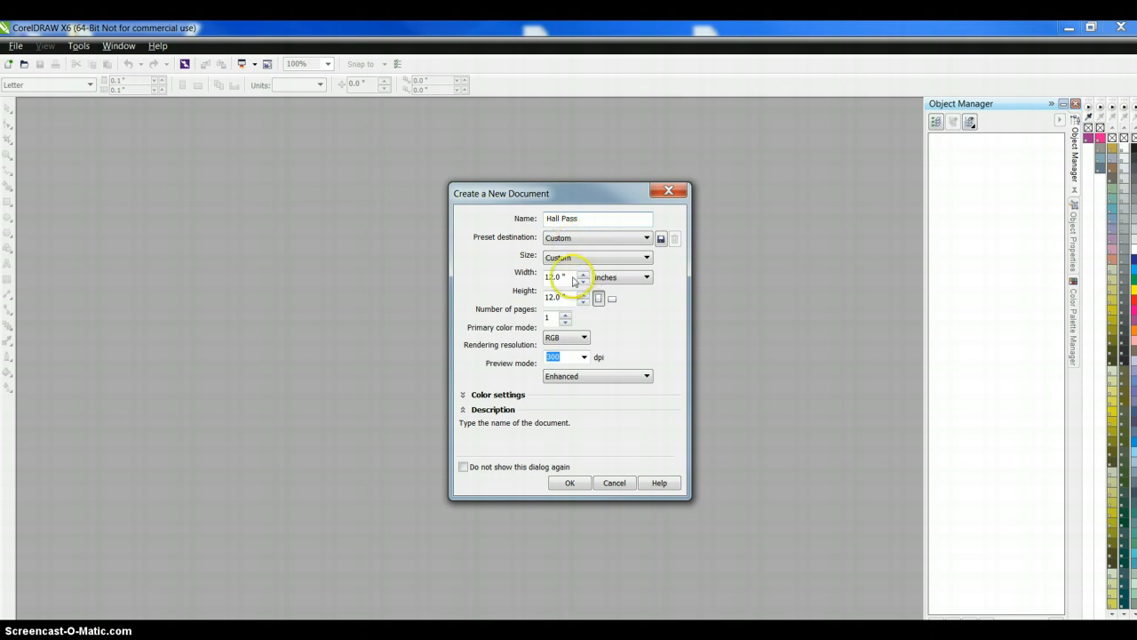
{"action": "left_click", "coordinate": [554, 277]}
{"action": "type", "text": "2.5"}
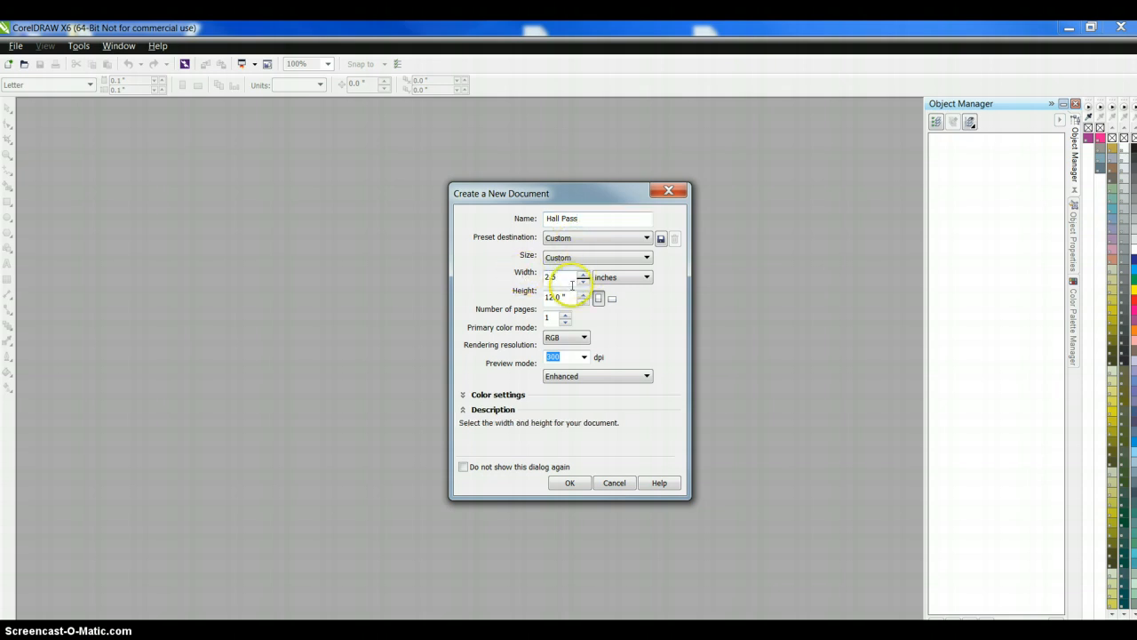
{"action": "left_click", "coordinate": [646, 277]}
{"action": "type", "text": "5"}
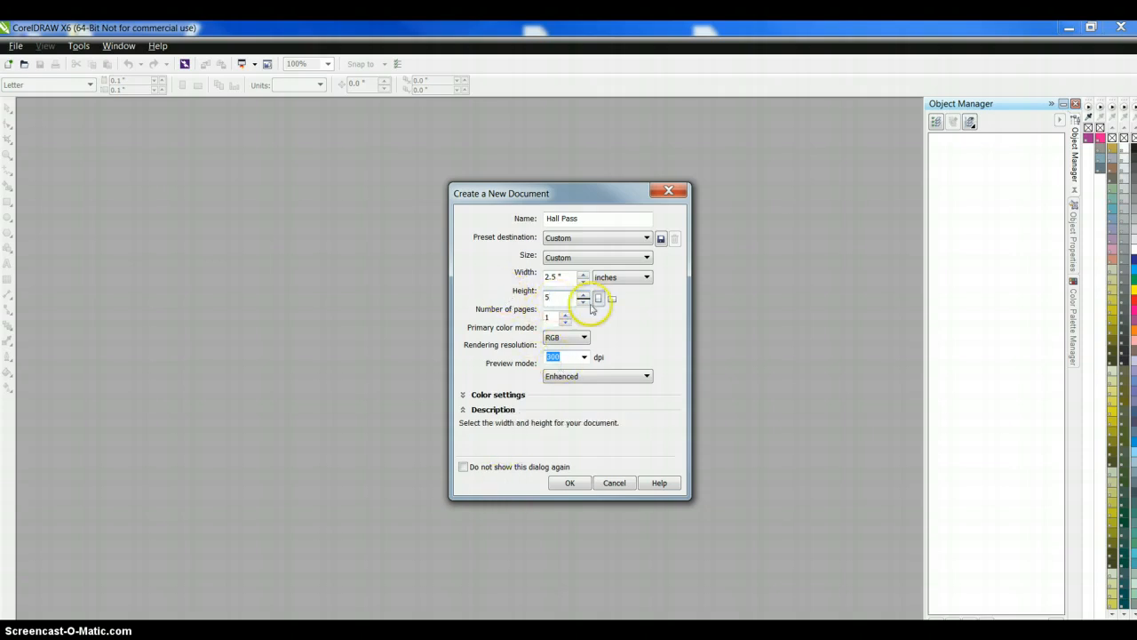
{"action": "left_click", "coordinate": [570, 483]}
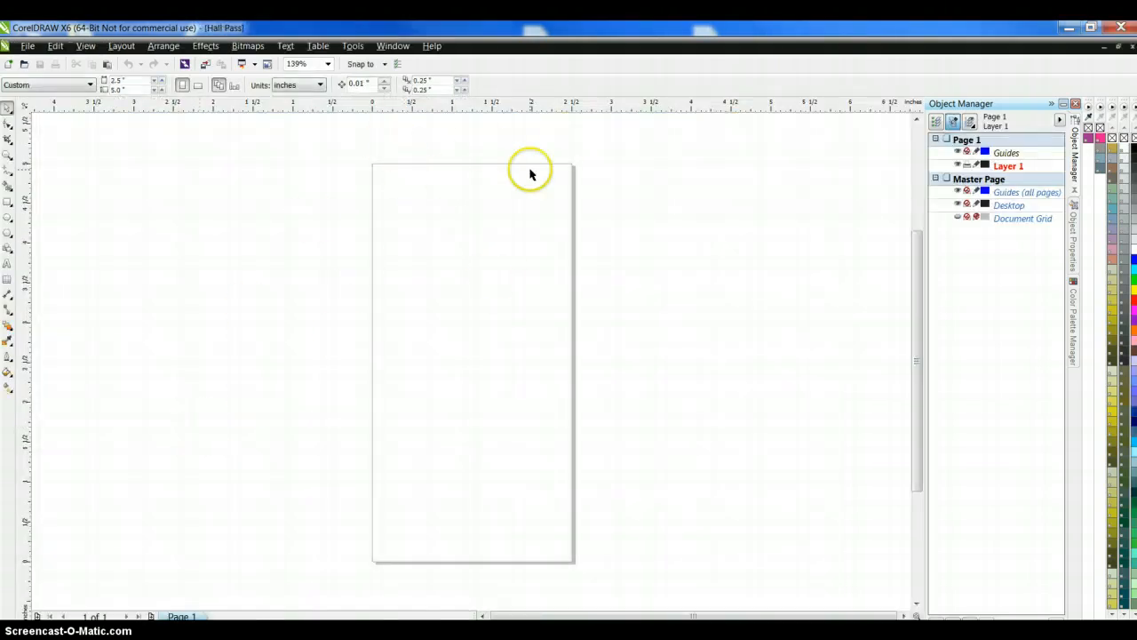
{"action": "mouse_move", "coordinate": [633, 193]}
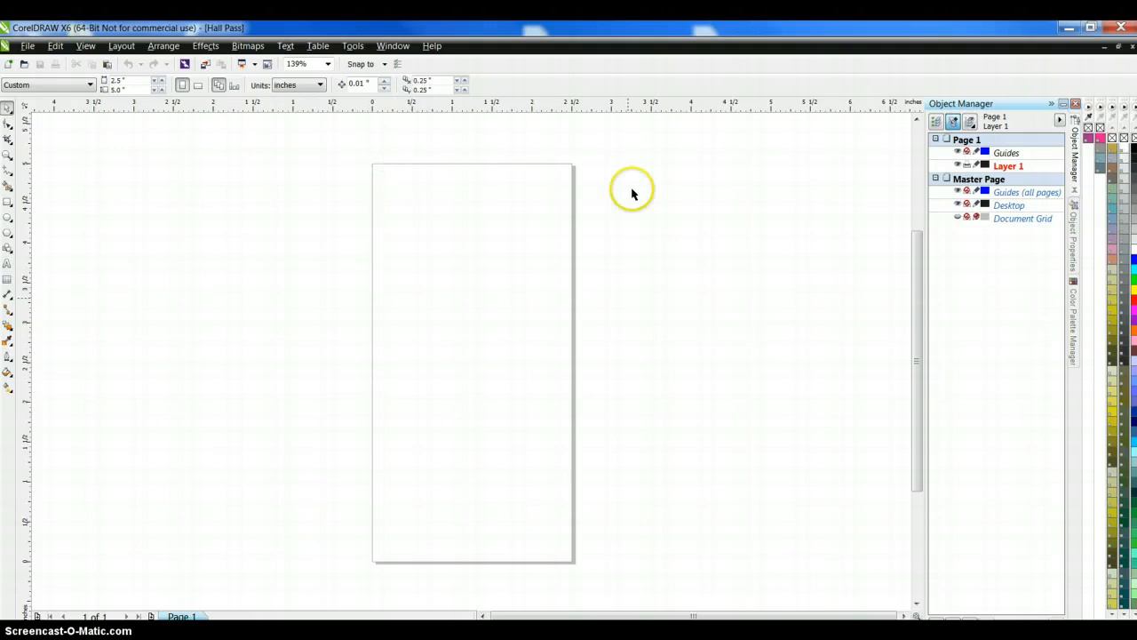
{"action": "mouse_move", "coordinate": [447, 166]}
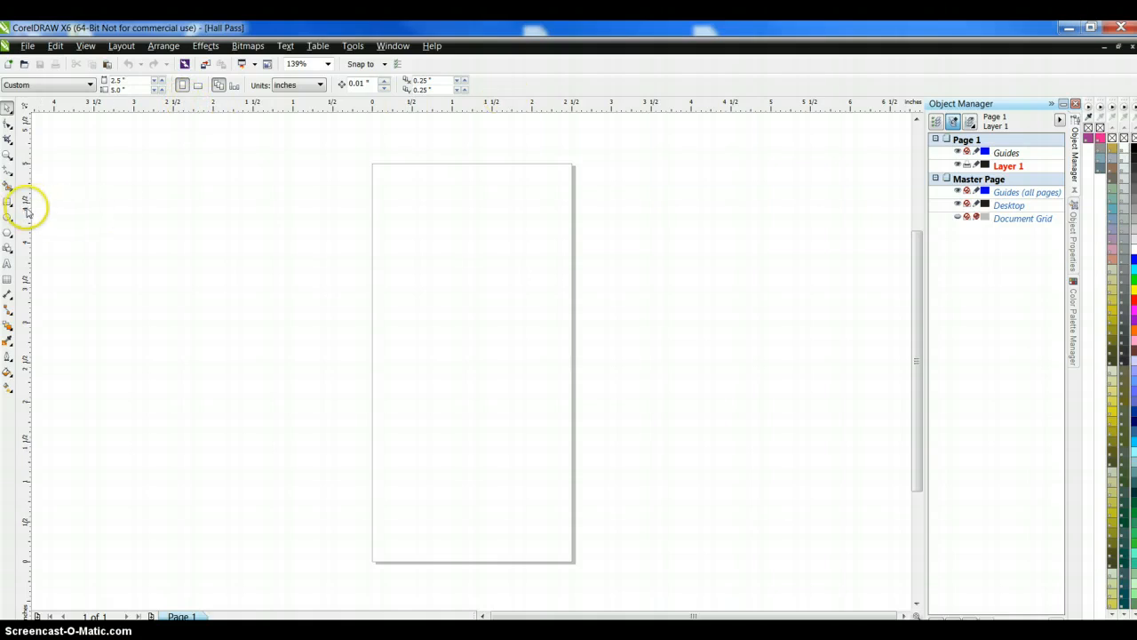
{"action": "mouse_move", "coordinate": [92, 116]}
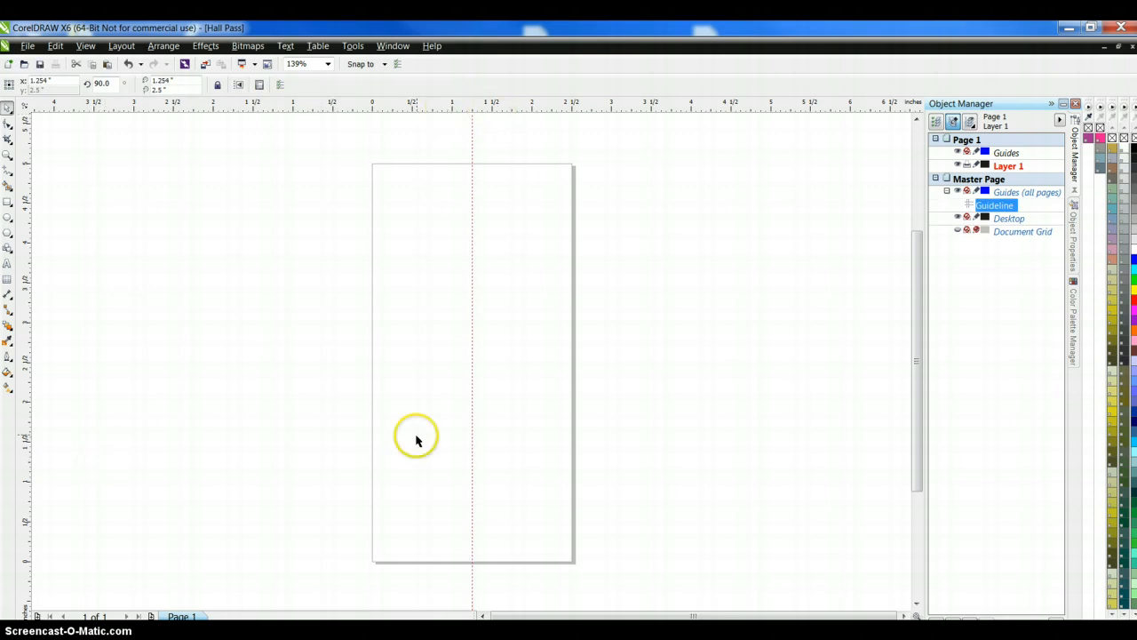
{"action": "mouse_move", "coordinate": [390, 132]}
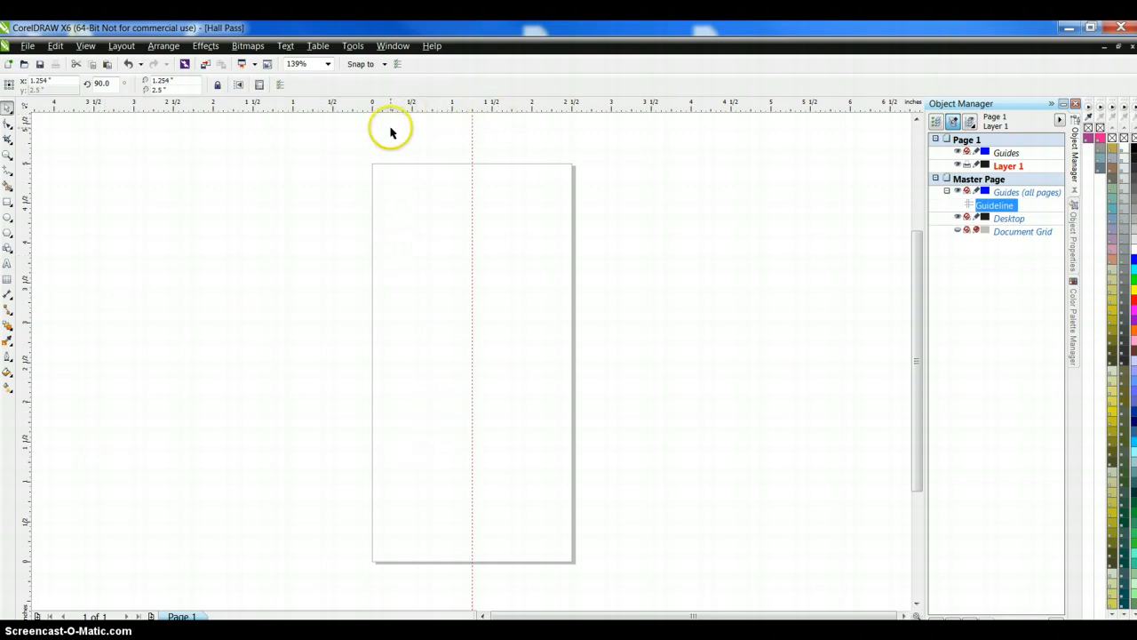
{"action": "mouse_move", "coordinate": [25, 289]}
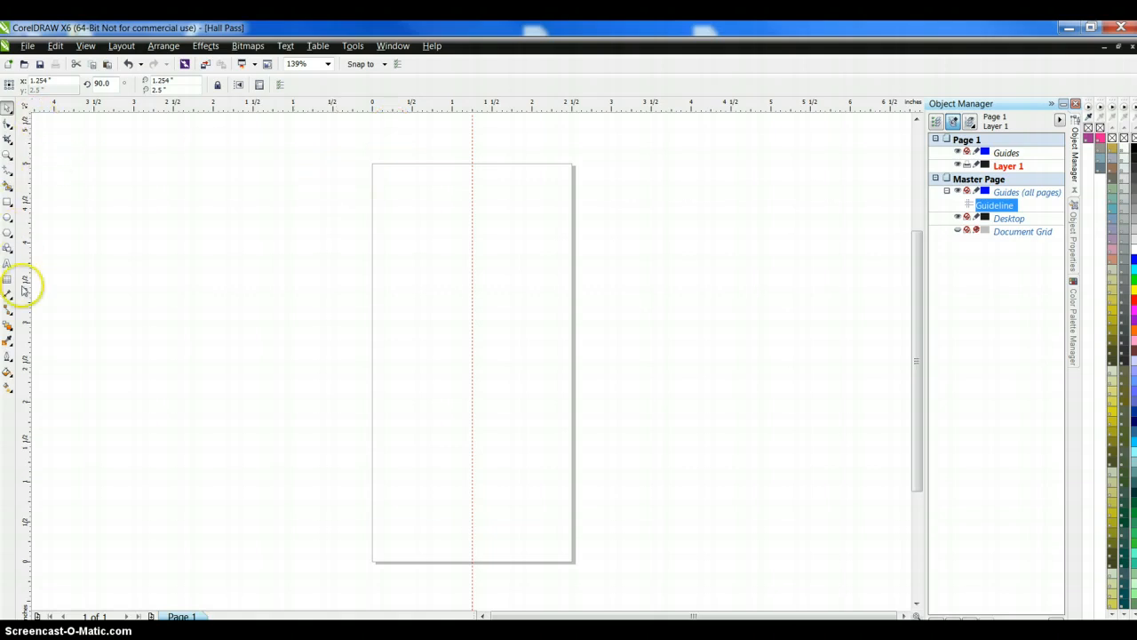
{"action": "mouse_move", "coordinate": [303, 542]}
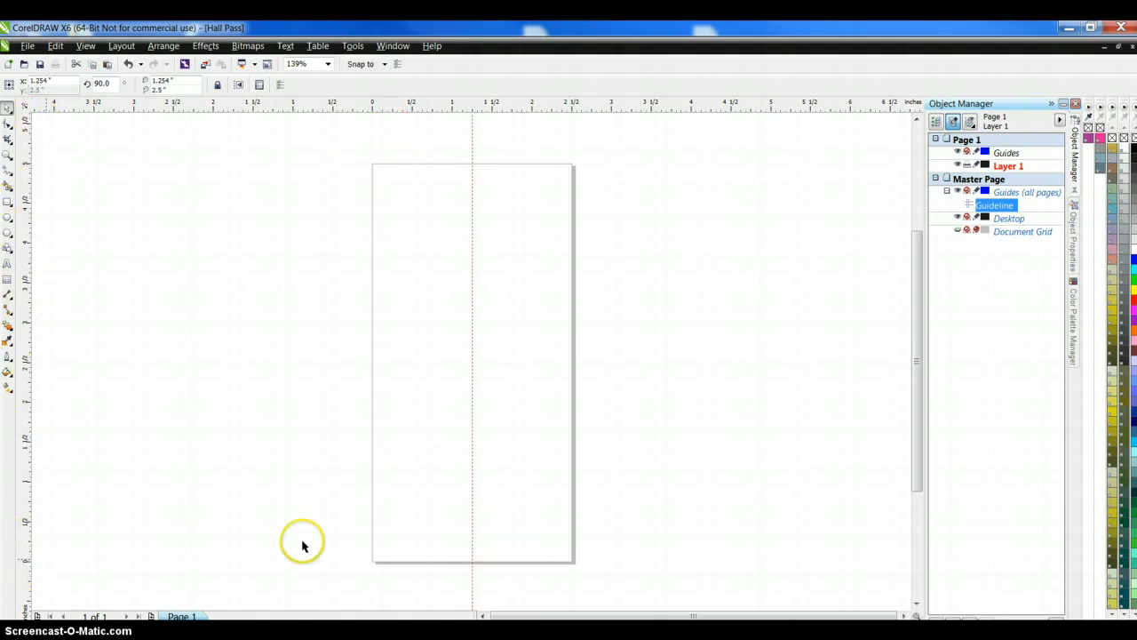
{"action": "mouse_move", "coordinate": [376, 564]}
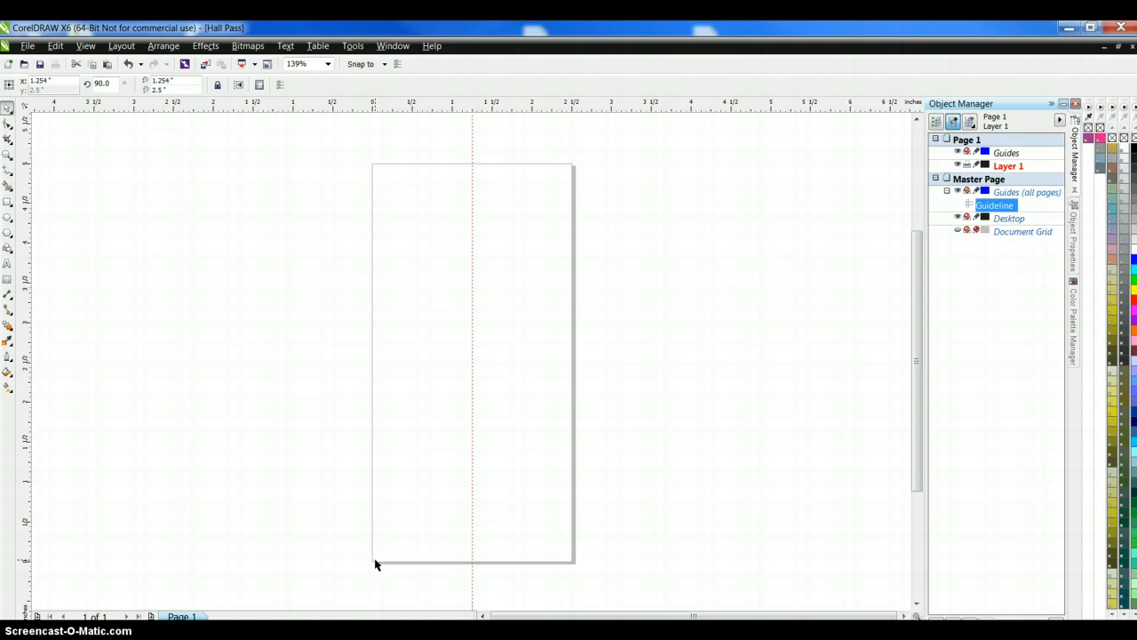
{"action": "mouse_move", "coordinate": [29, 106]}
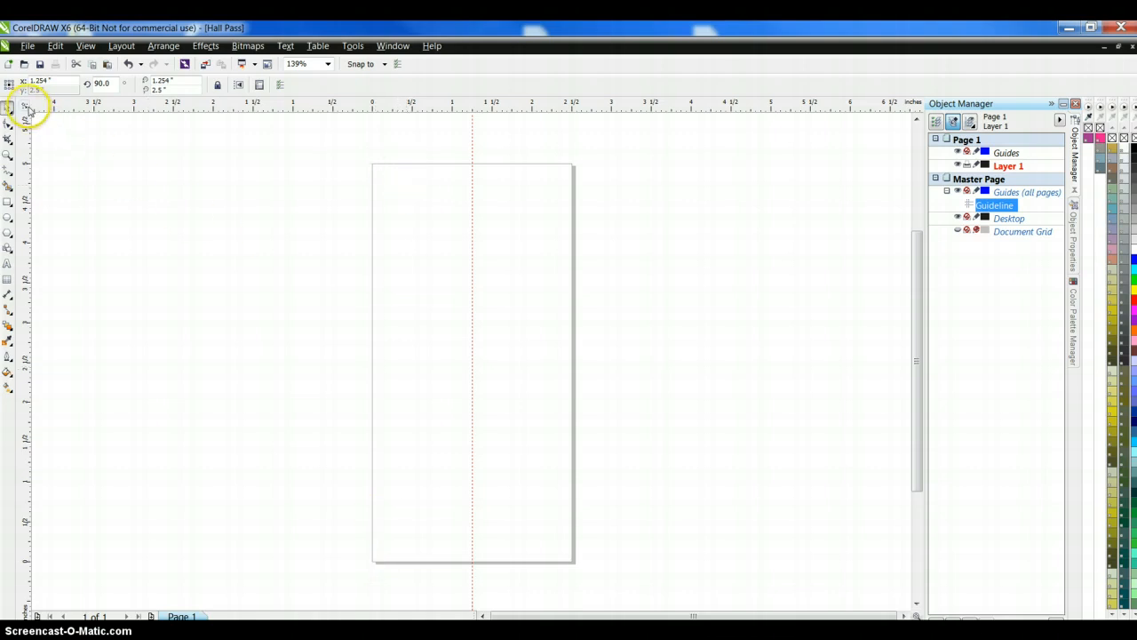
{"action": "mouse_move", "coordinate": [27, 109]}
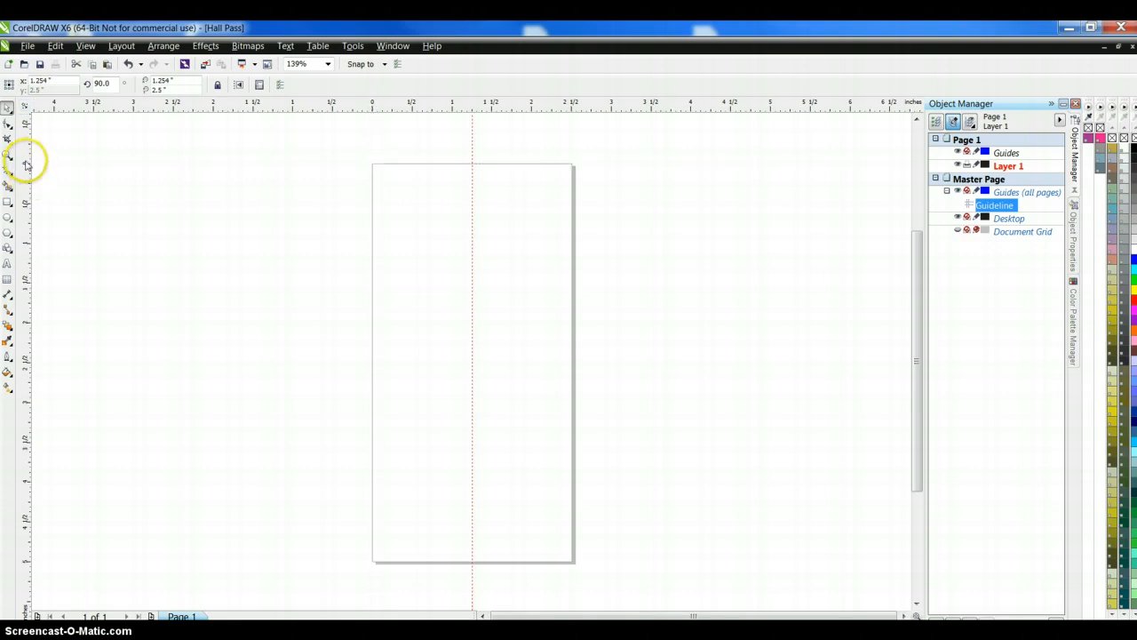
{"action": "mouse_move", "coordinate": [360, 321]}
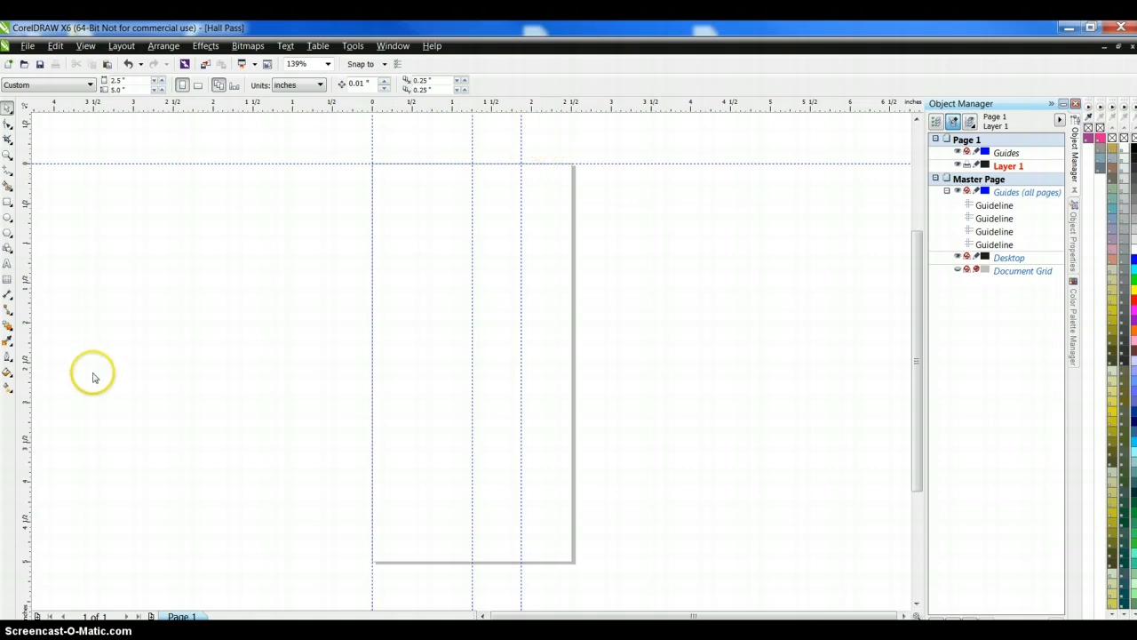
{"action": "mouse_move", "coordinate": [100, 162]}
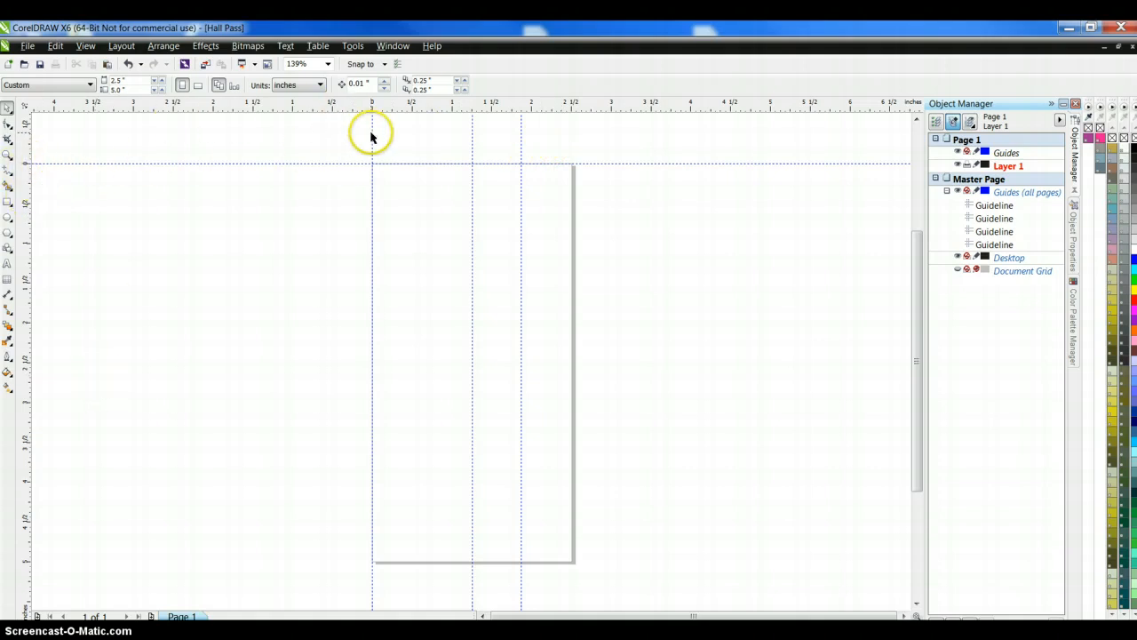
{"action": "mouse_move", "coordinate": [518, 133]}
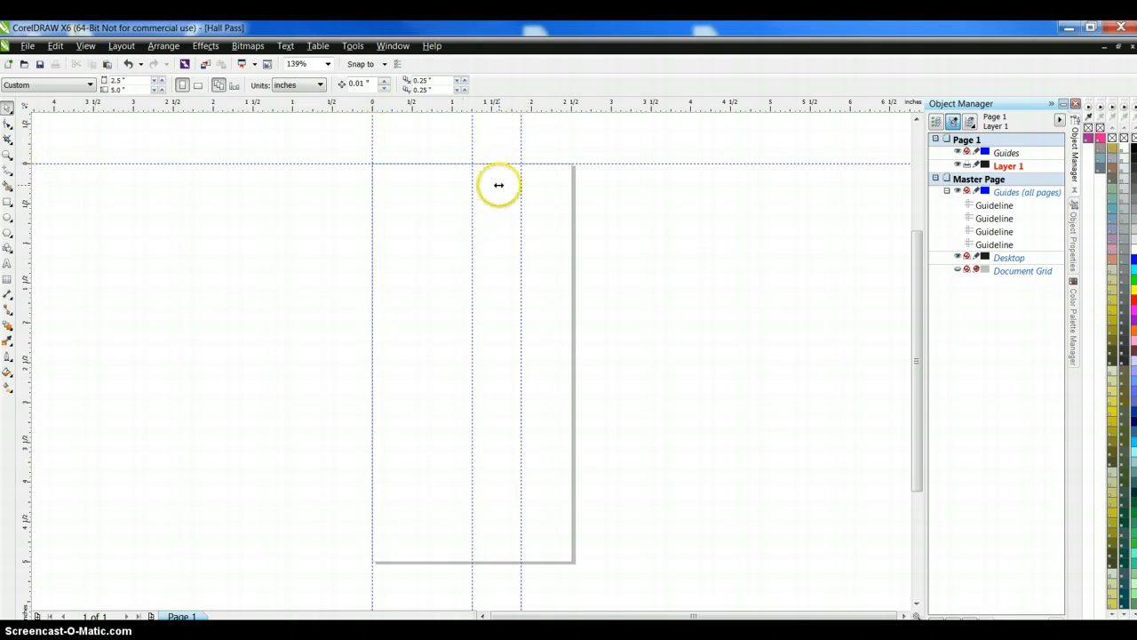
{"action": "mouse_move", "coordinate": [410, 335]}
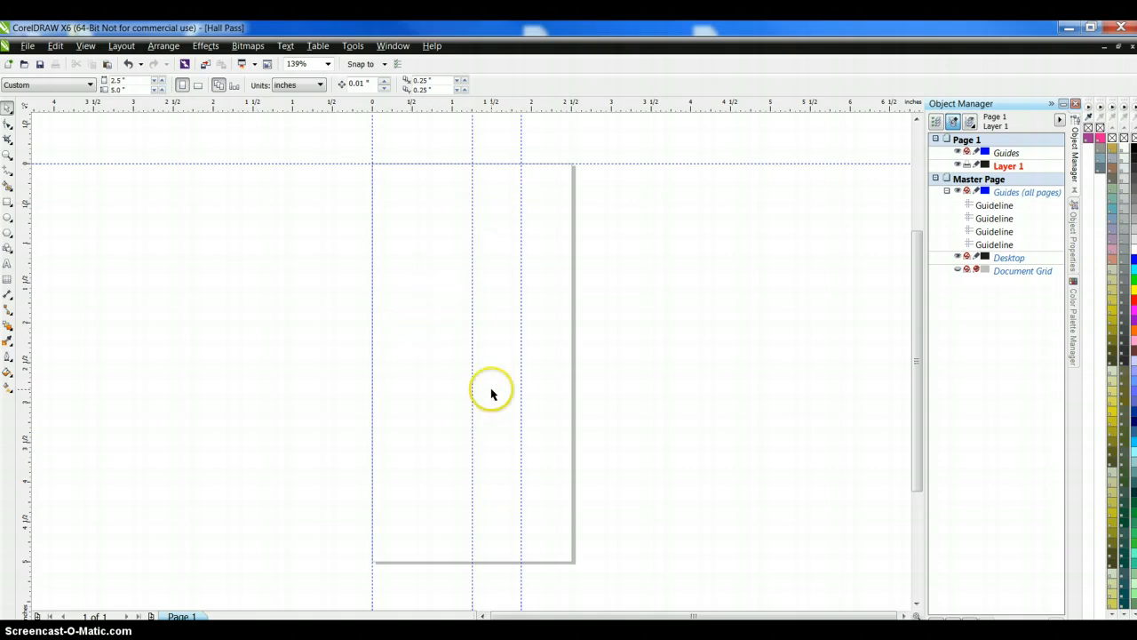
{"action": "mouse_move", "coordinate": [542, 231]}
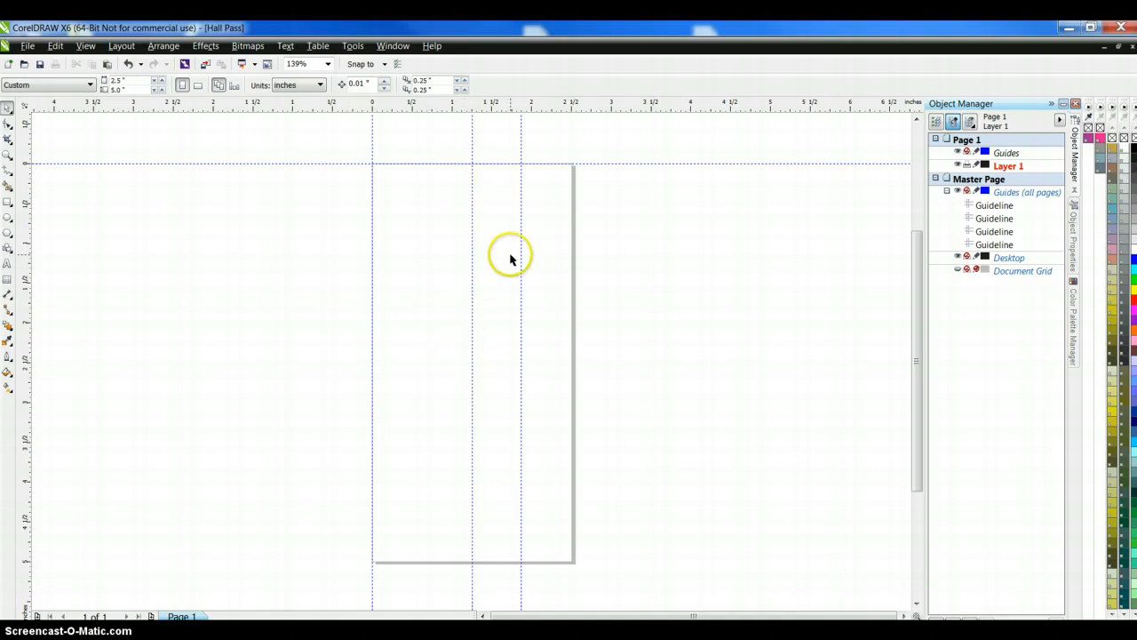
{"action": "mouse_move", "coordinate": [63, 287]}
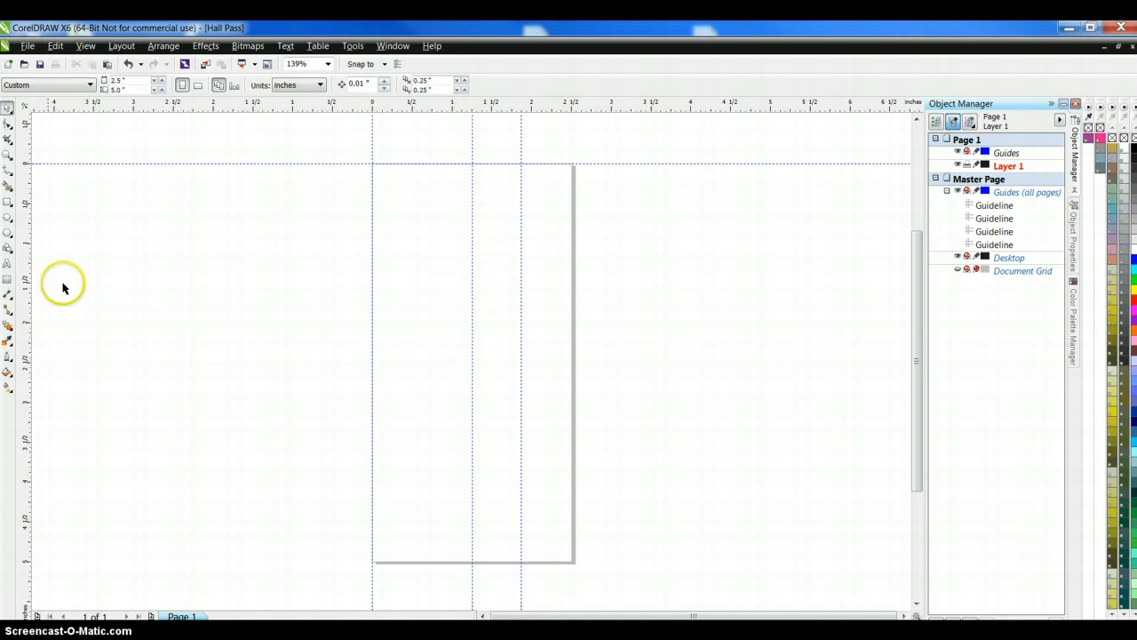
{"action": "mouse_move", "coordinate": [8, 220]}
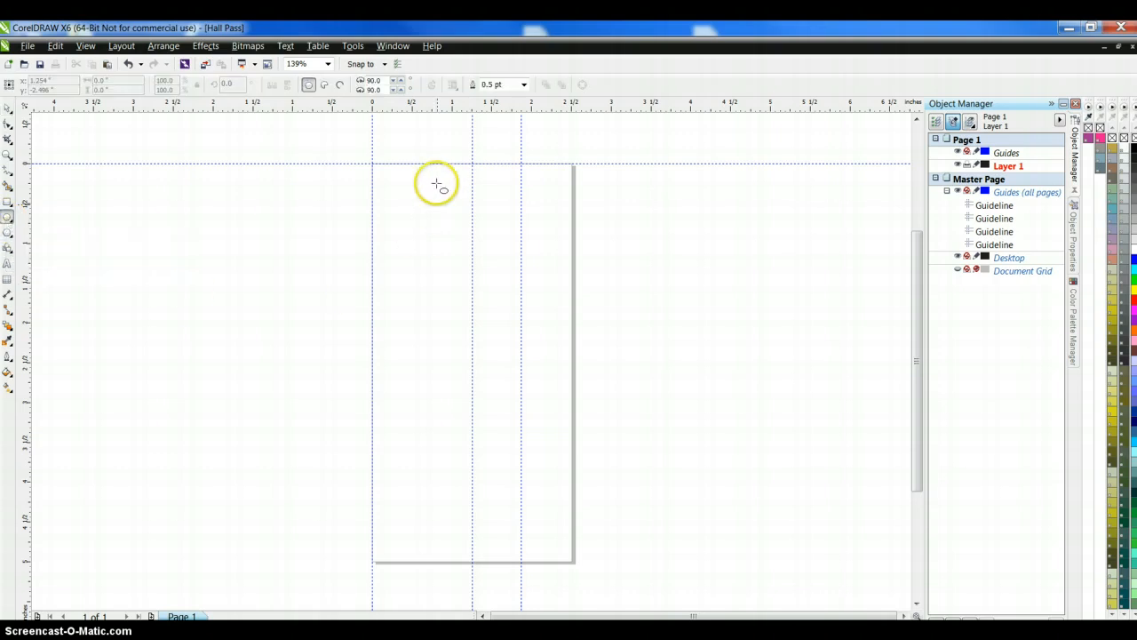
{"action": "mouse_move", "coordinate": [377, 169]}
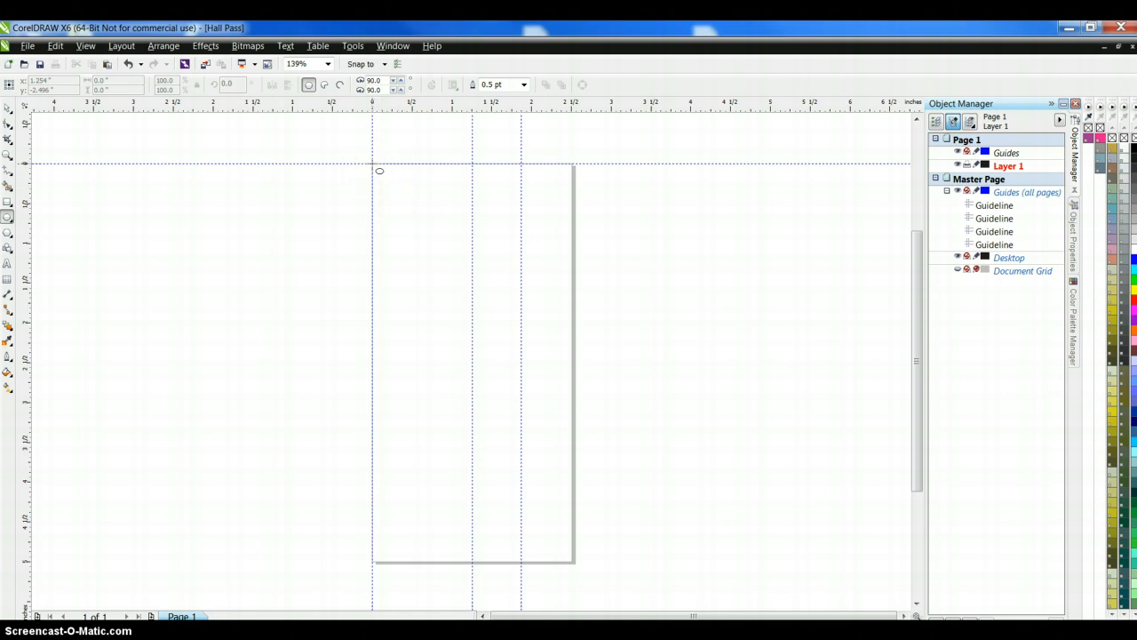
Step: Draw a roughly 1.9-inch circle from the top-left guide intersection
{"action": "left_click_drag", "start_coordinate": [379, 171], "coordinate": [508, 289]}
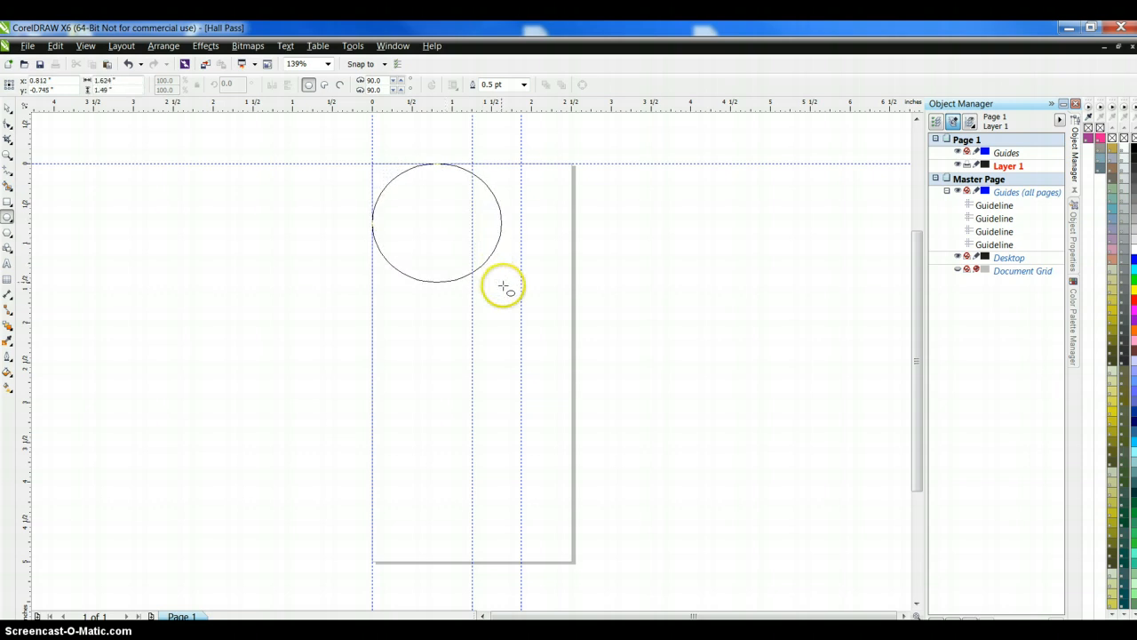
{"action": "left_click_drag", "start_coordinate": [505, 286], "coordinate": [571, 386]}
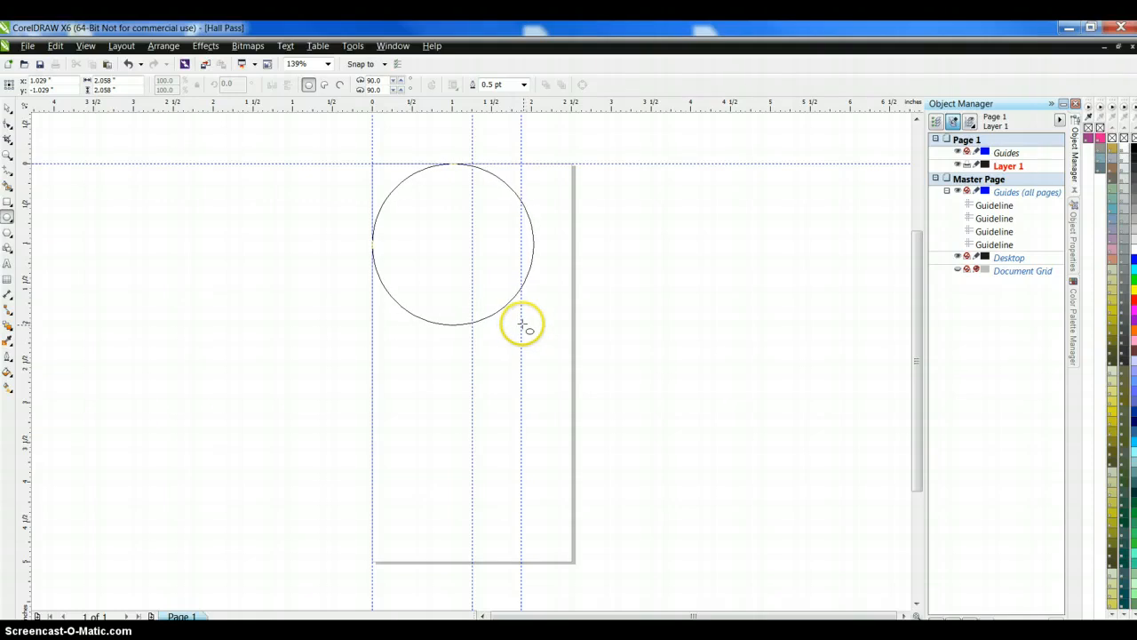
{"action": "left_click_drag", "start_coordinate": [524, 329], "coordinate": [511, 302]}
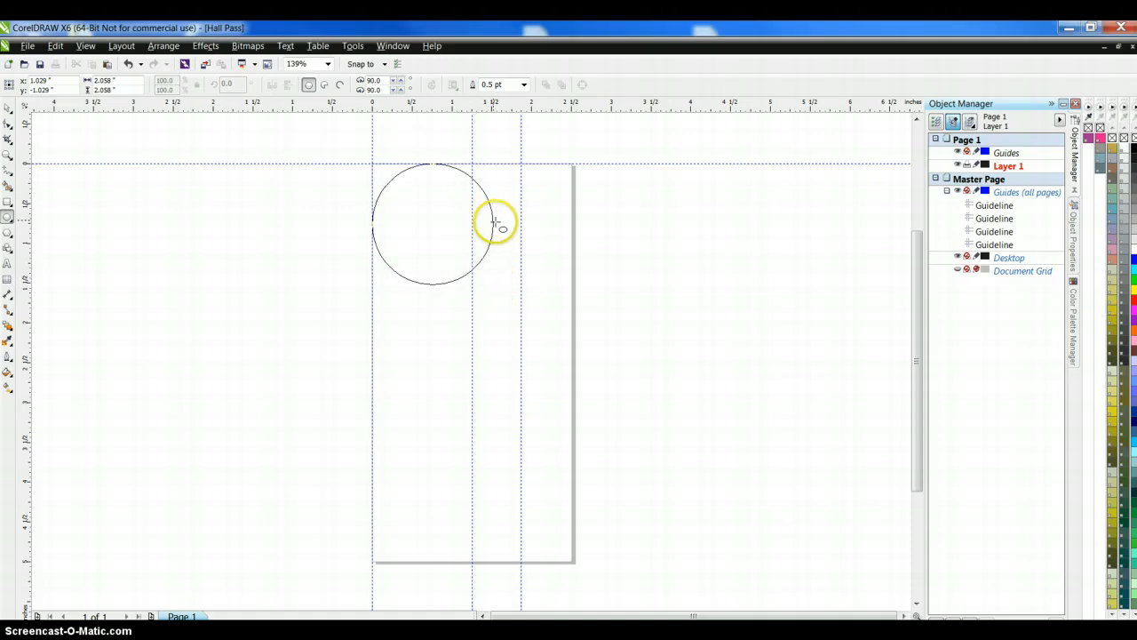
{"action": "left_click_drag", "start_coordinate": [493, 219], "coordinate": [519, 245]}
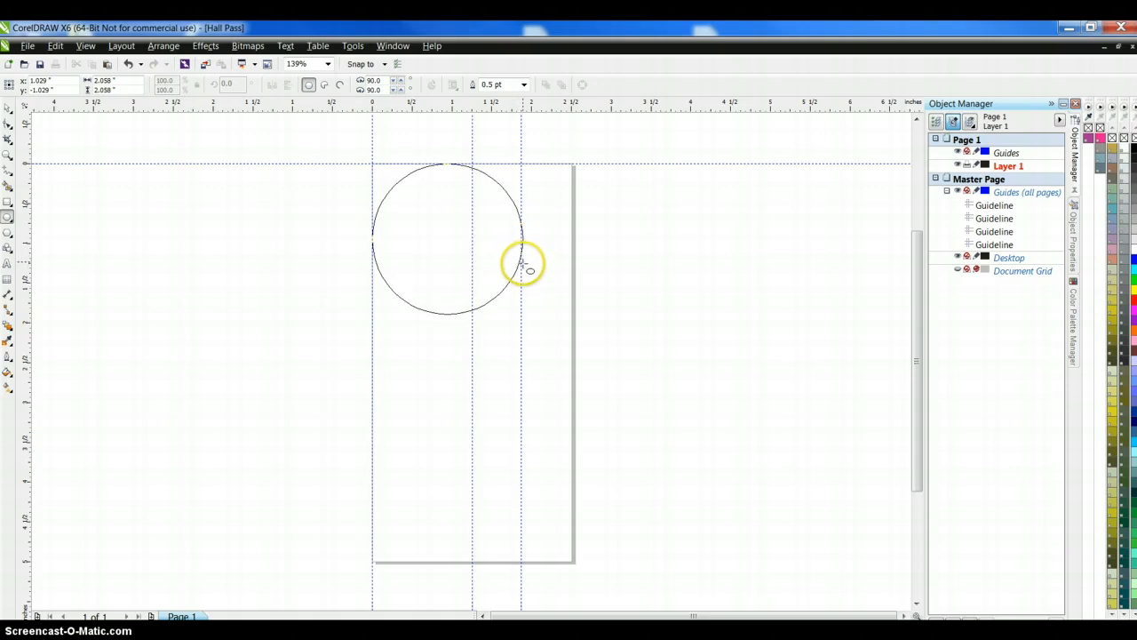
{"action": "left_click", "coordinate": [525, 262]}
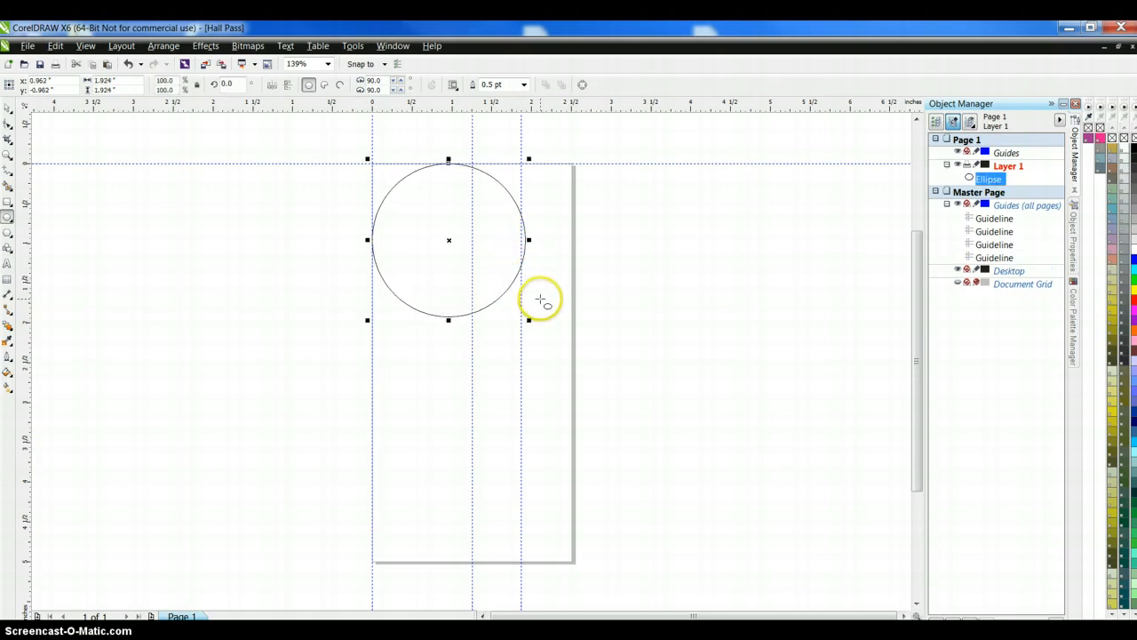
{"action": "mouse_move", "coordinate": [530, 323]}
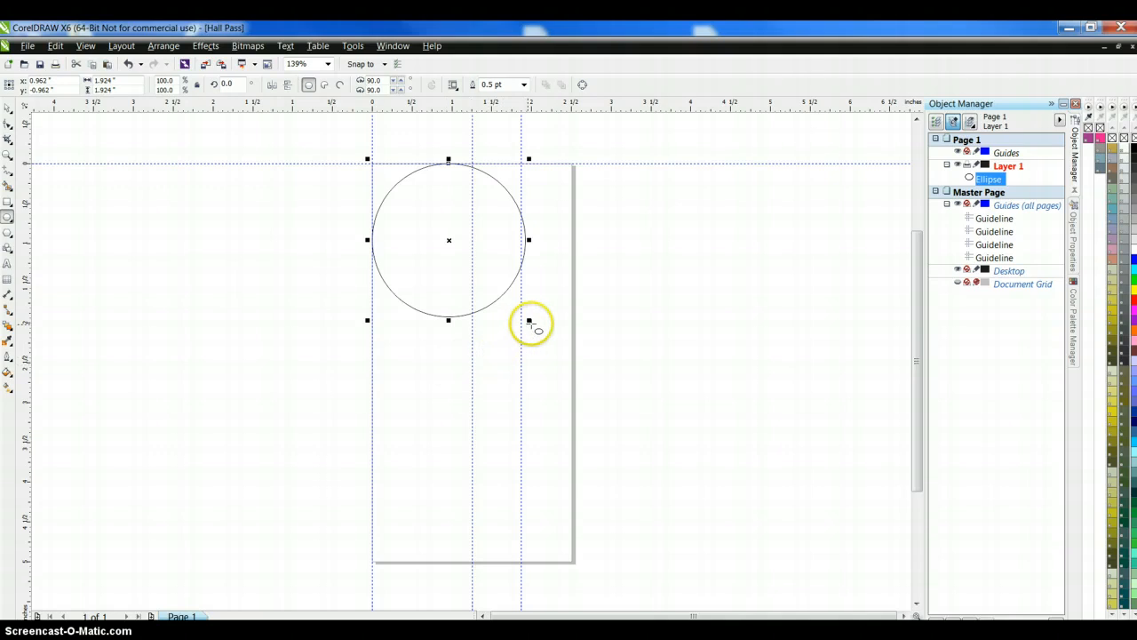
{"action": "mouse_move", "coordinate": [520, 328]}
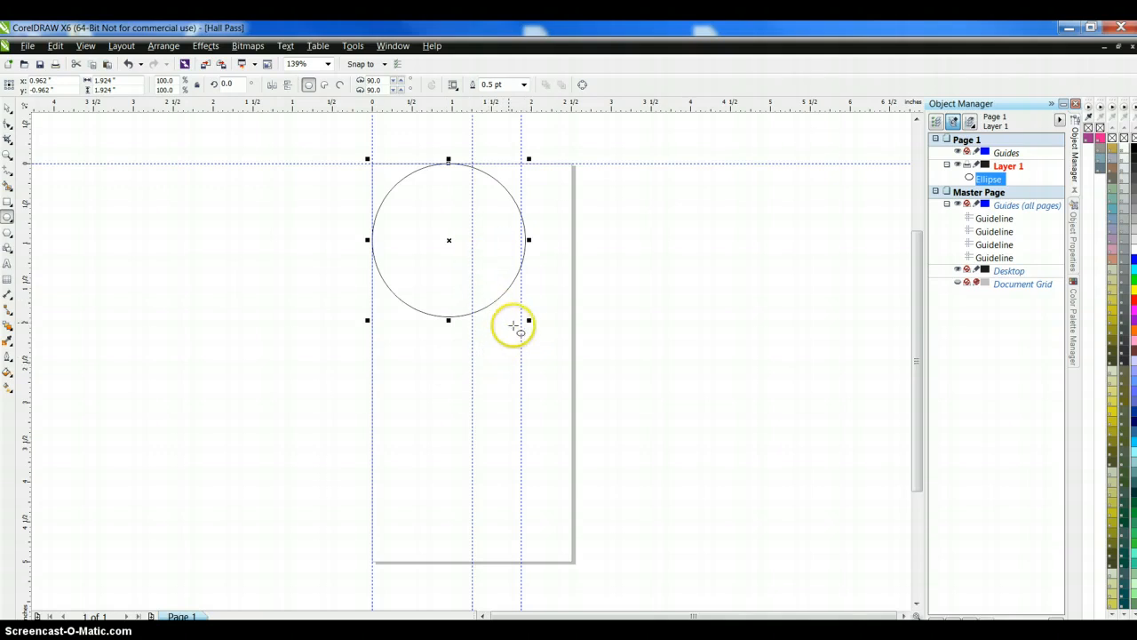
{"action": "mouse_move", "coordinate": [519, 291]}
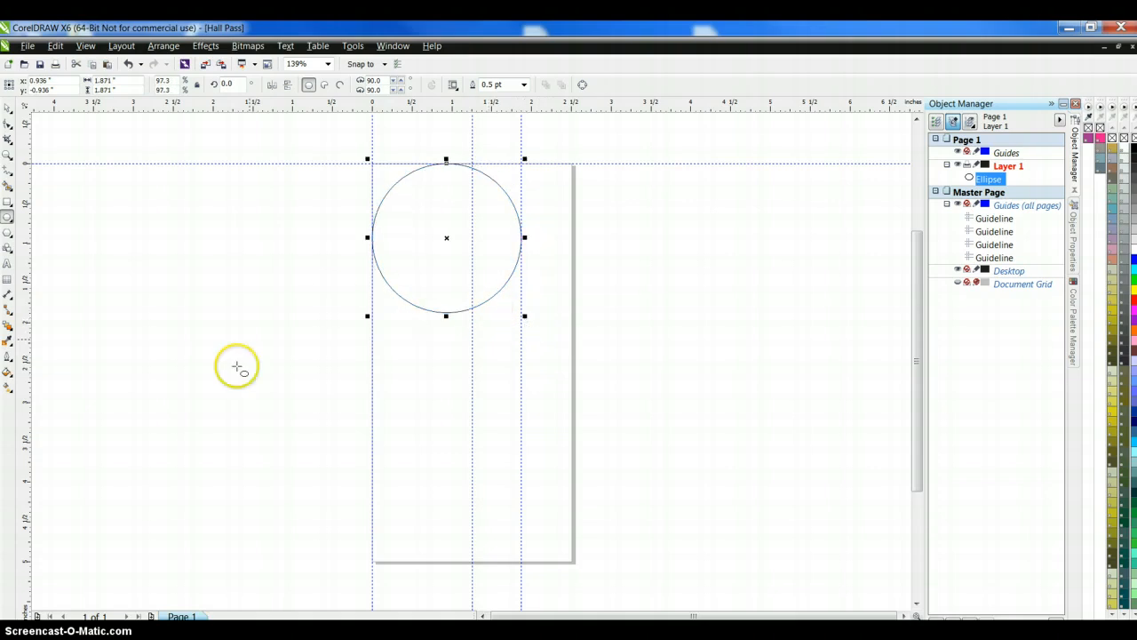
{"action": "mouse_move", "coordinate": [373, 169]}
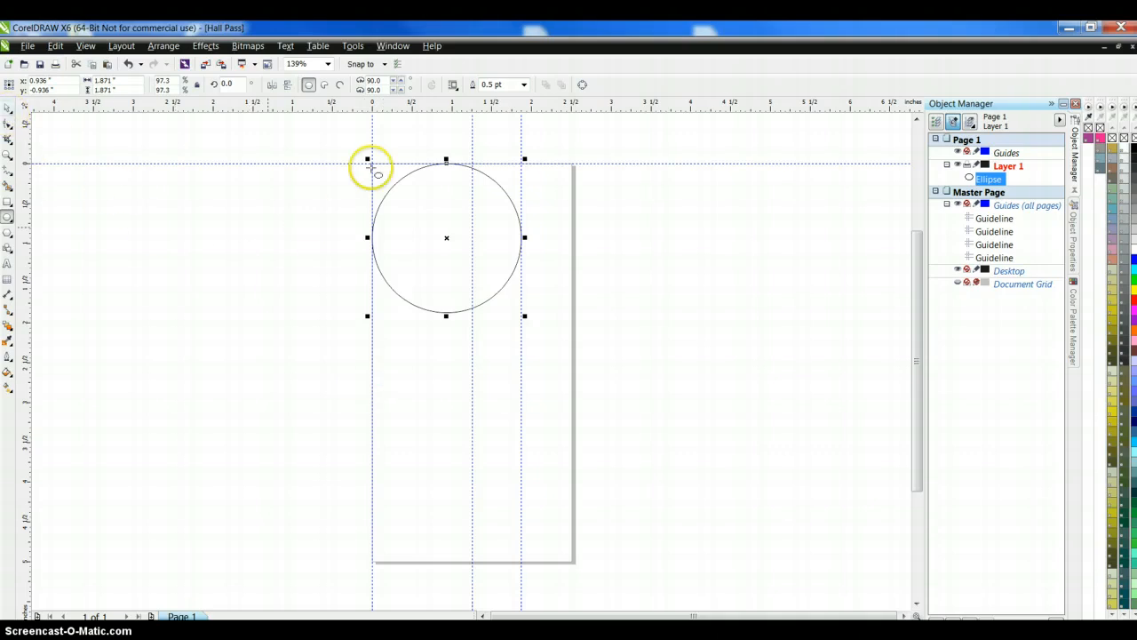
{"action": "mouse_move", "coordinate": [593, 367]}
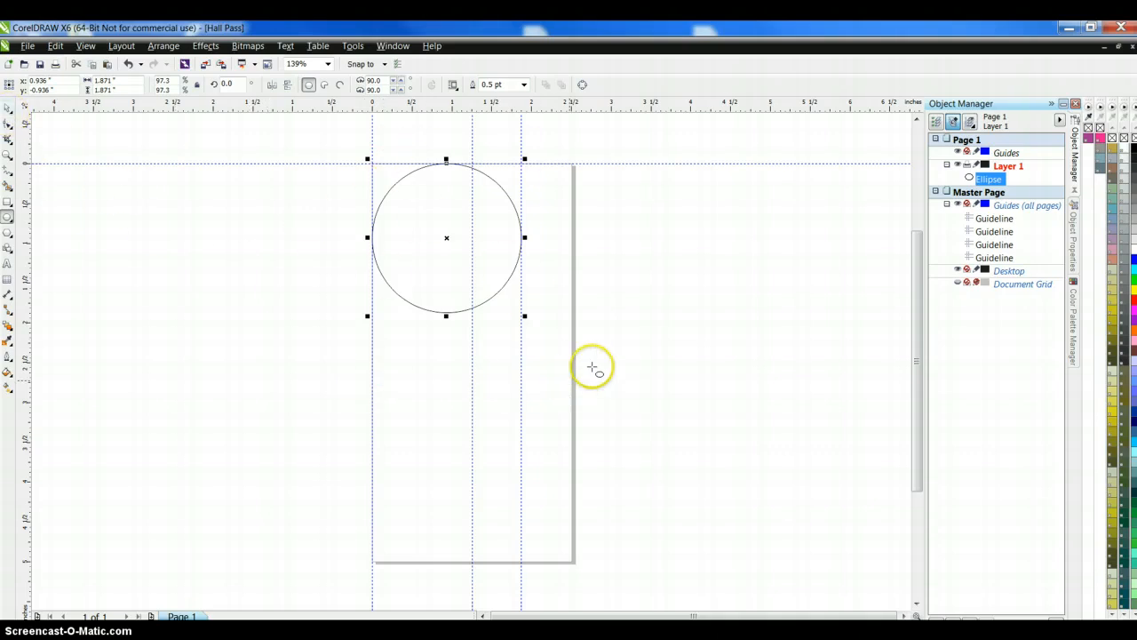
{"action": "mouse_move", "coordinate": [53, 531]}
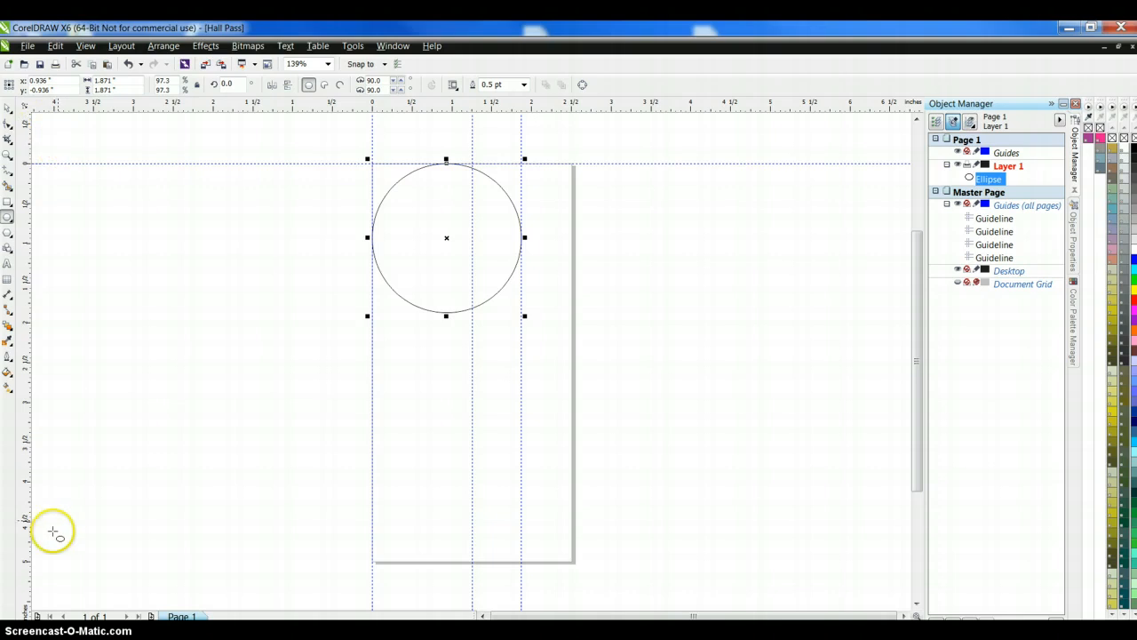
{"action": "mouse_move", "coordinate": [297, 160]}
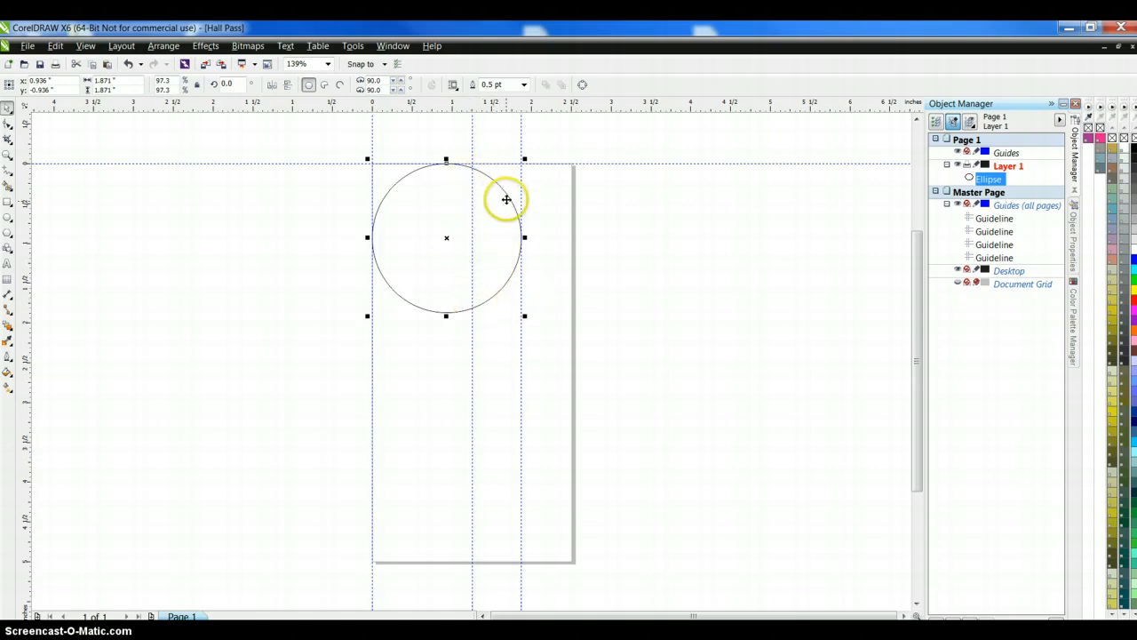
Step: Move the circle onto the middle vertical guide just below the top edge
{"action": "left_click_drag", "start_coordinate": [506, 200], "coordinate": [529, 222]}
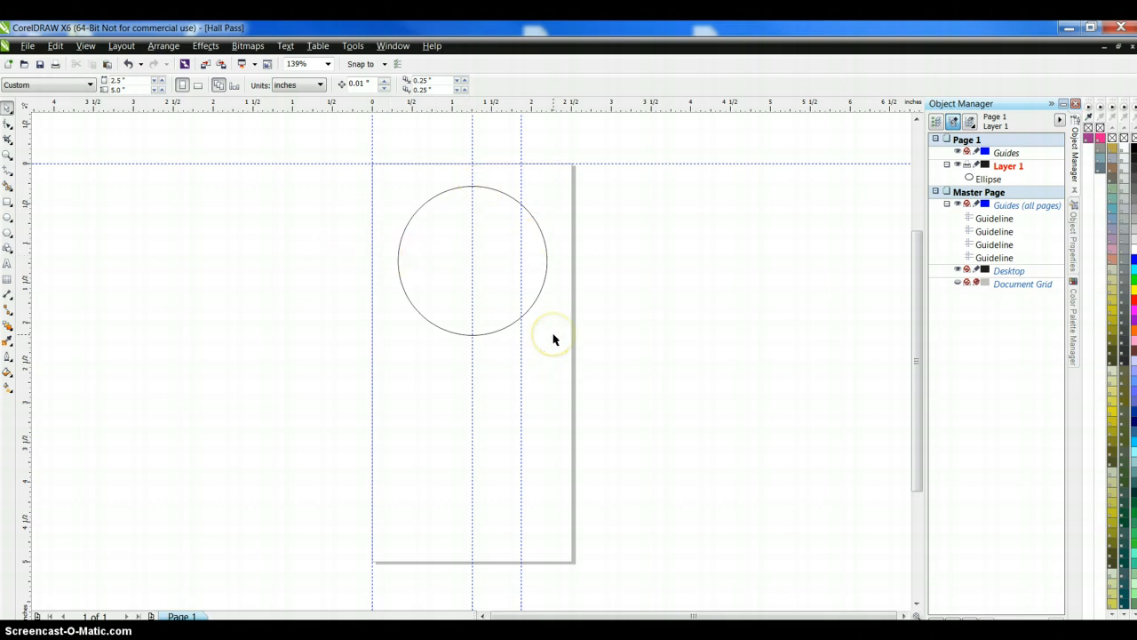
{"action": "mouse_move", "coordinate": [599, 354]}
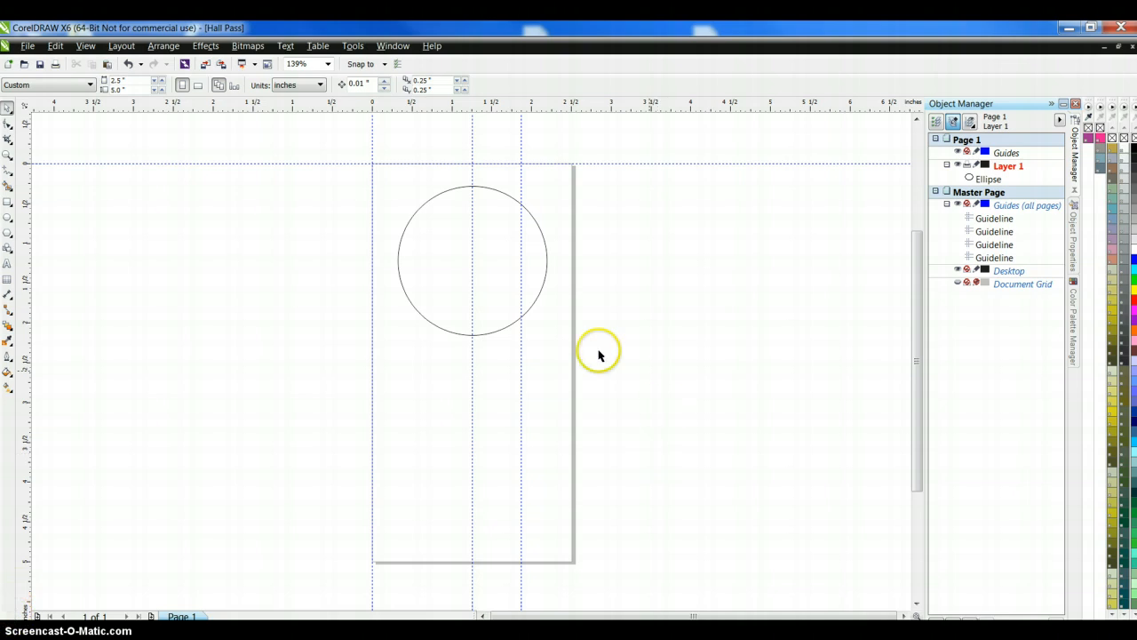
{"action": "mouse_move", "coordinate": [544, 313]}
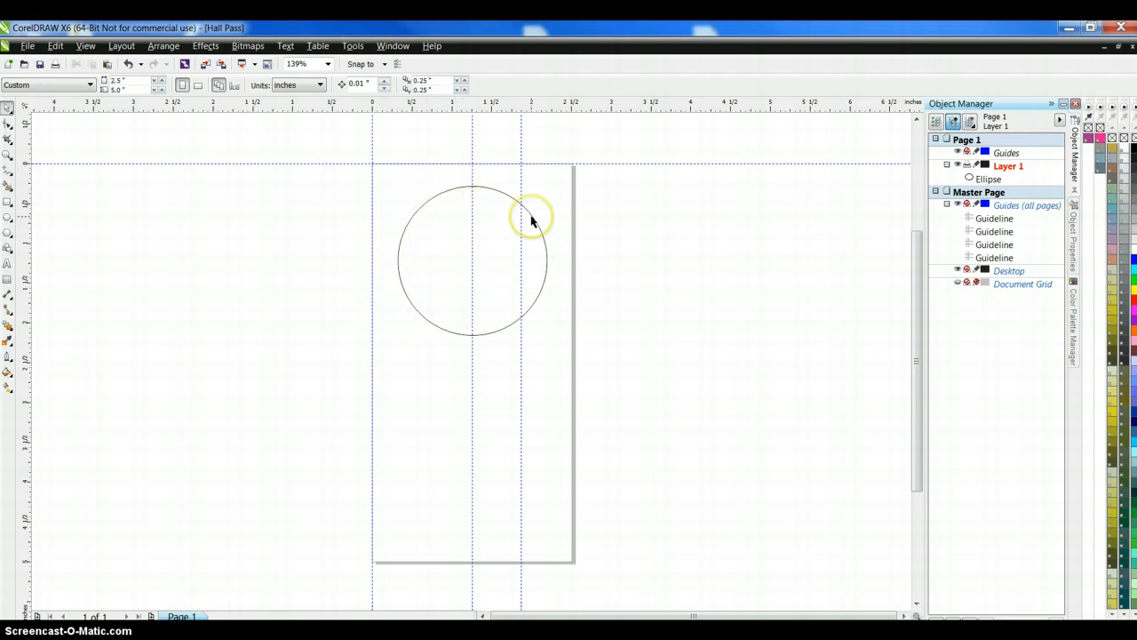
{"action": "left_click", "coordinate": [520, 213]}
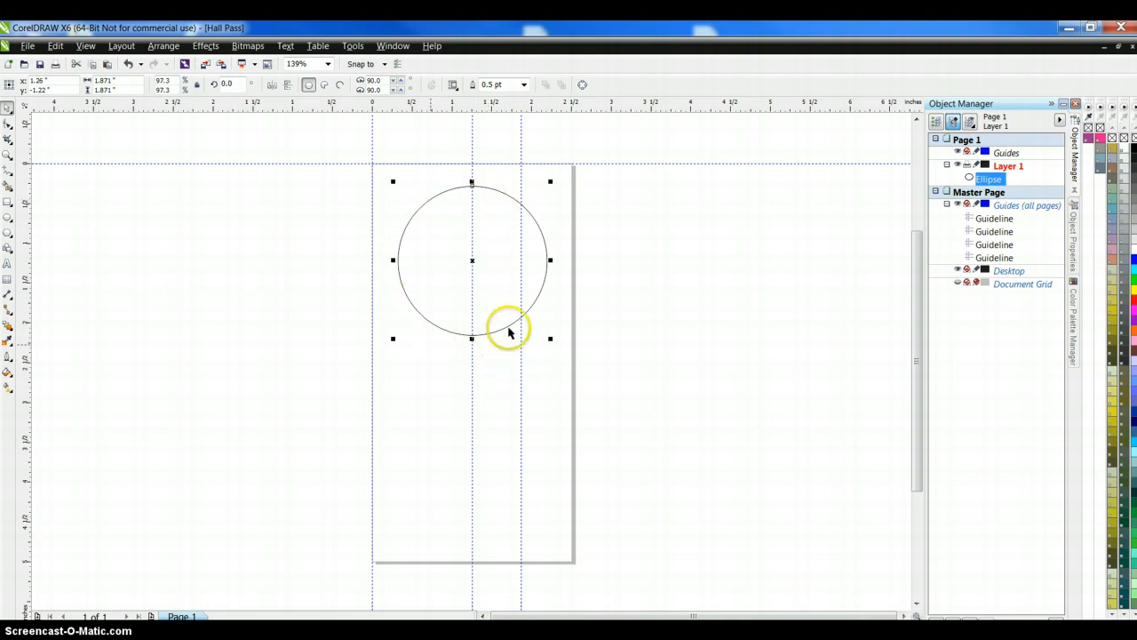
{"action": "mouse_move", "coordinate": [506, 178]}
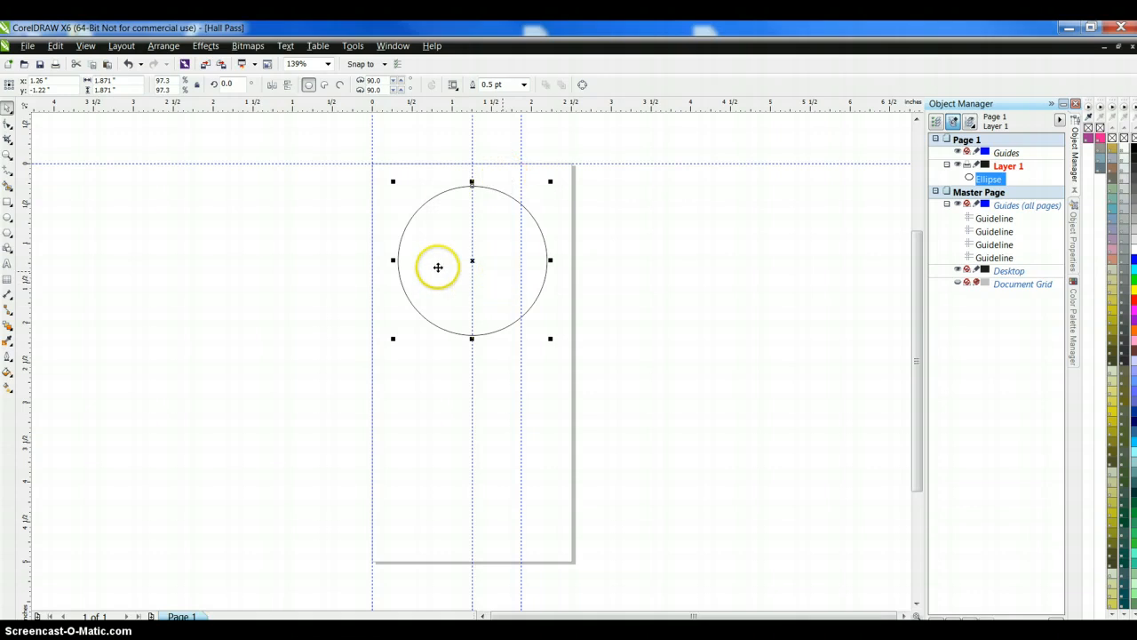
{"action": "mouse_move", "coordinate": [502, 193]}
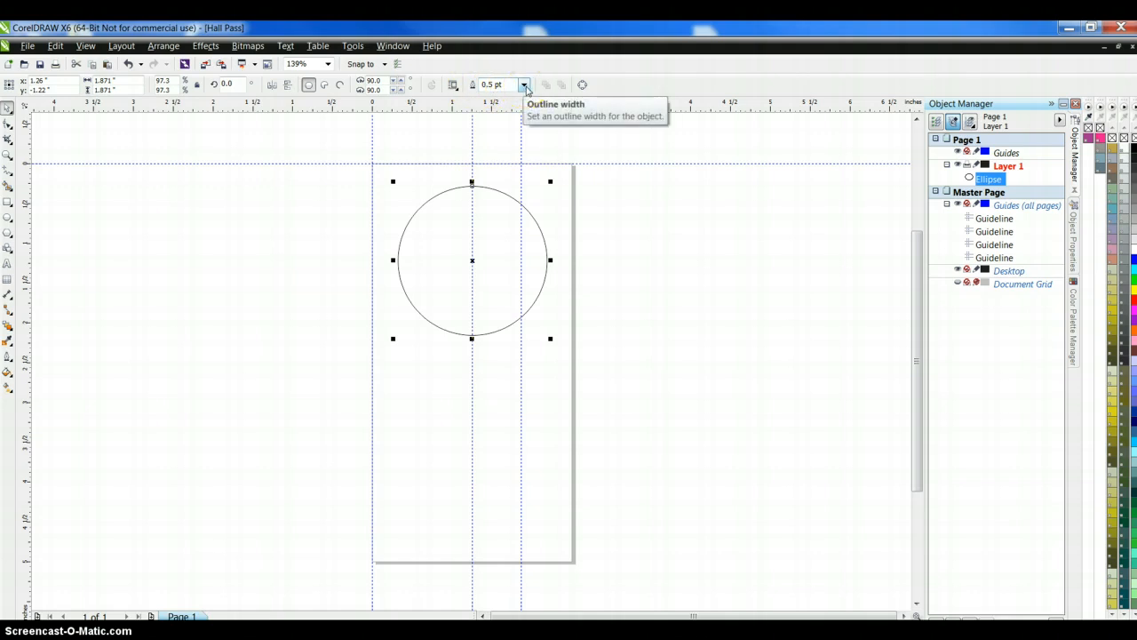
Step: Open the circle's outline width choices and draw a trial rectangle below it
{"action": "left_click", "coordinate": [524, 84]}
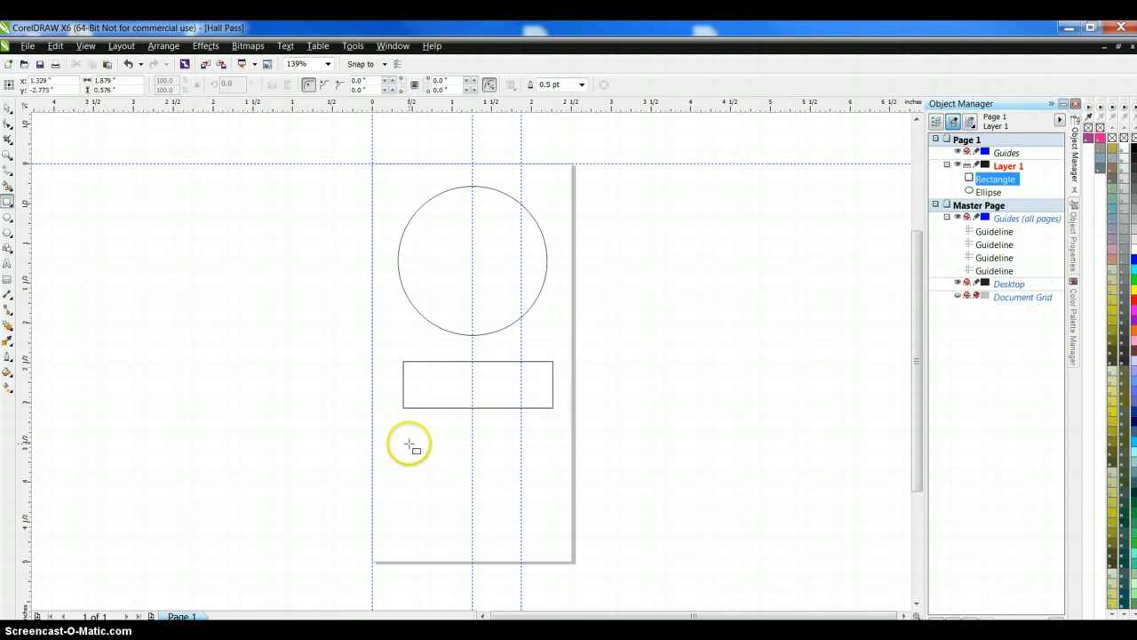
{"action": "left_click_drag", "start_coordinate": [409, 442], "coordinate": [484, 517]}
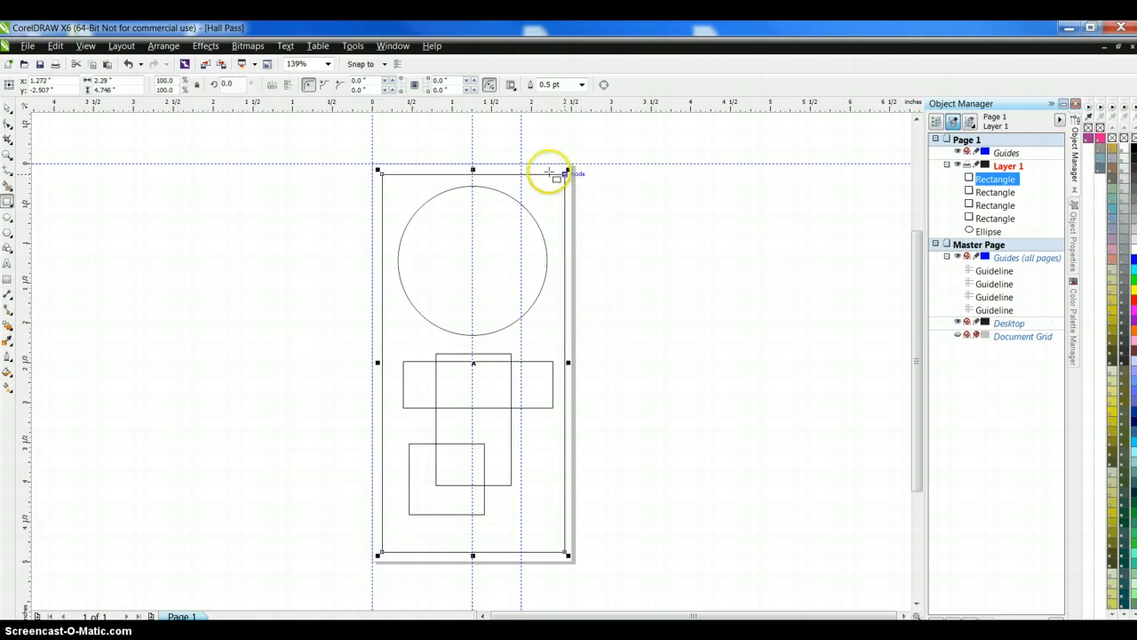
{"action": "mouse_move", "coordinate": [556, 84]}
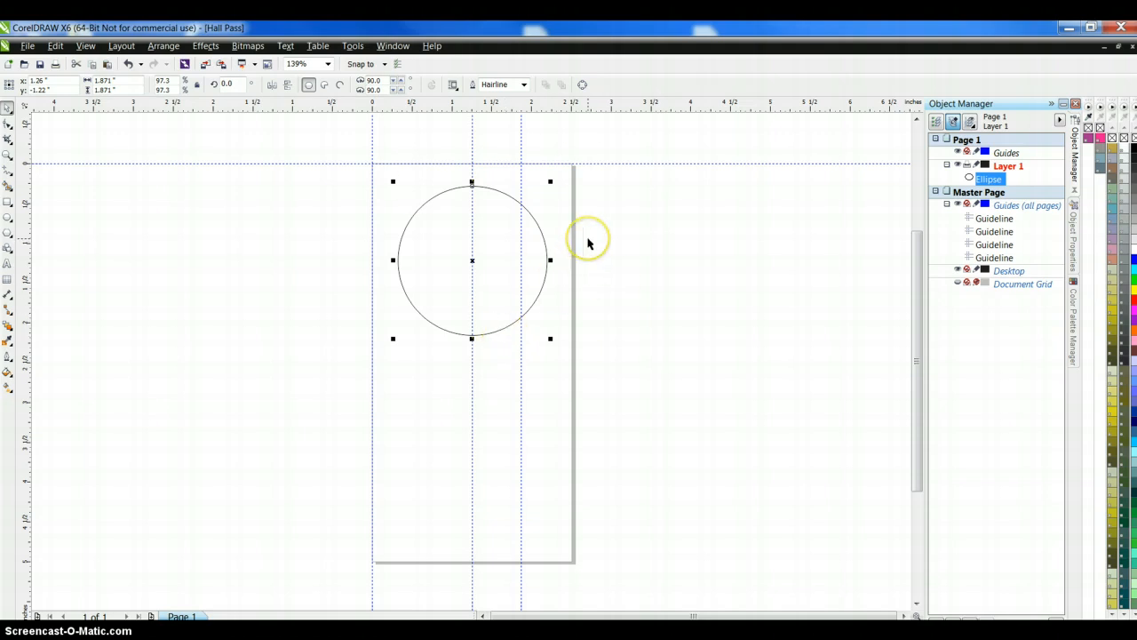
{"action": "mouse_move", "coordinate": [537, 166]}
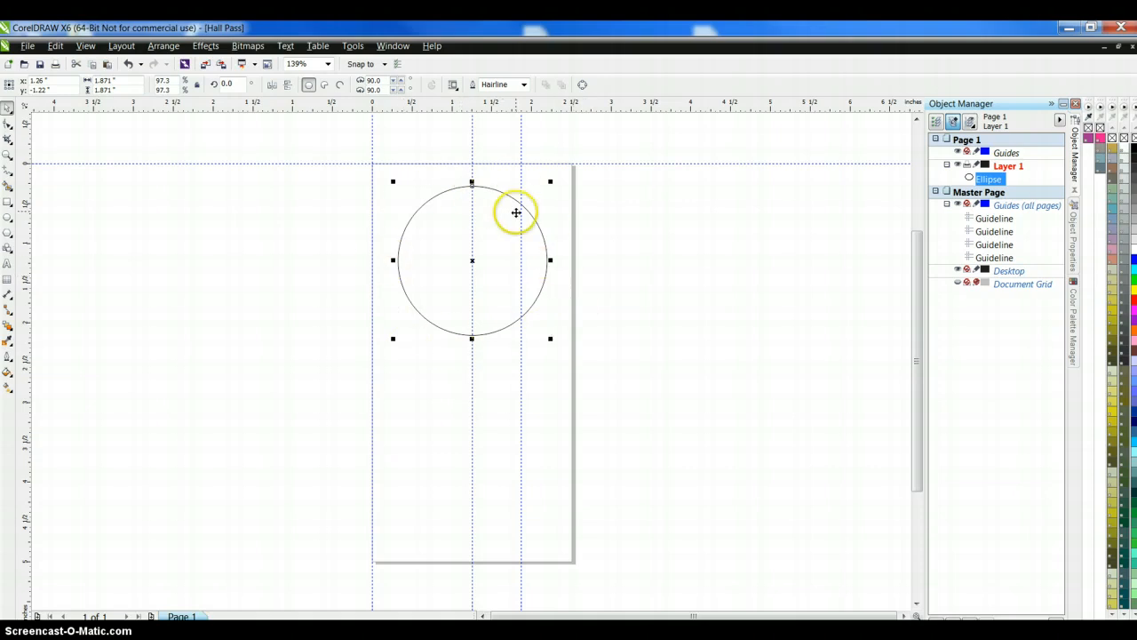
{"action": "mouse_move", "coordinate": [409, 182]}
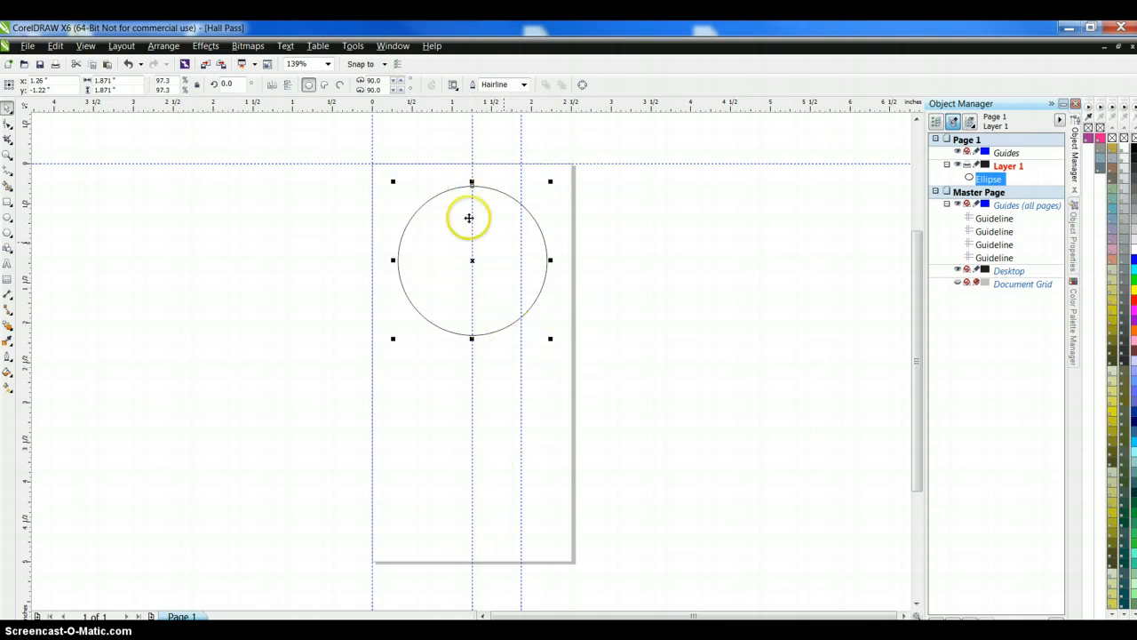
{"action": "mouse_move", "coordinate": [329, 321]}
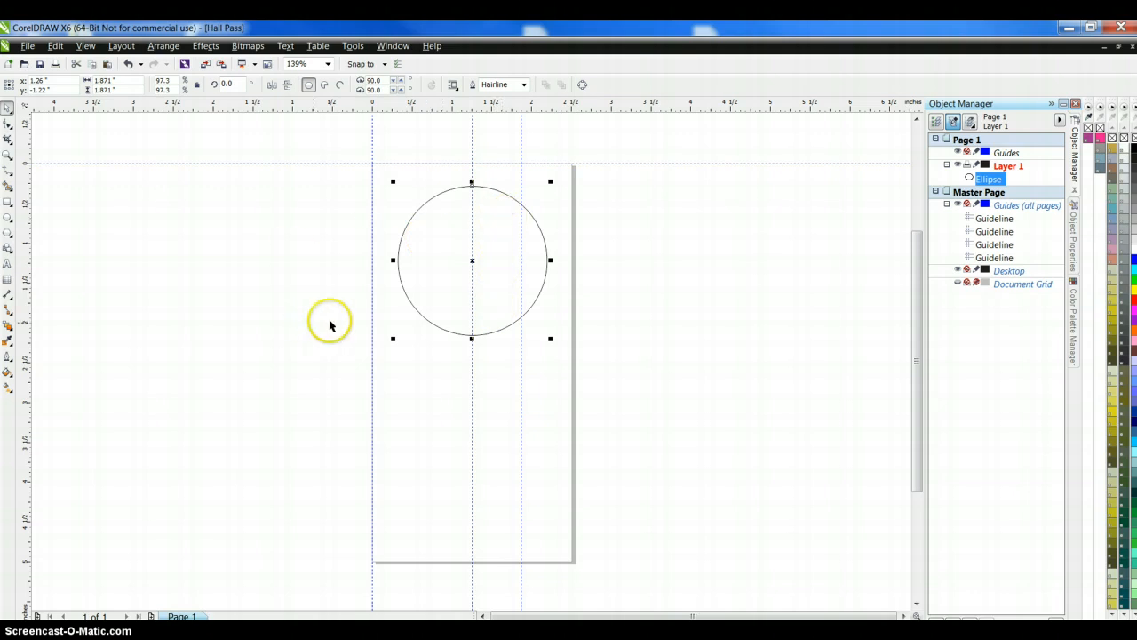
{"action": "mouse_move", "coordinate": [89, 201]}
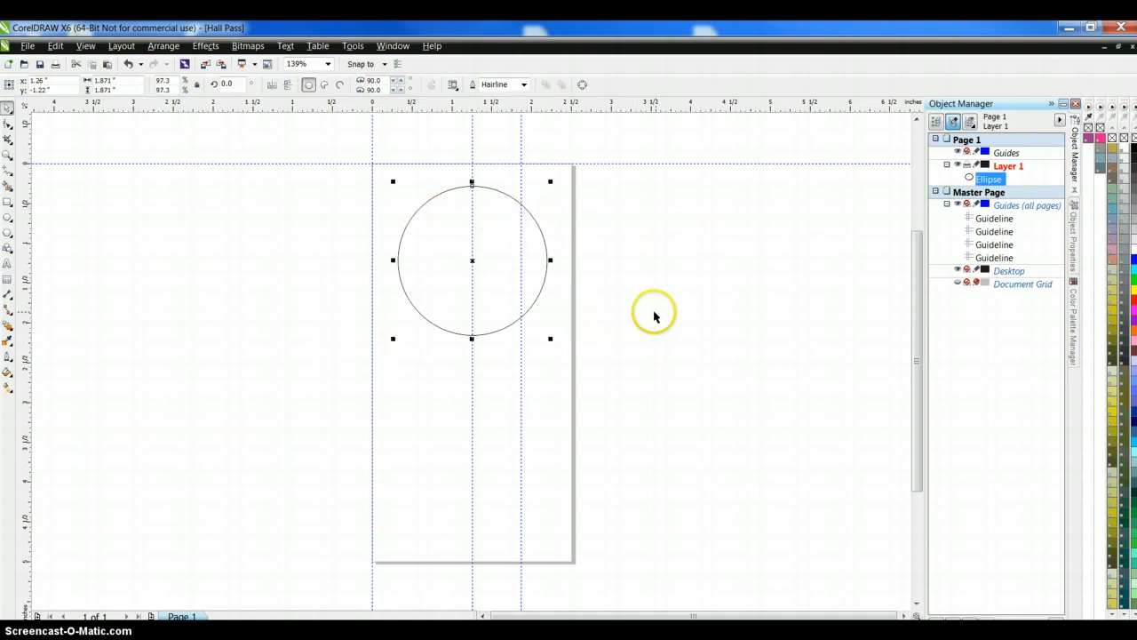
{"action": "mouse_move", "coordinate": [635, 233]}
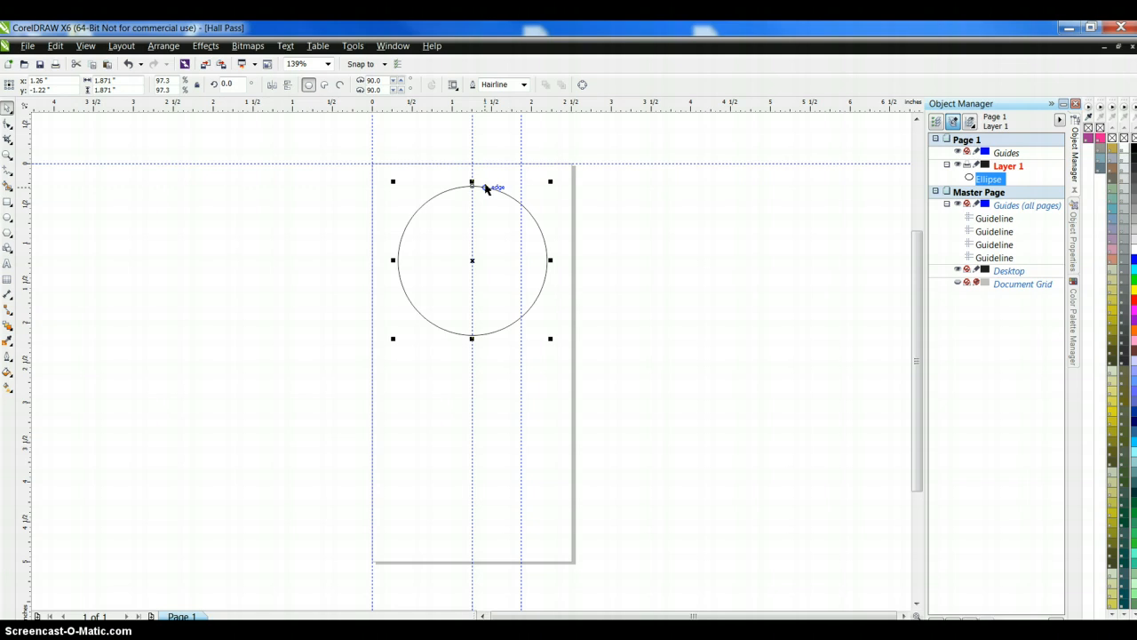
{"action": "mouse_move", "coordinate": [503, 198]}
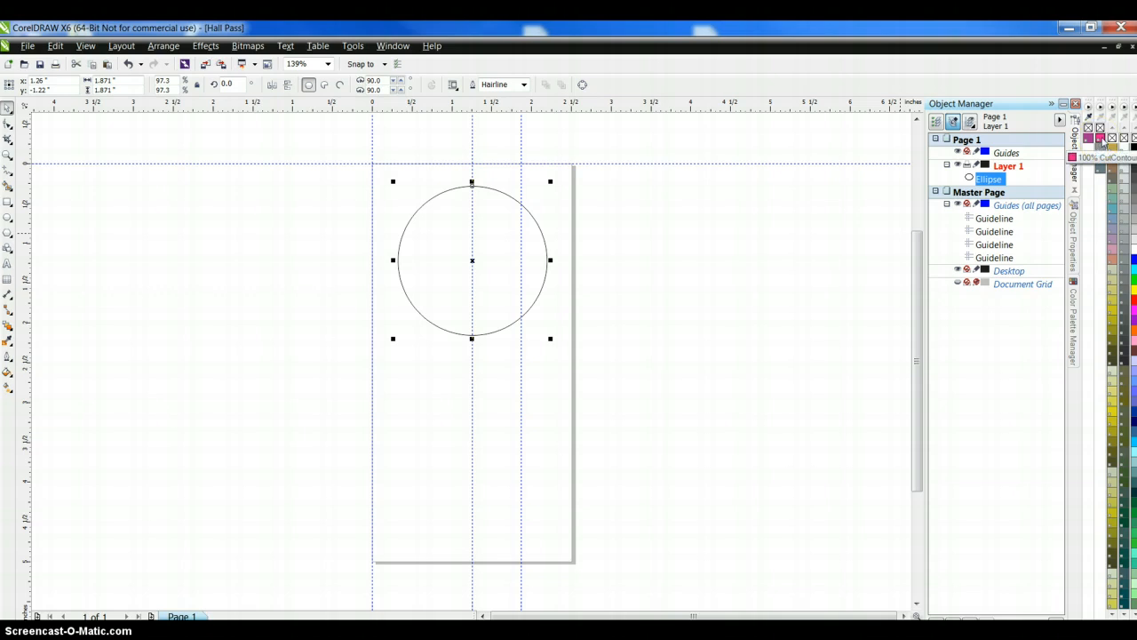
Step: Apply the red 100% CutContour swatch as the circle's outline colour
{"action": "left_click", "coordinate": [1102, 138]}
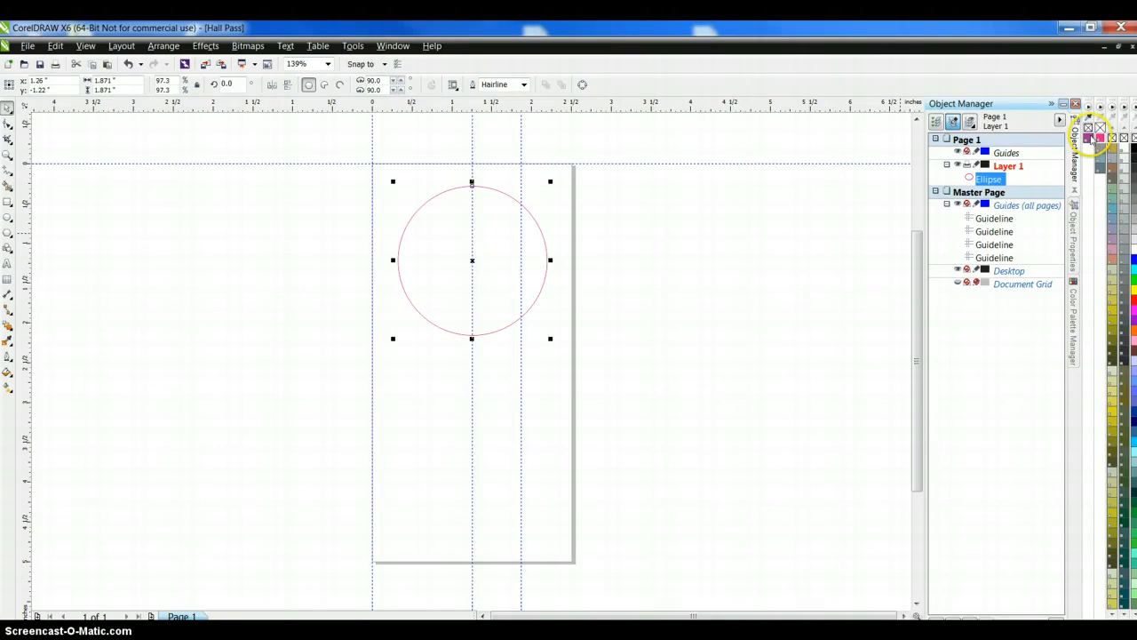
{"action": "mouse_move", "coordinate": [487, 187]}
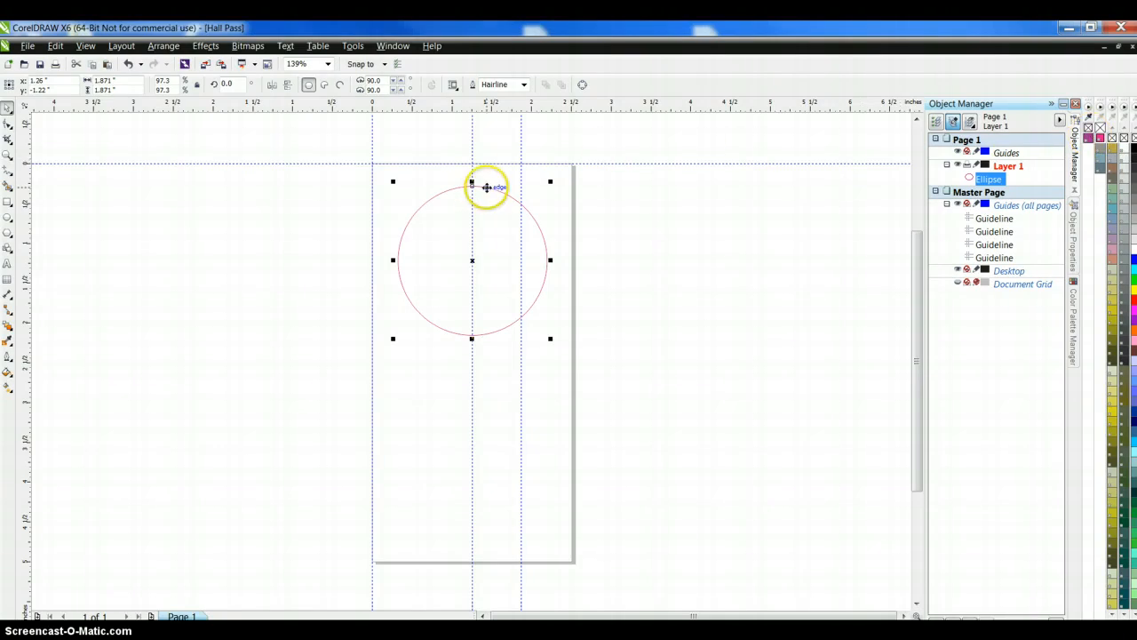
{"action": "mouse_move", "coordinate": [408, 310]}
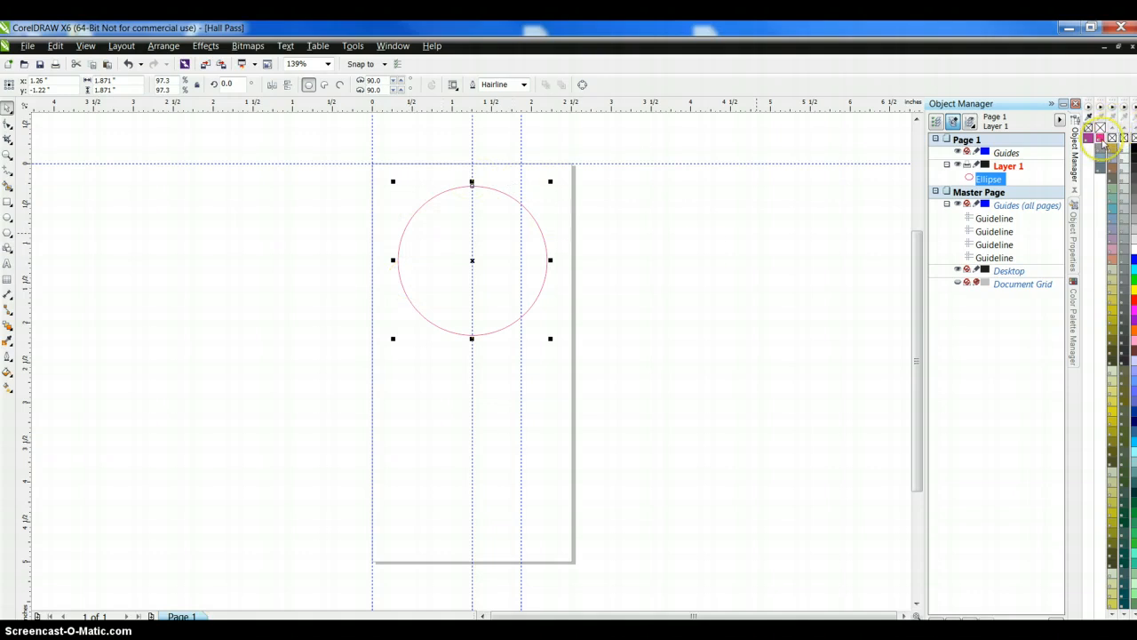
{"action": "mouse_move", "coordinate": [479, 193]}
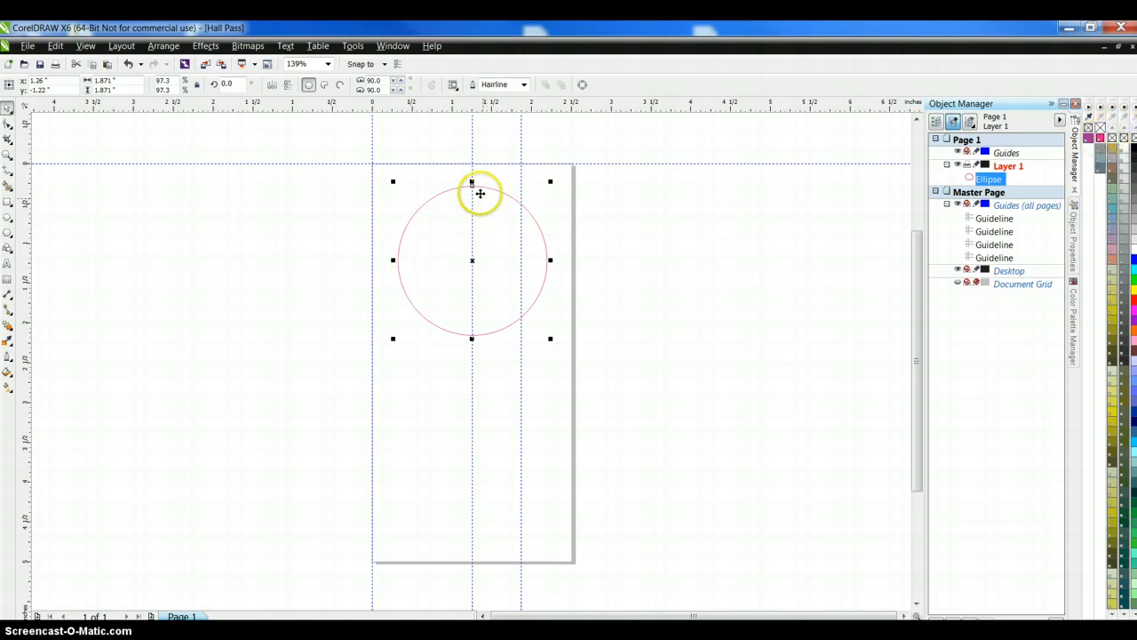
{"action": "mouse_move", "coordinate": [503, 424]}
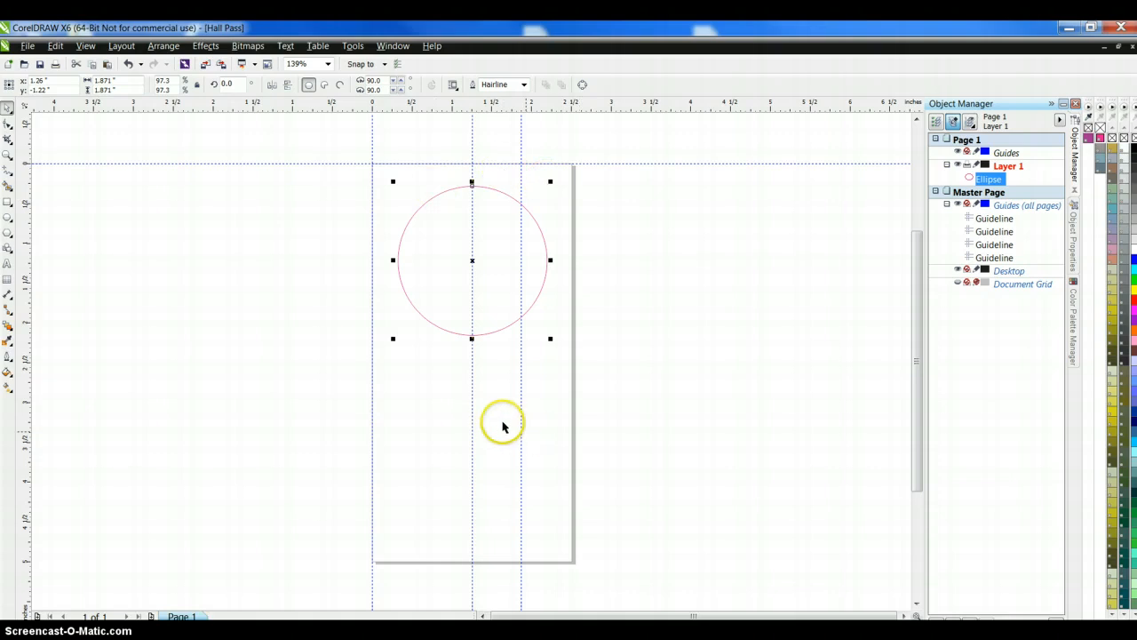
{"action": "mouse_move", "coordinate": [177, 222]}
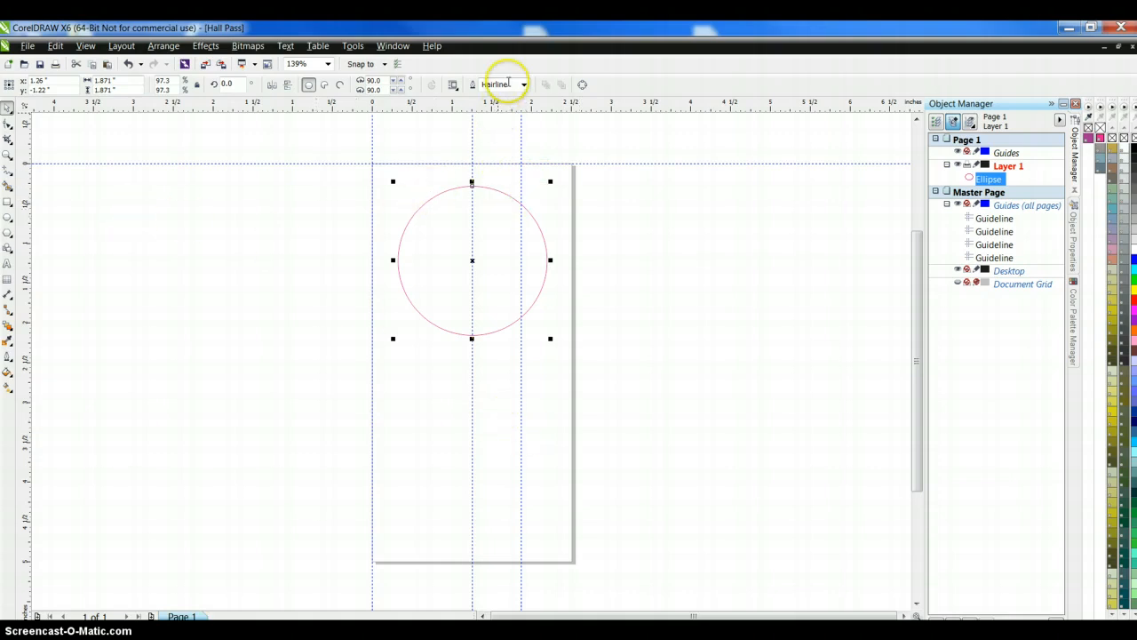
{"action": "mouse_move", "coordinate": [538, 113]}
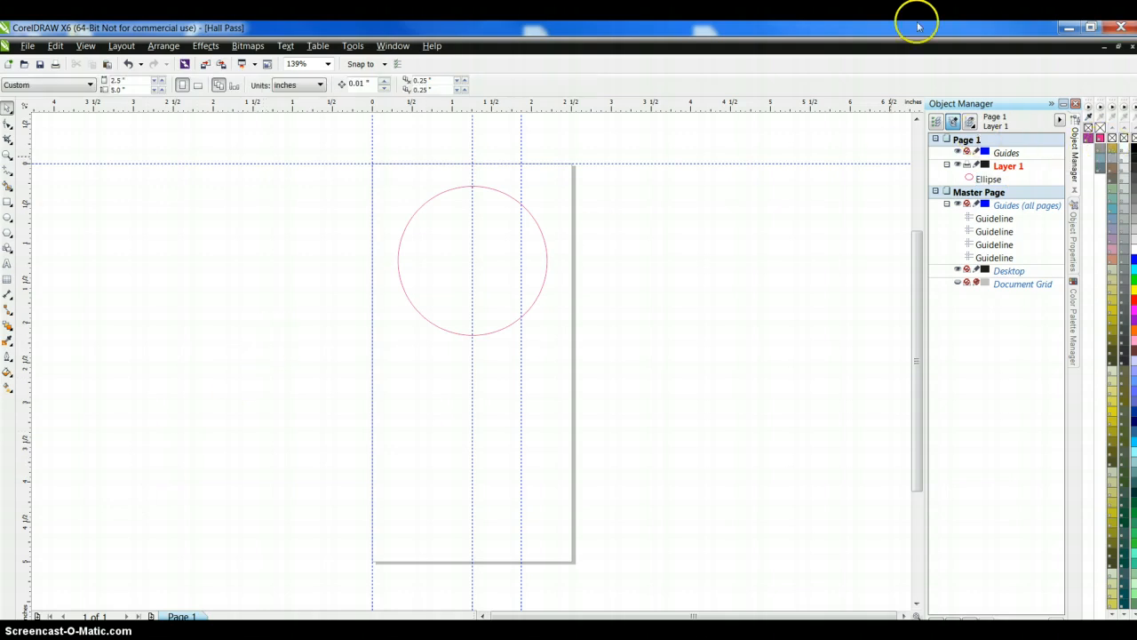
{"action": "mouse_move", "coordinate": [398, 60]}
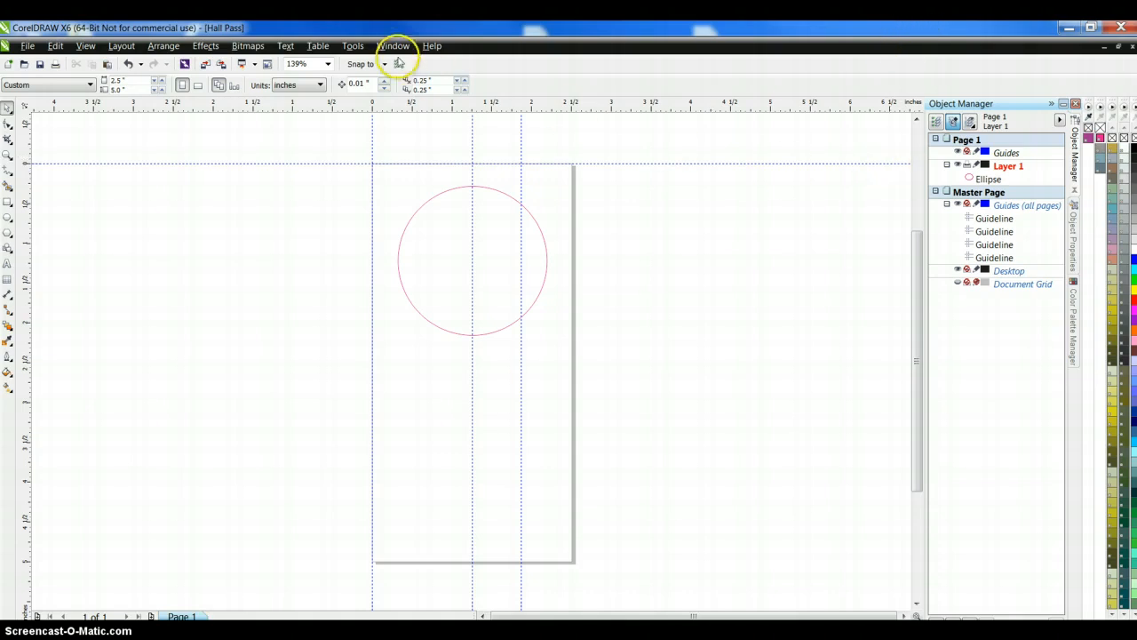
Step: Load the Roland VersaWorks palette from the Color Palette Manager libraries
{"action": "left_click", "coordinate": [394, 46]}
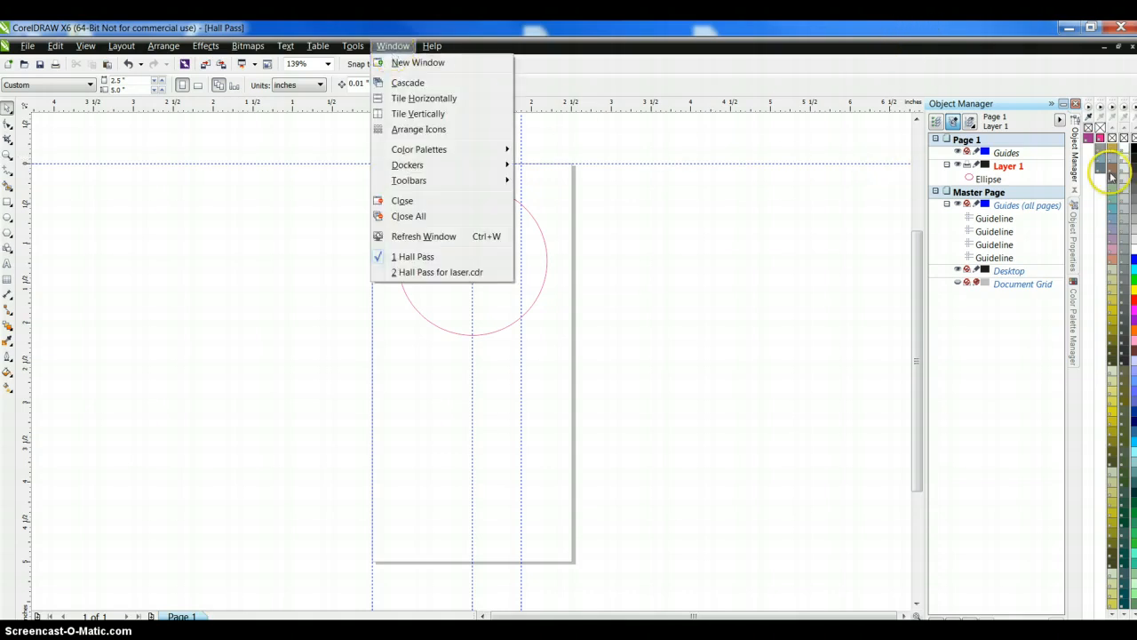
{"action": "mouse_move", "coordinate": [530, 69]}
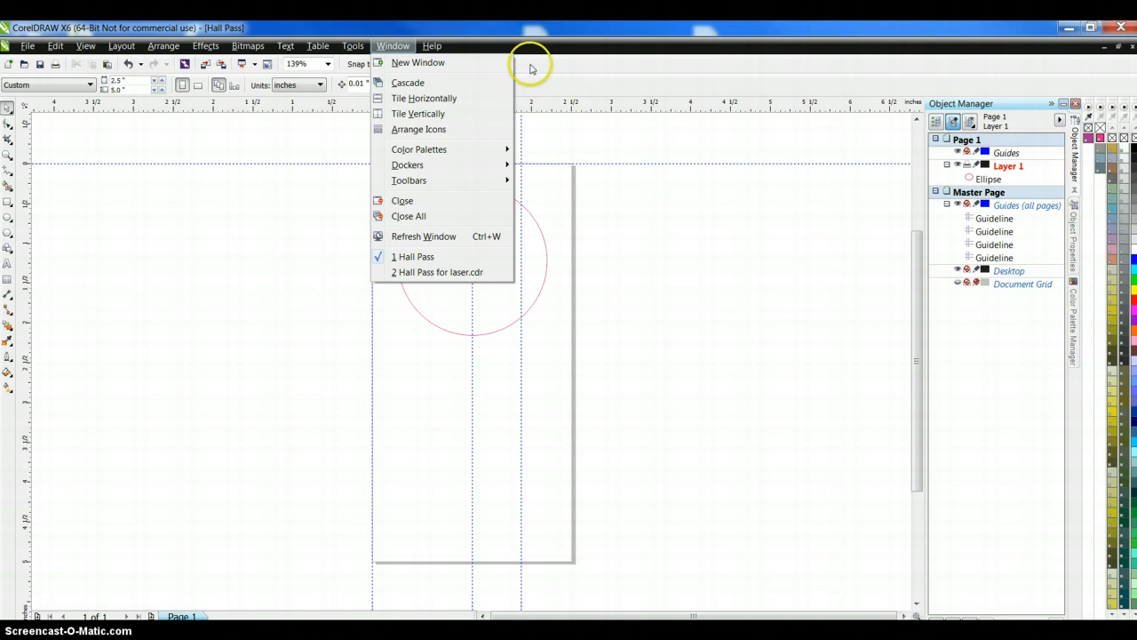
{"action": "mouse_move", "coordinate": [407, 165]}
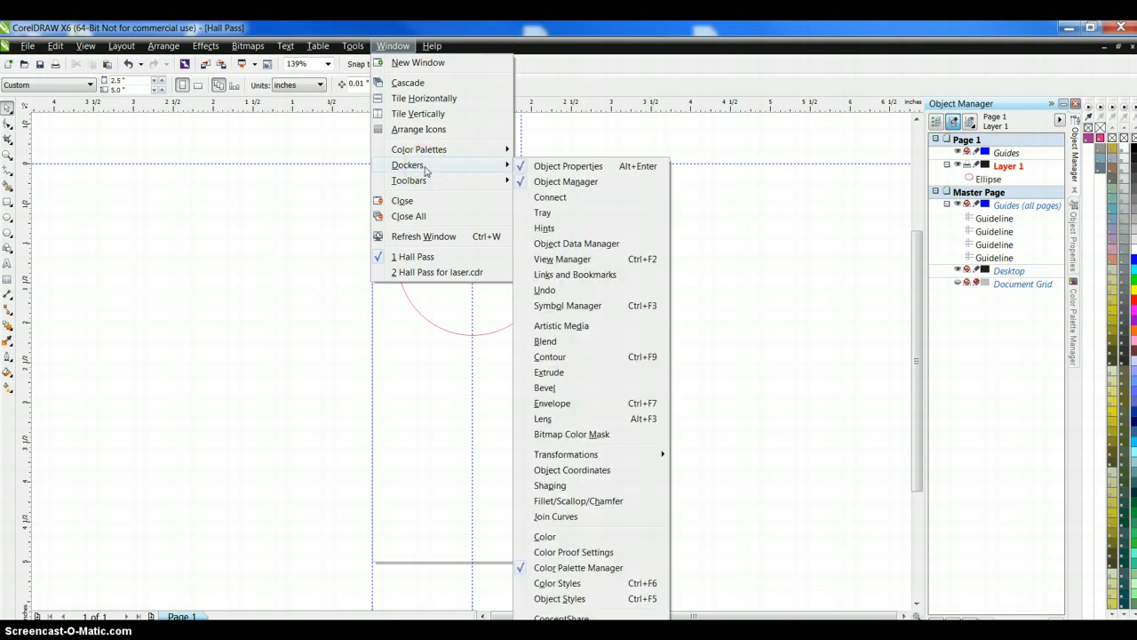
{"action": "mouse_move", "coordinate": [473, 165]}
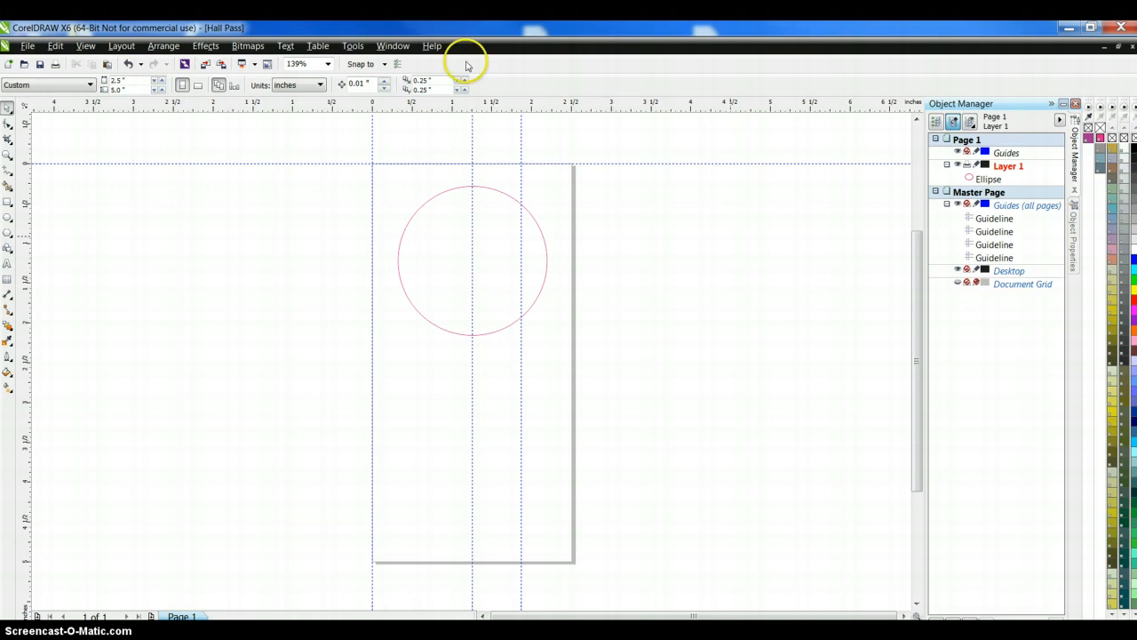
{"action": "left_click", "coordinate": [393, 45]}
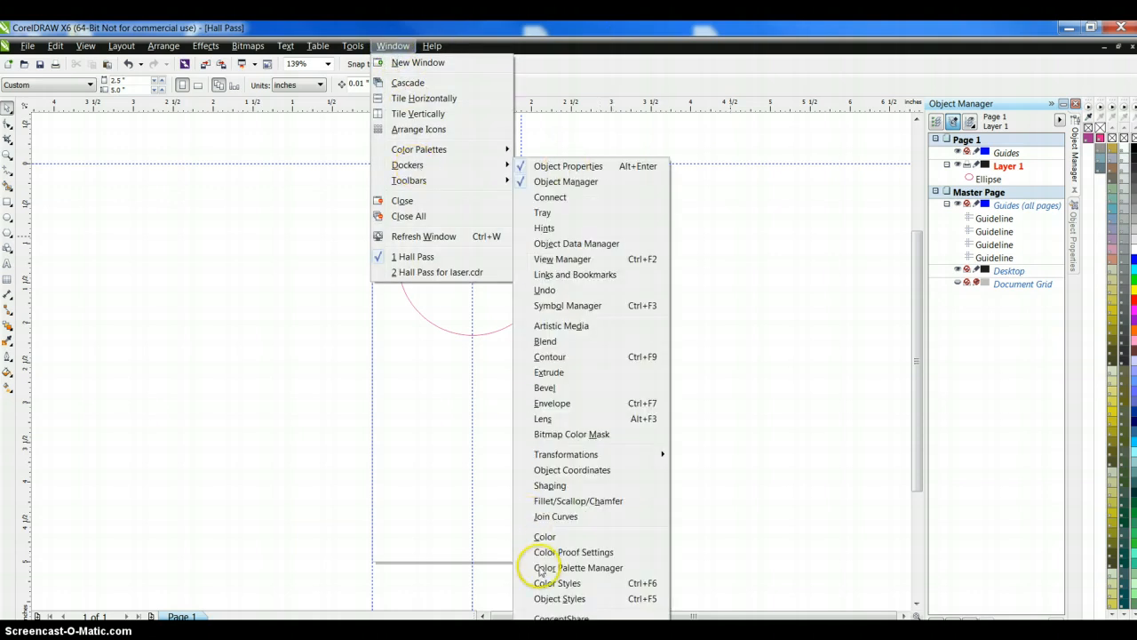
{"action": "left_click", "coordinate": [577, 568]}
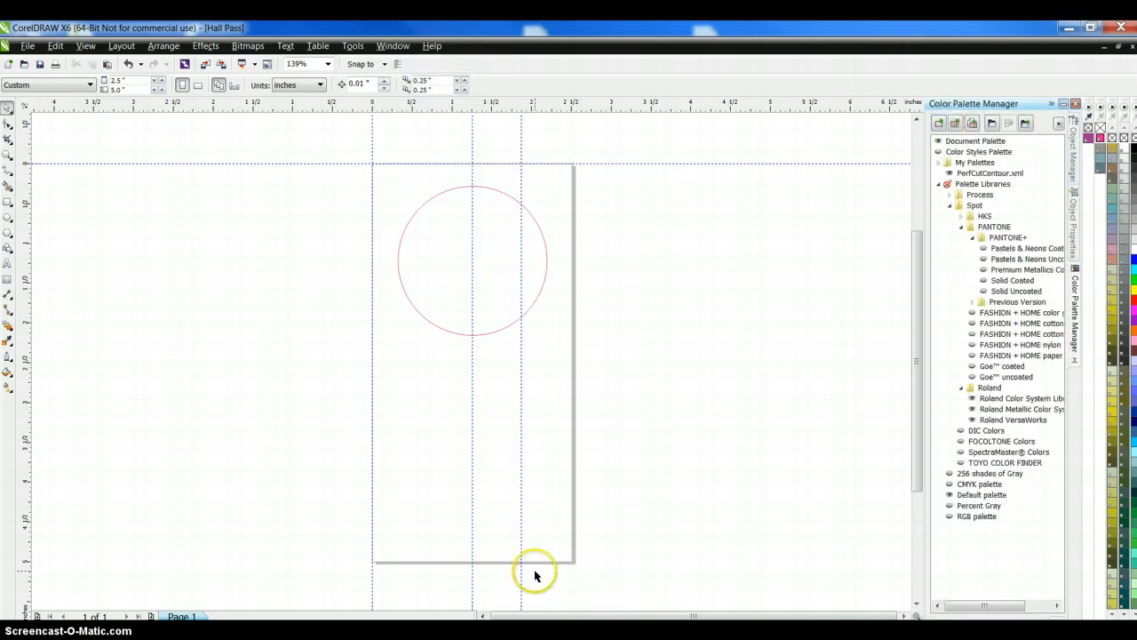
{"action": "mouse_move", "coordinate": [931, 212]}
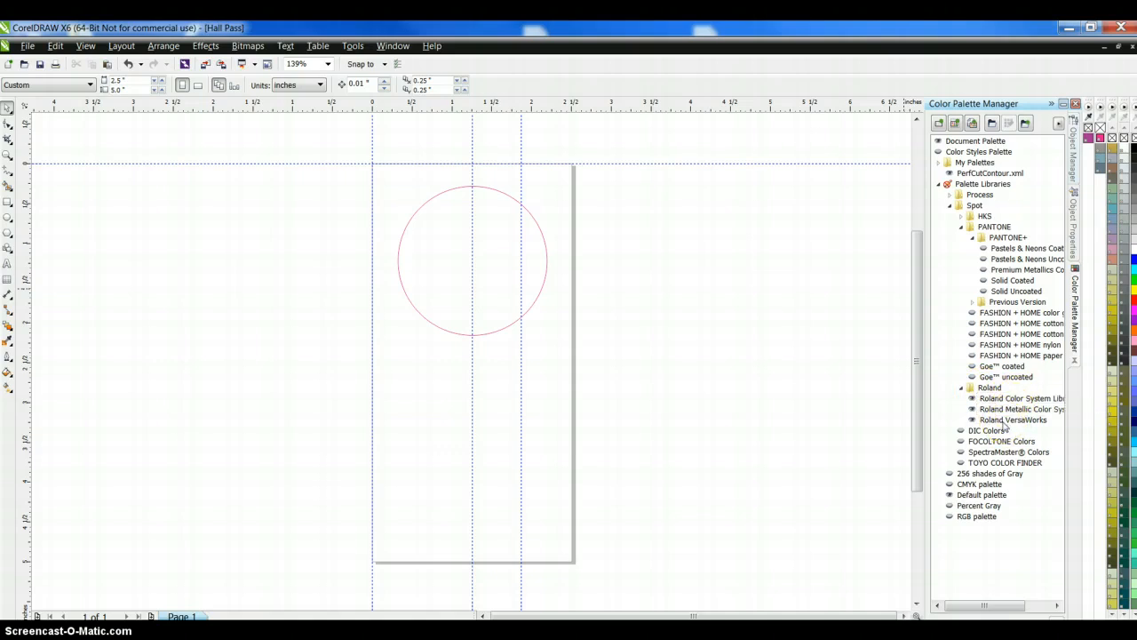
{"action": "left_click", "coordinate": [1013, 419]}
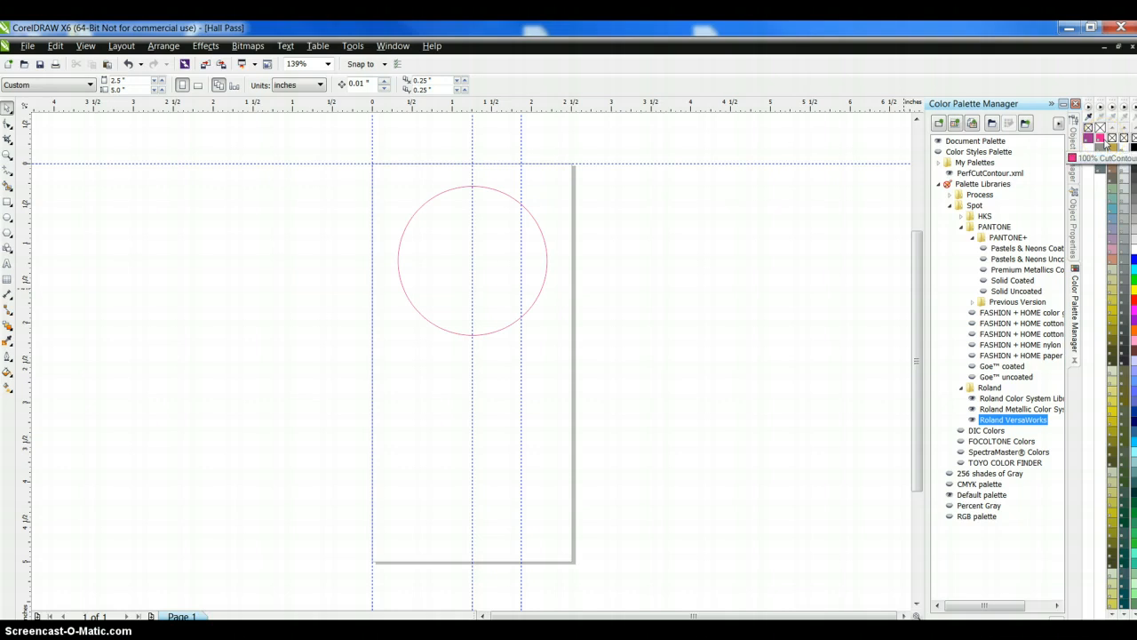
{"action": "mouse_move", "coordinate": [1010, 398]}
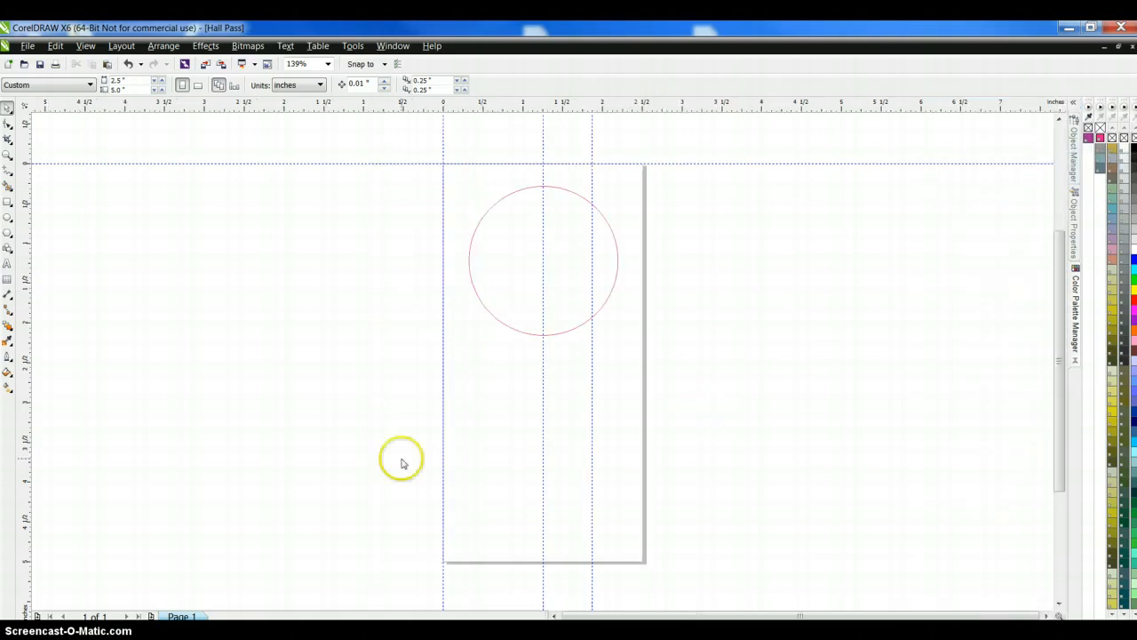
{"action": "mouse_move", "coordinate": [591, 463]}
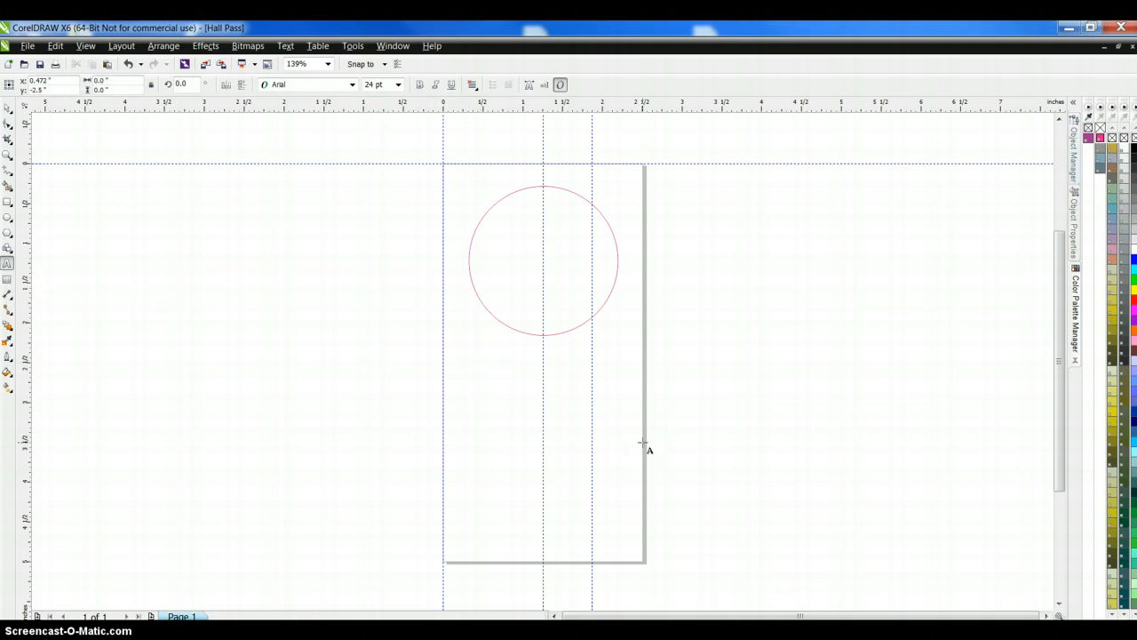
Step: Type 'PASS' below the circle and 'Mr. Brad' beside the page
{"action": "type", "text": "PASS"}
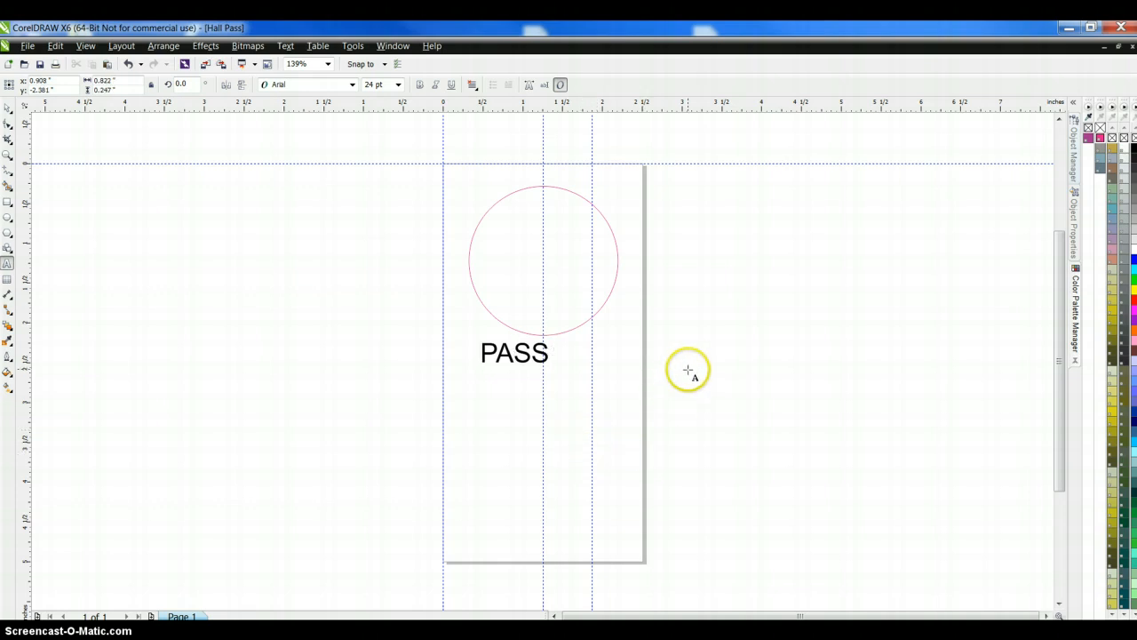
{"action": "mouse_move", "coordinate": [753, 410]}
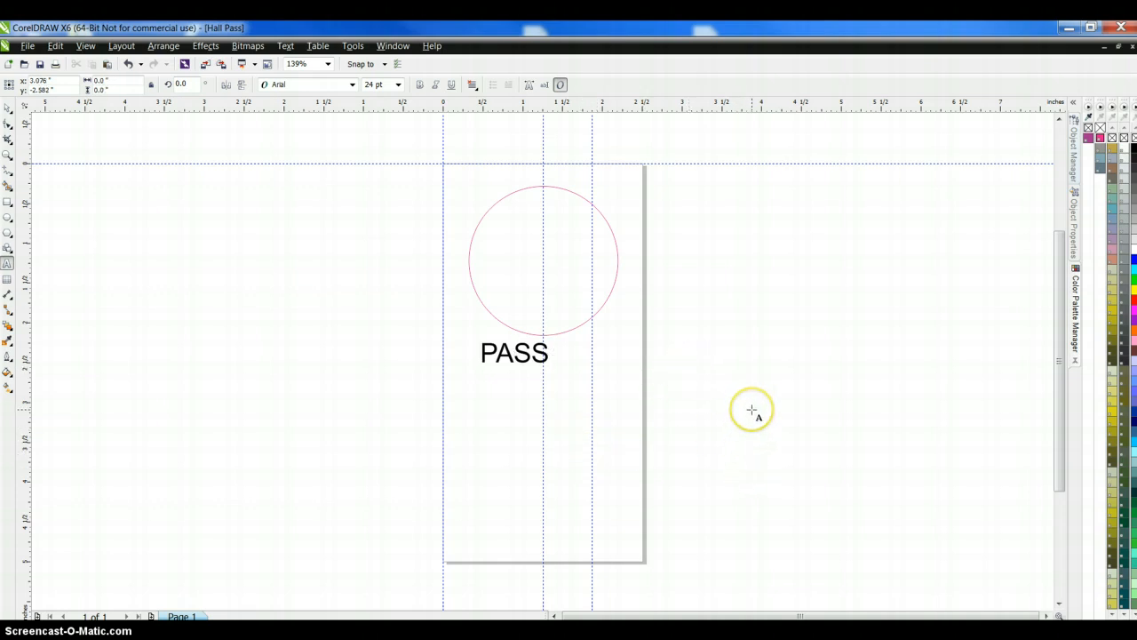
{"action": "type", "text": "Mr"}
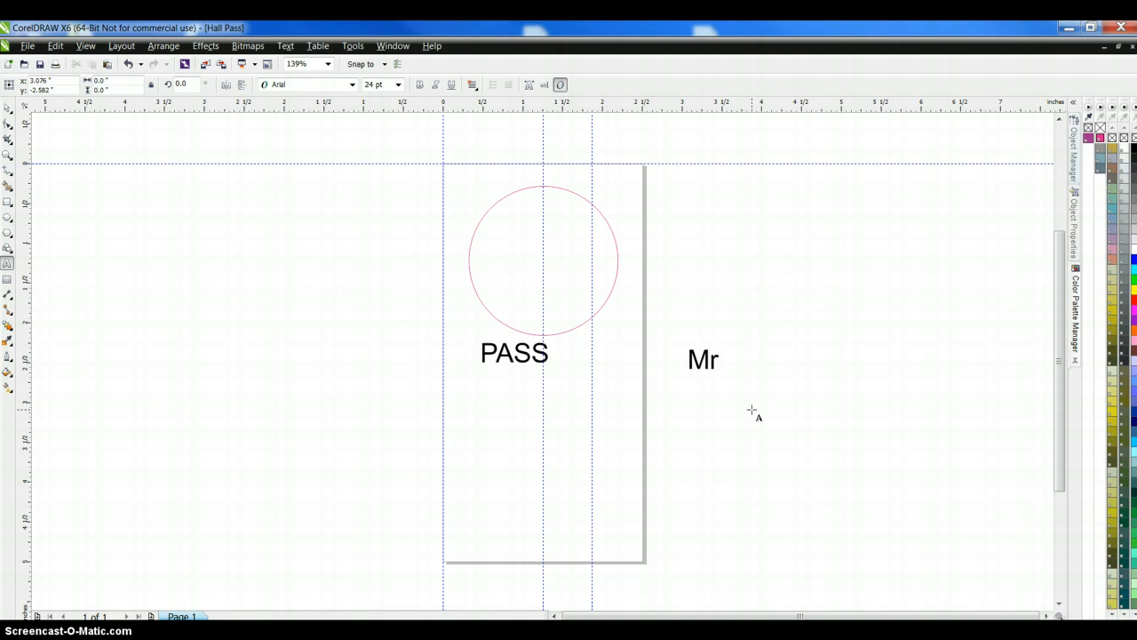
{"action": "type", "text": ". Brad"}
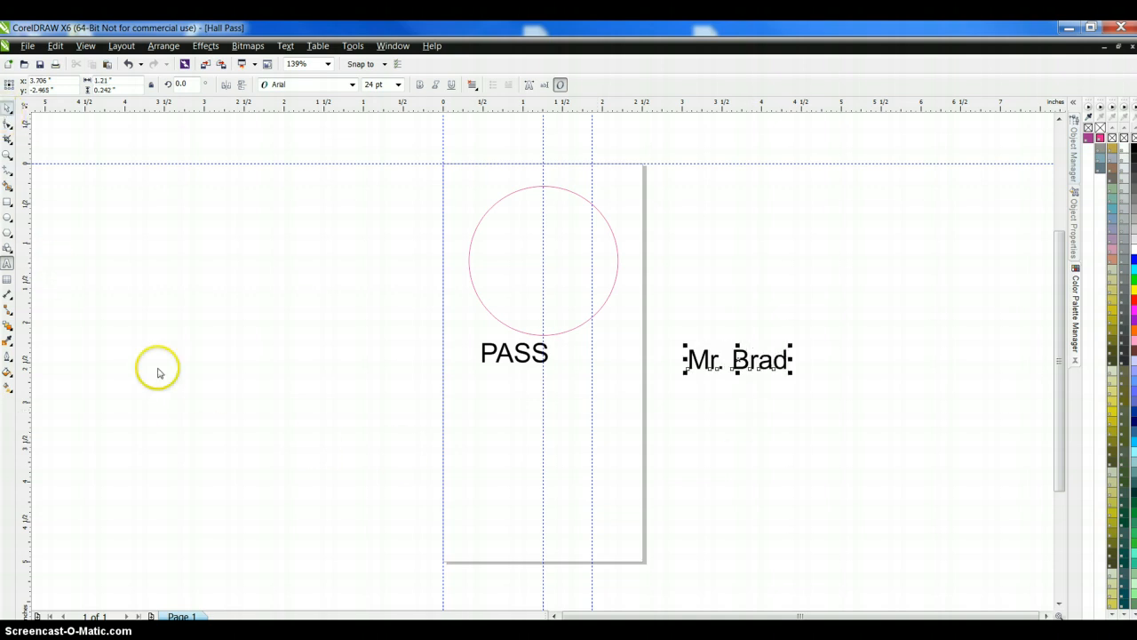
{"action": "left_click", "coordinate": [513, 352]}
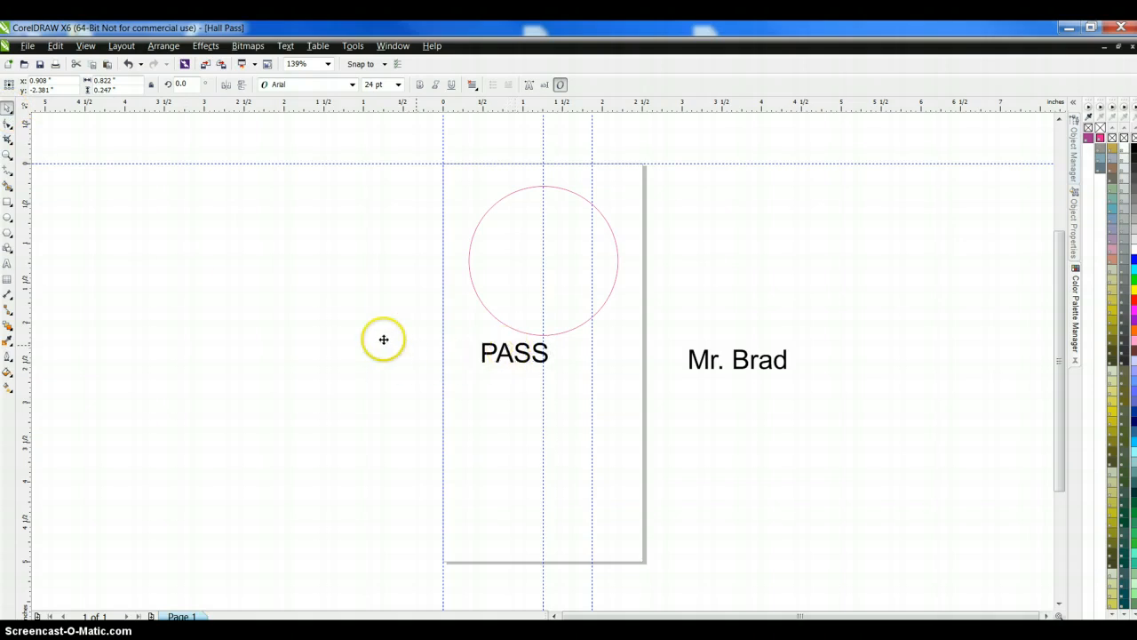
Step: Reposition PASS below the circle, rotate it 90° to vertical, and enlarge it
{"action": "left_click_drag", "start_coordinate": [513, 353], "coordinate": [336, 374]}
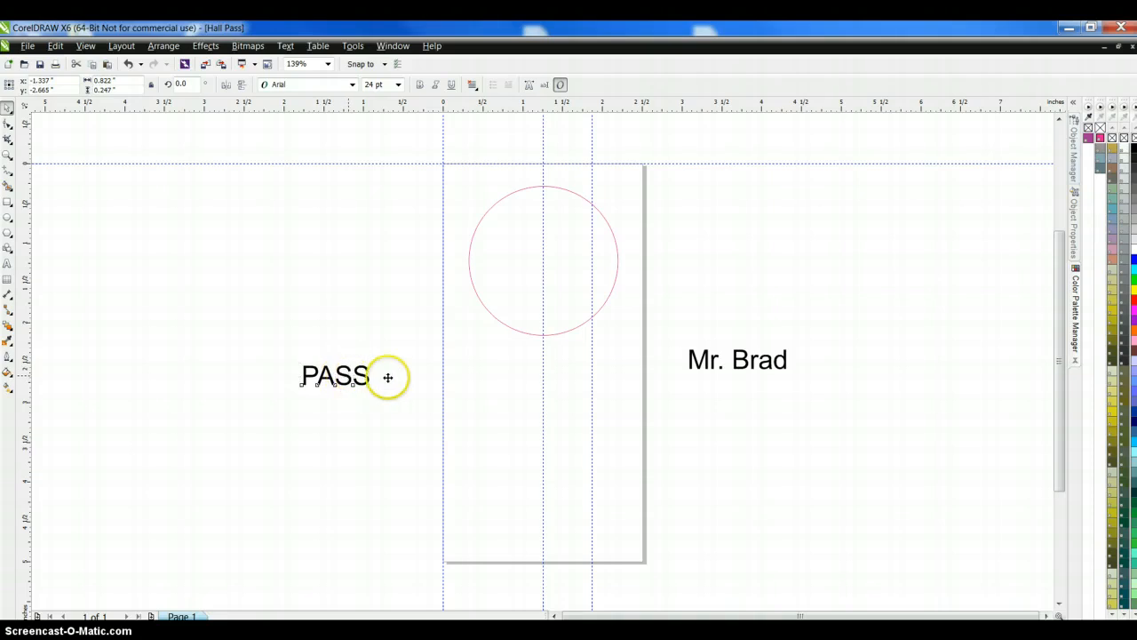
{"action": "left_click_drag", "start_coordinate": [335, 375], "coordinate": [486, 385]}
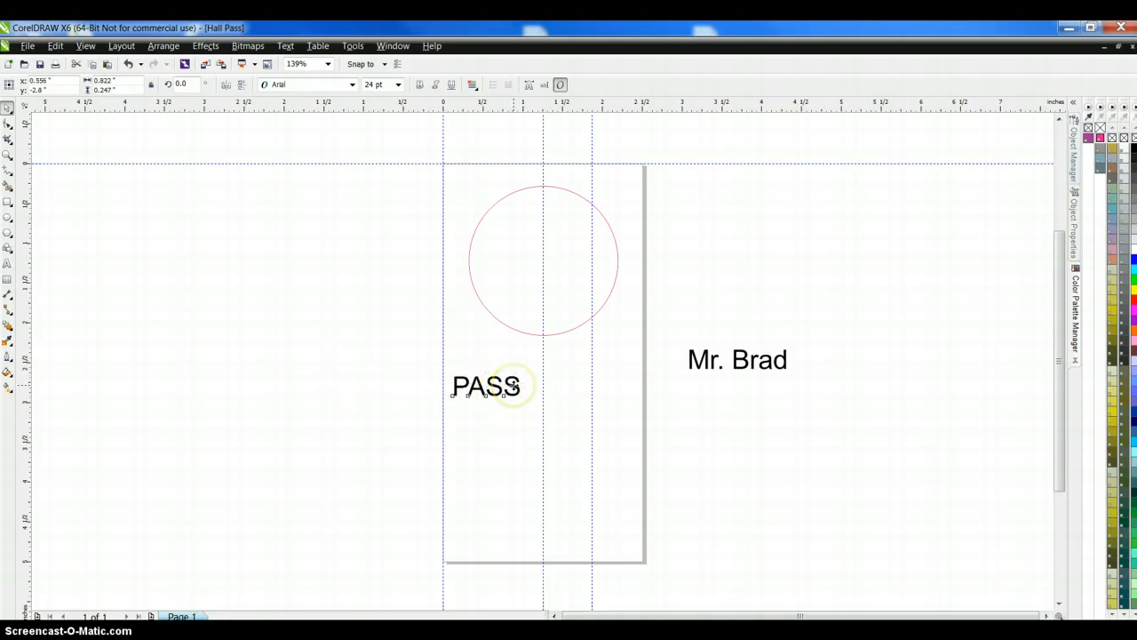
{"action": "left_click", "coordinate": [487, 386]}
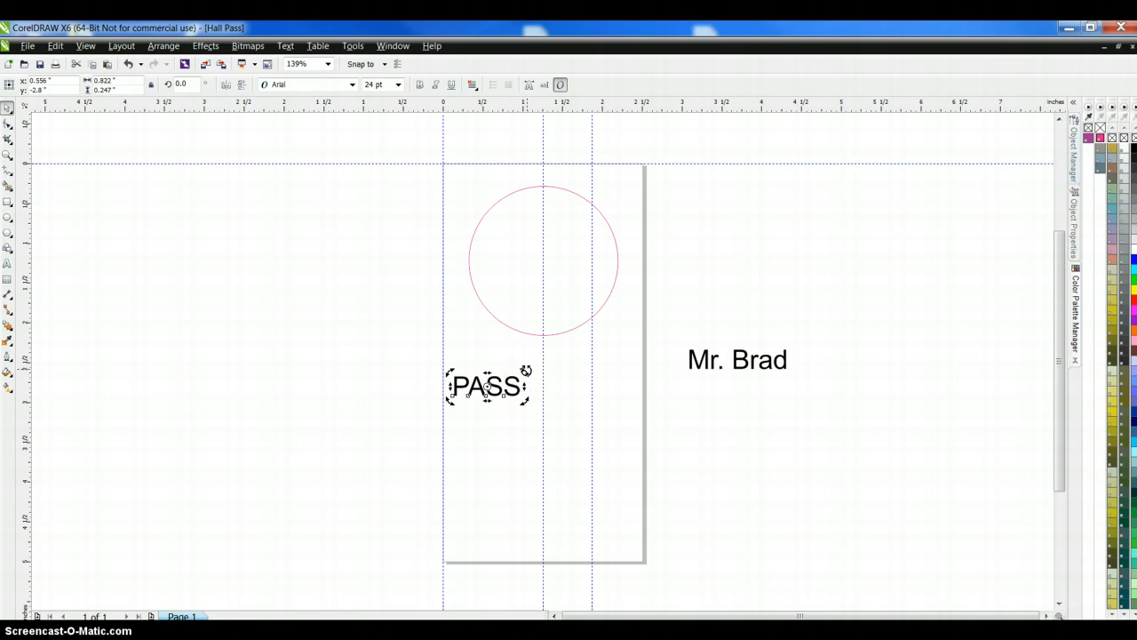
{"action": "left_click_drag", "start_coordinate": [526, 370], "coordinate": [510, 344]}
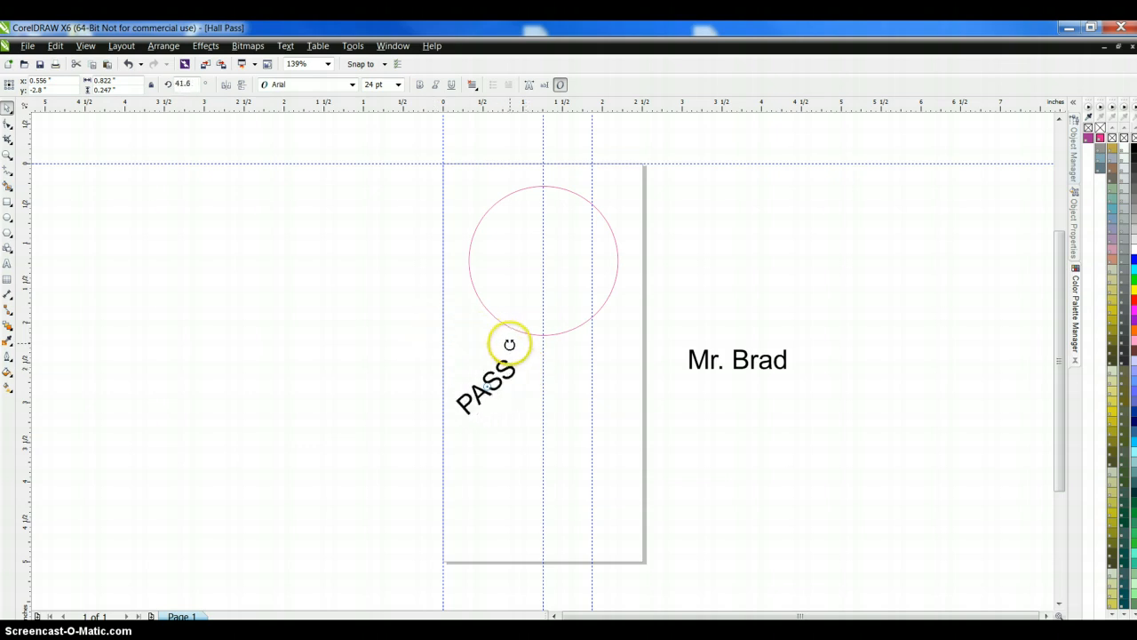
{"action": "left_click_drag", "start_coordinate": [510, 344], "coordinate": [455, 323]}
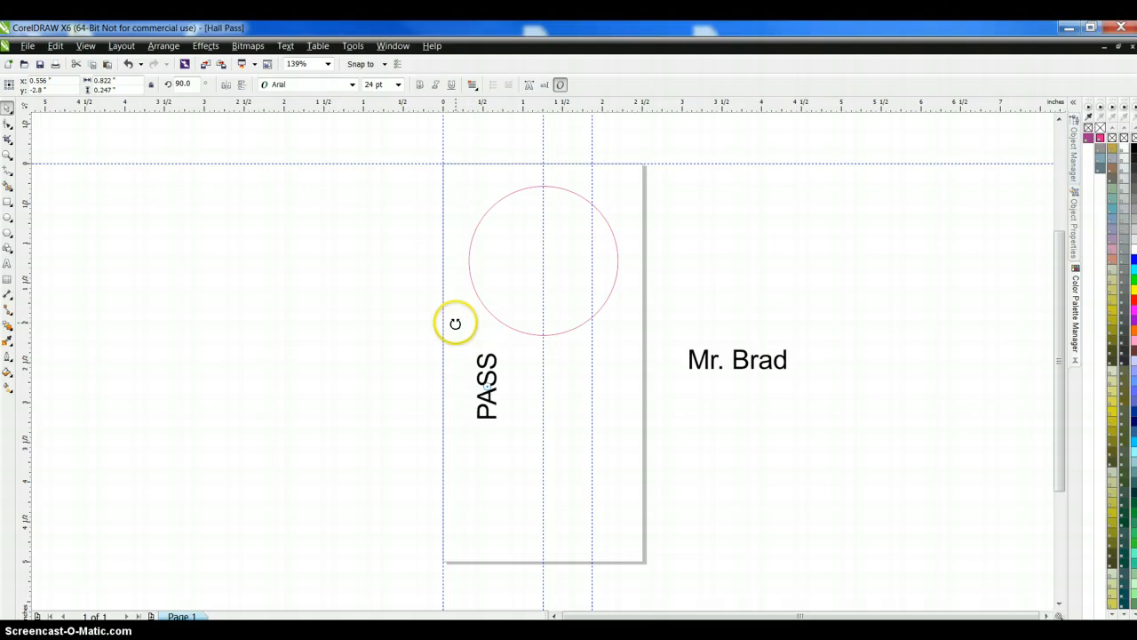
{"action": "left_click_drag", "start_coordinate": [455, 322], "coordinate": [420, 325]}
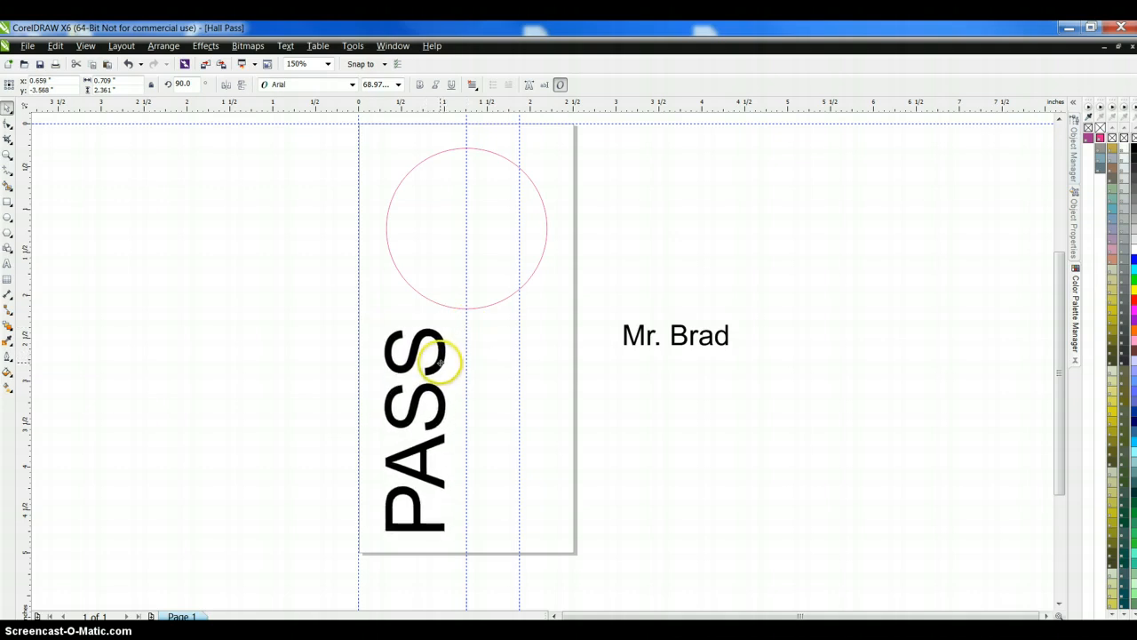
{"action": "left_click", "coordinate": [441, 347]}
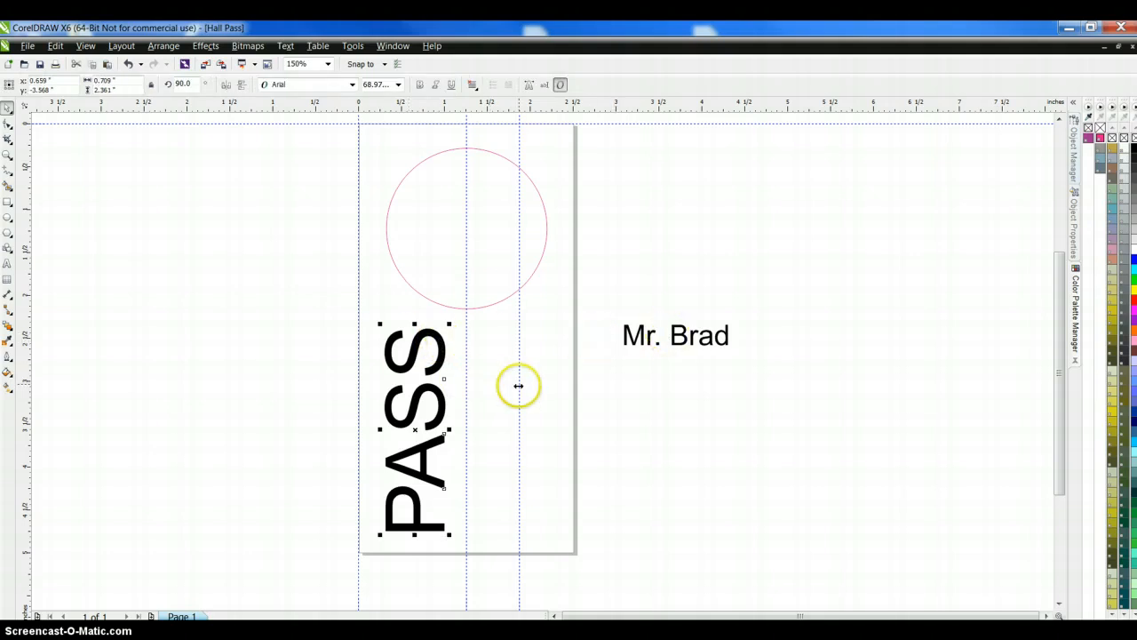
{"action": "mouse_move", "coordinate": [412, 372]}
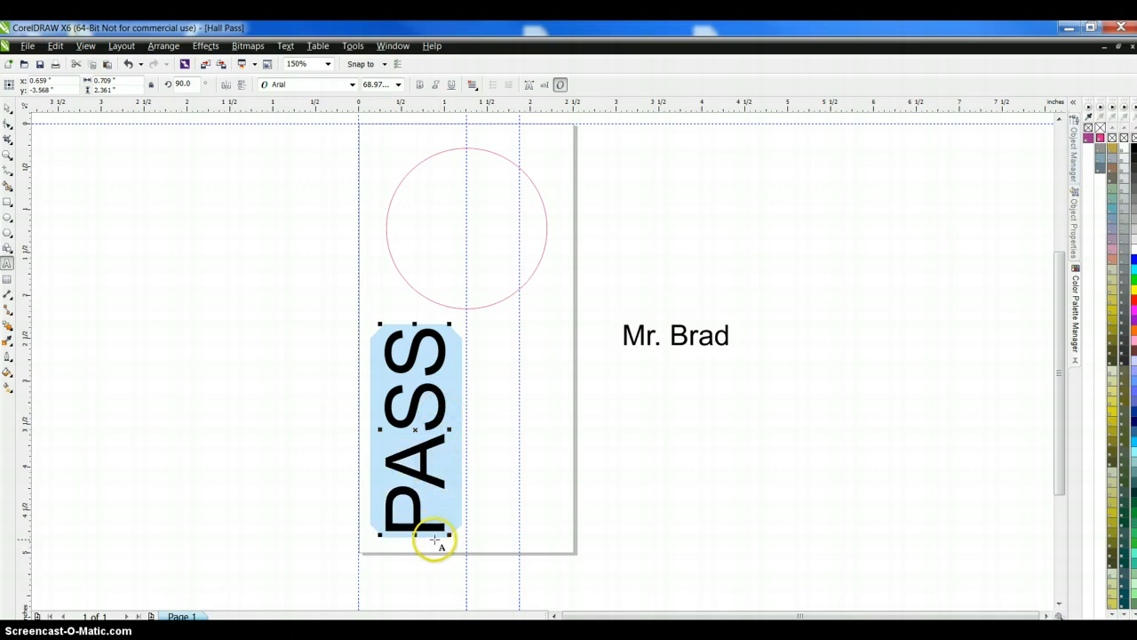
{"action": "mouse_move", "coordinate": [356, 93]}
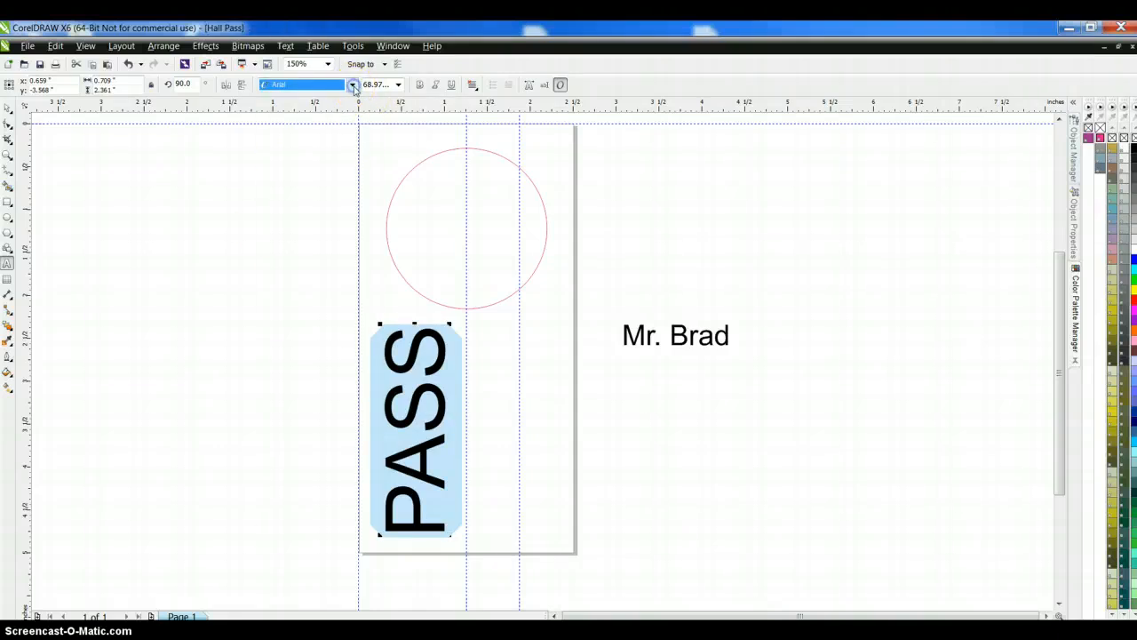
Step: Open the property bar's typeface list for the PASS text
{"action": "left_click", "coordinate": [353, 84]}
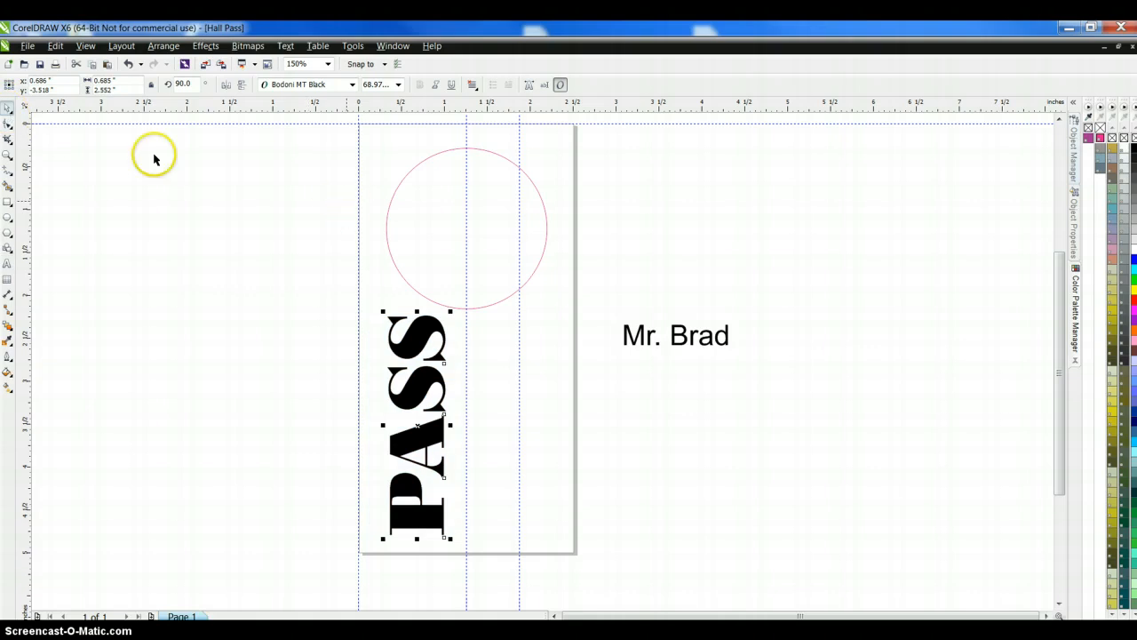
Step: Rotate Mr. Brad 90° to vertical and enlarge it to run up the pass beside PASS
{"action": "left_click", "coordinate": [675, 336]}
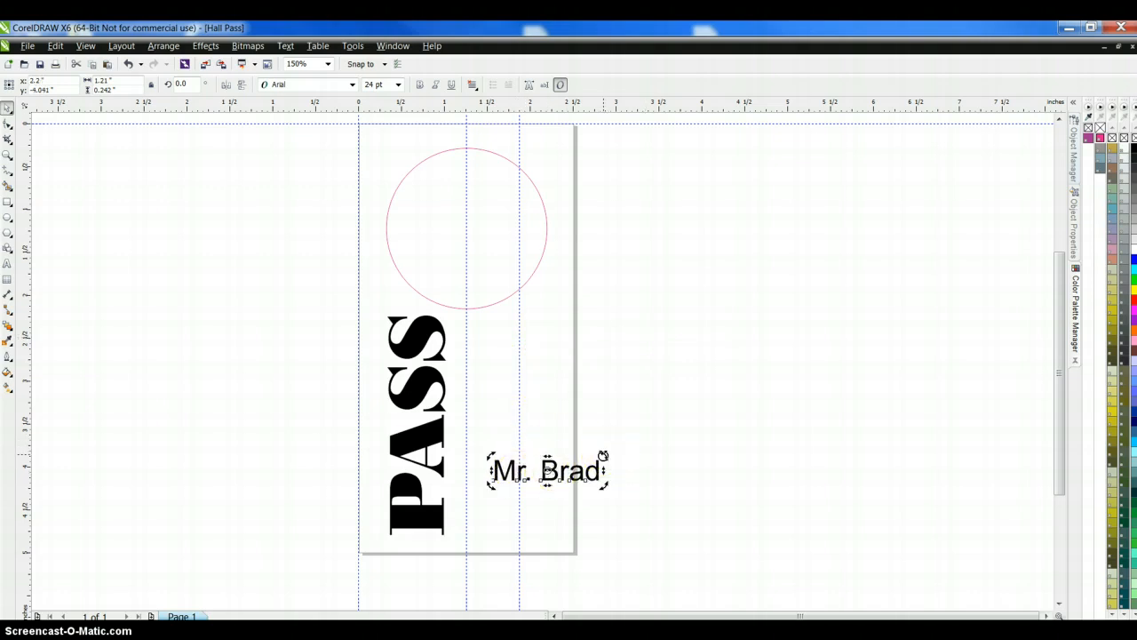
{"action": "left_click_drag", "start_coordinate": [604, 455], "coordinate": [597, 443]}
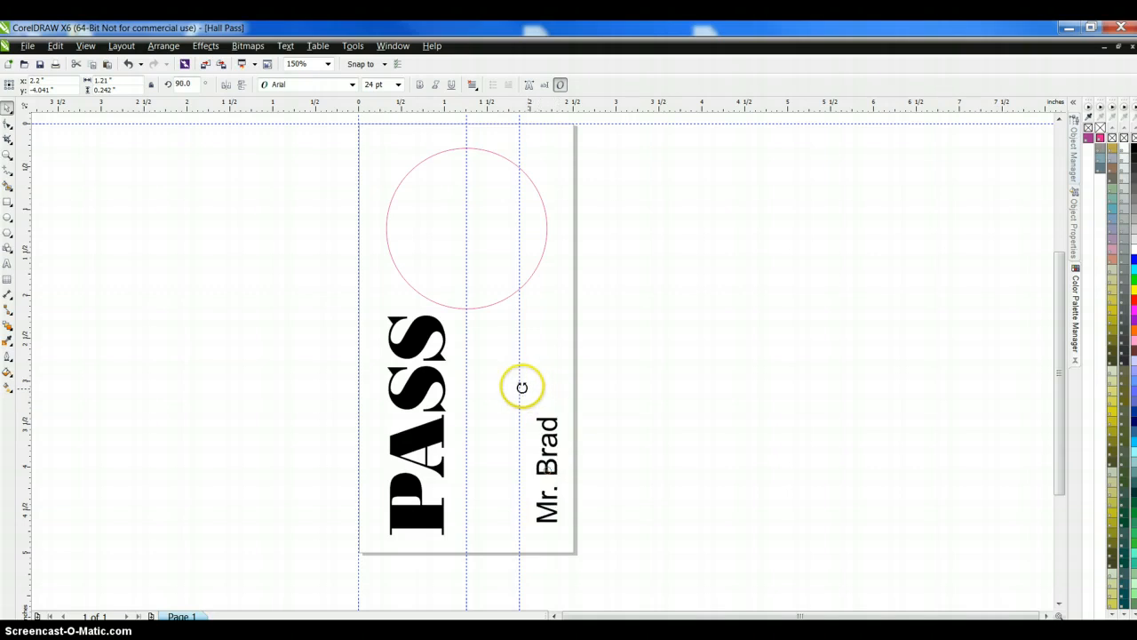
{"action": "left_click_drag", "start_coordinate": [523, 386], "coordinate": [500, 378]}
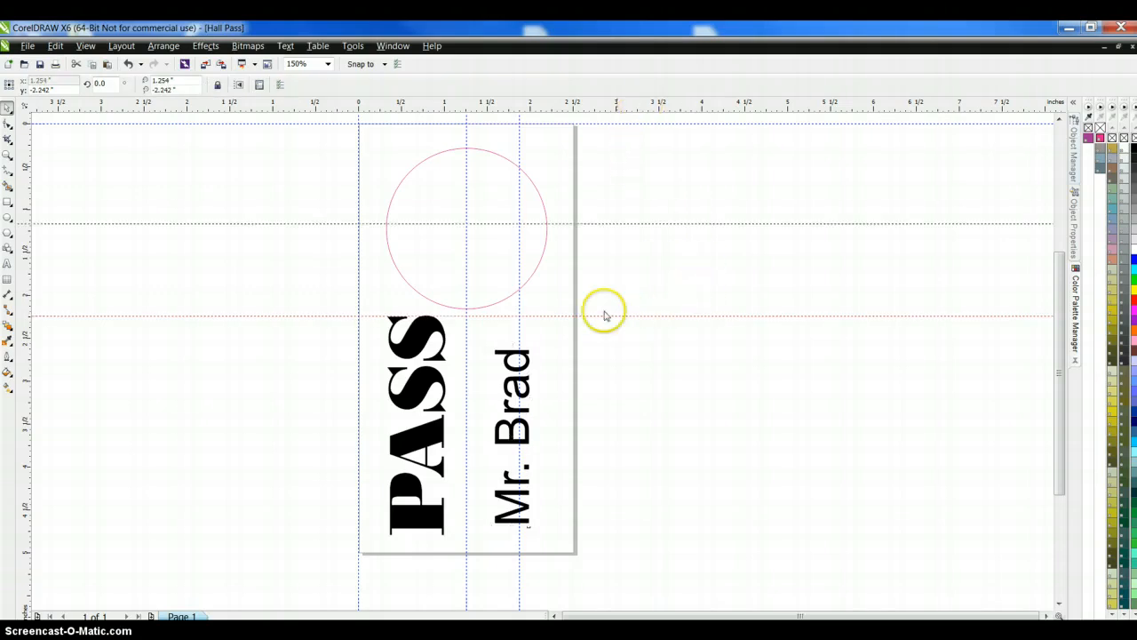
{"action": "mouse_move", "coordinate": [635, 539]}
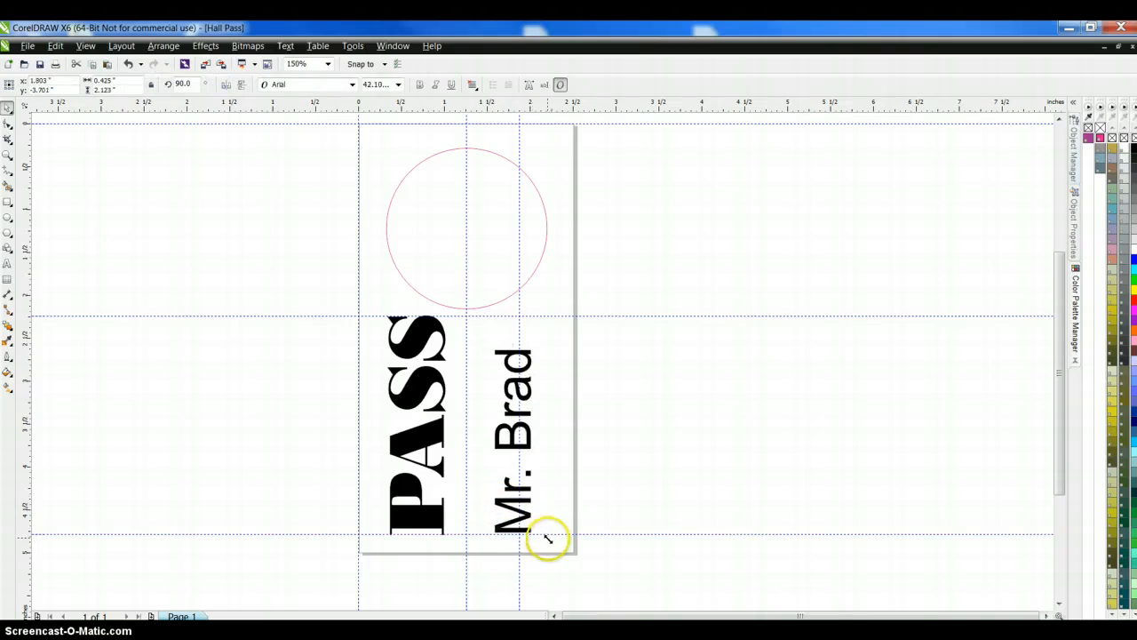
{"action": "left_click_drag", "start_coordinate": [546, 539], "coordinate": [537, 346]}
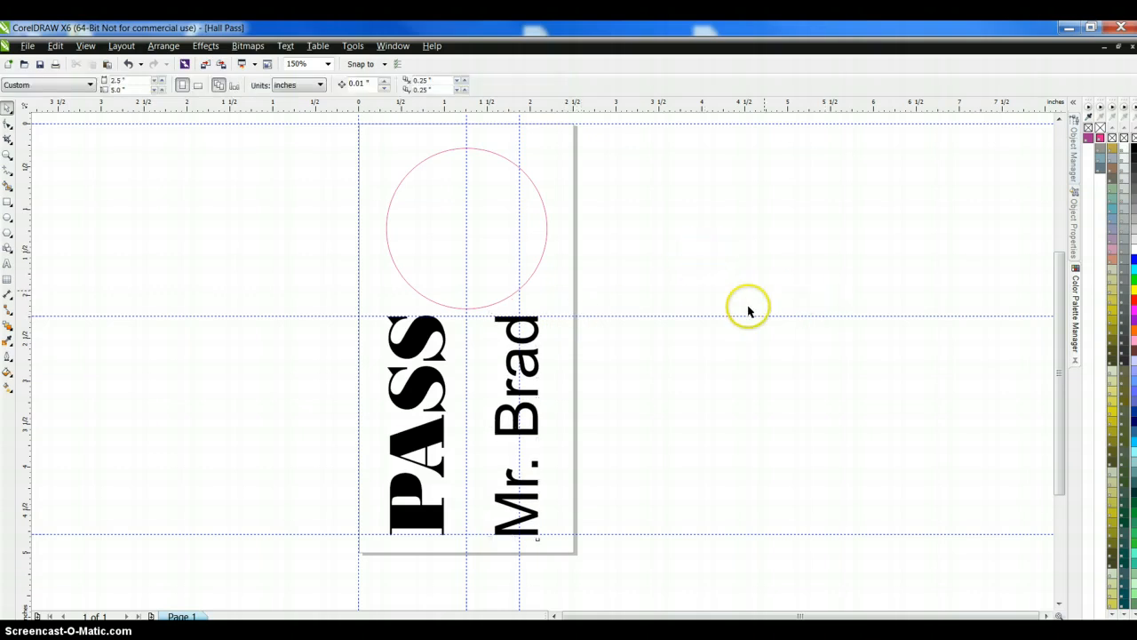
{"action": "mouse_move", "coordinate": [504, 165]}
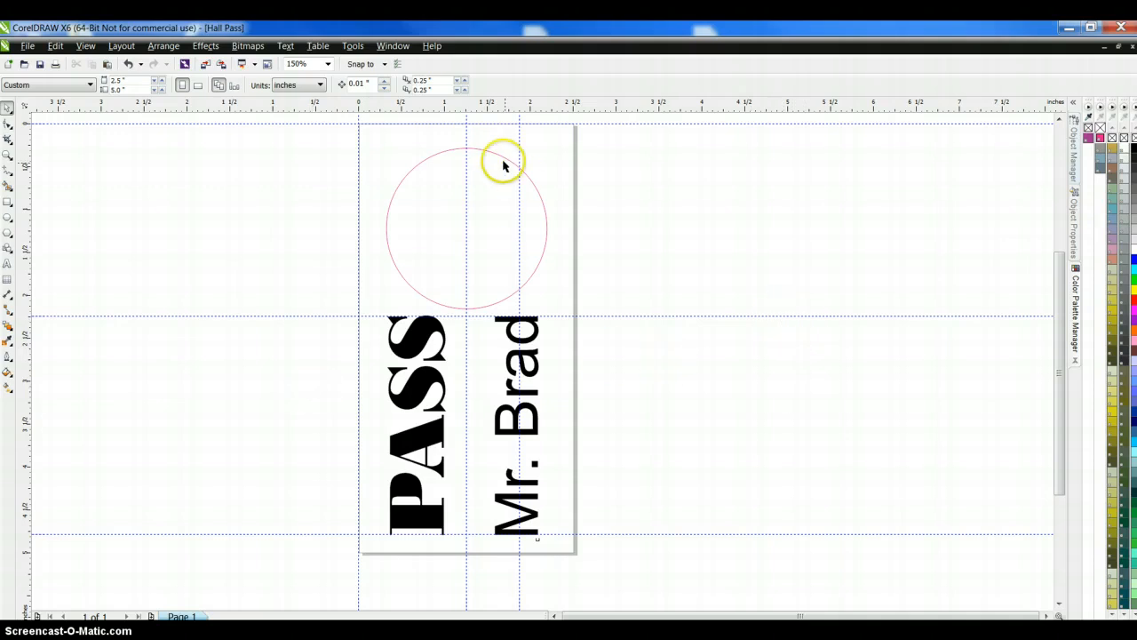
Step: Add a horizontal guideline near the top and a vertical one left of centre
{"action": "left_click", "coordinate": [505, 164]}
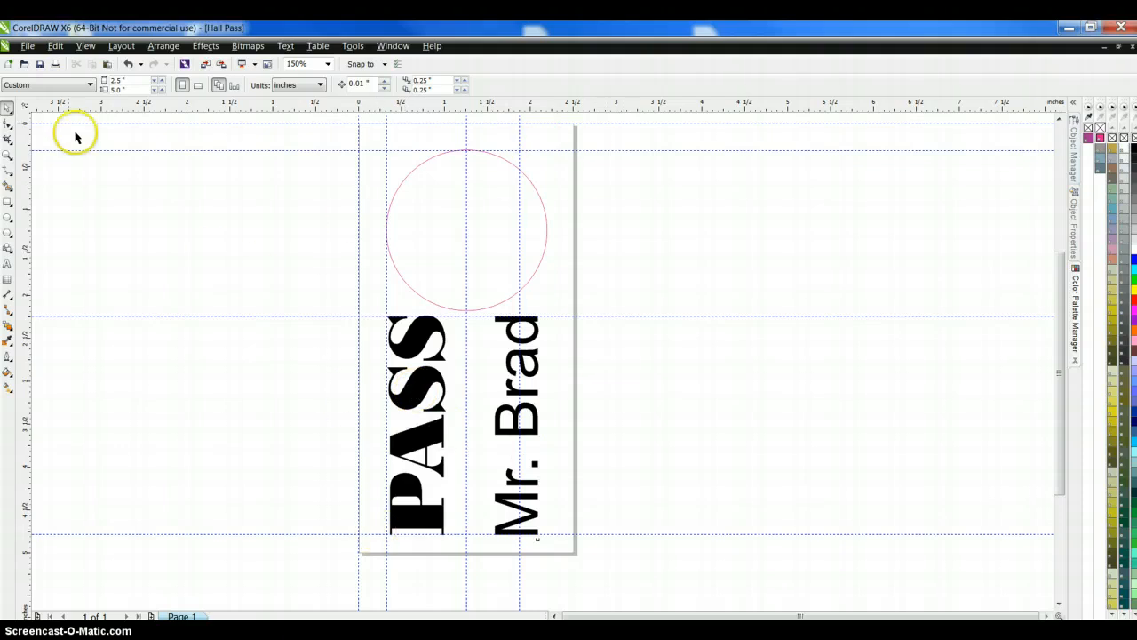
Step: Import the rainbow-striped image (il_570xN…jpg) from FUN & WRITE > Inspiring Art
{"action": "left_click", "coordinate": [28, 45]}
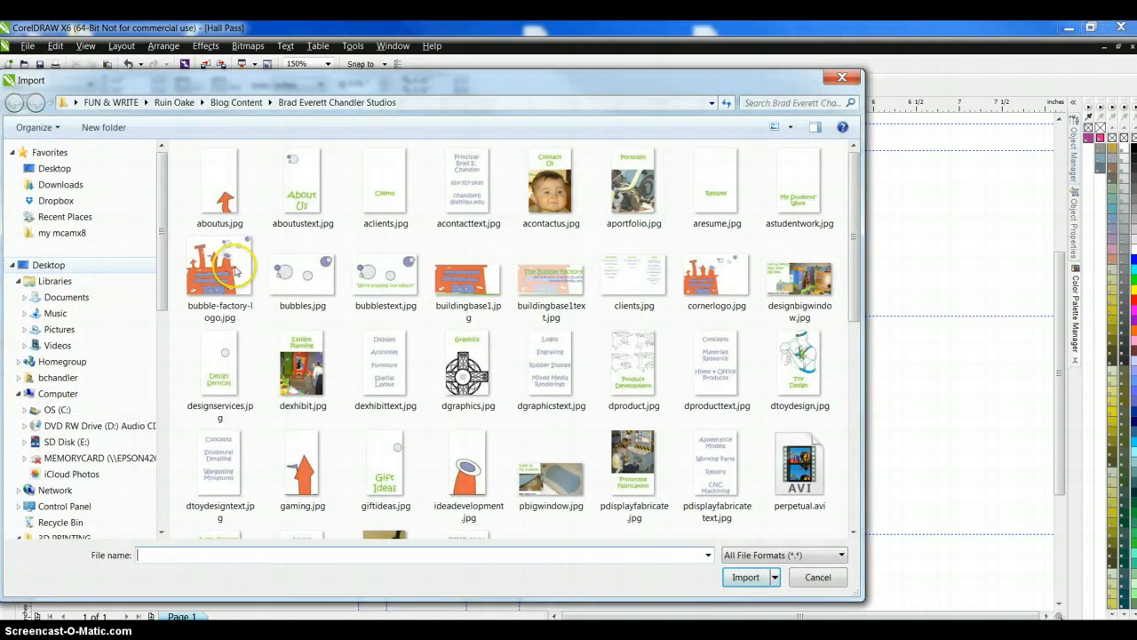
{"action": "left_click", "coordinate": [469, 280]}
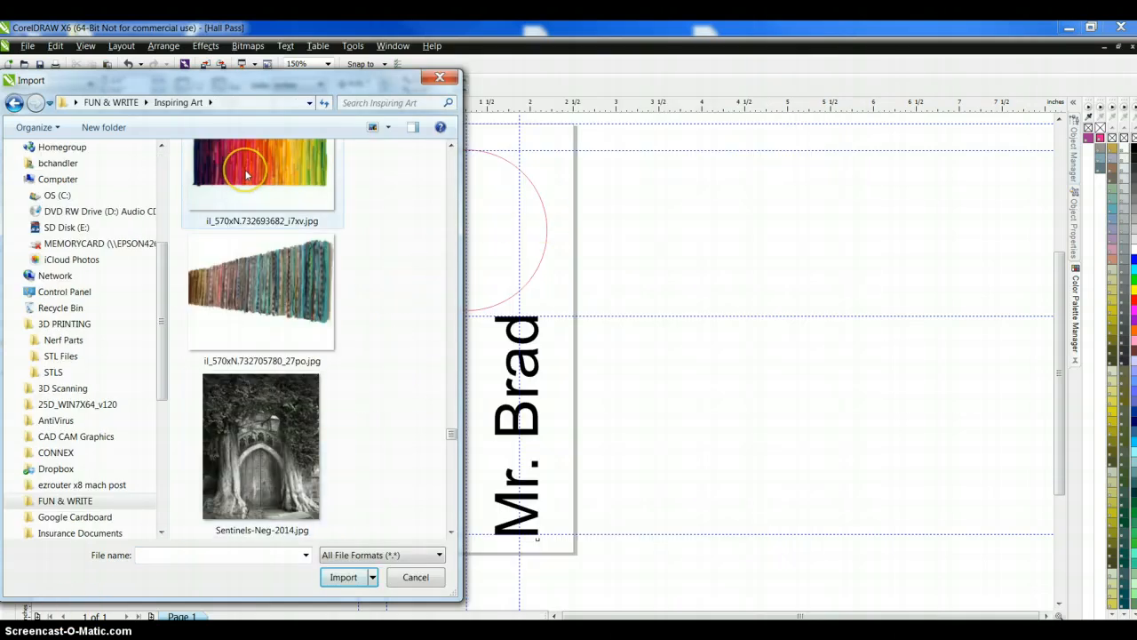
{"action": "left_click", "coordinate": [261, 200]}
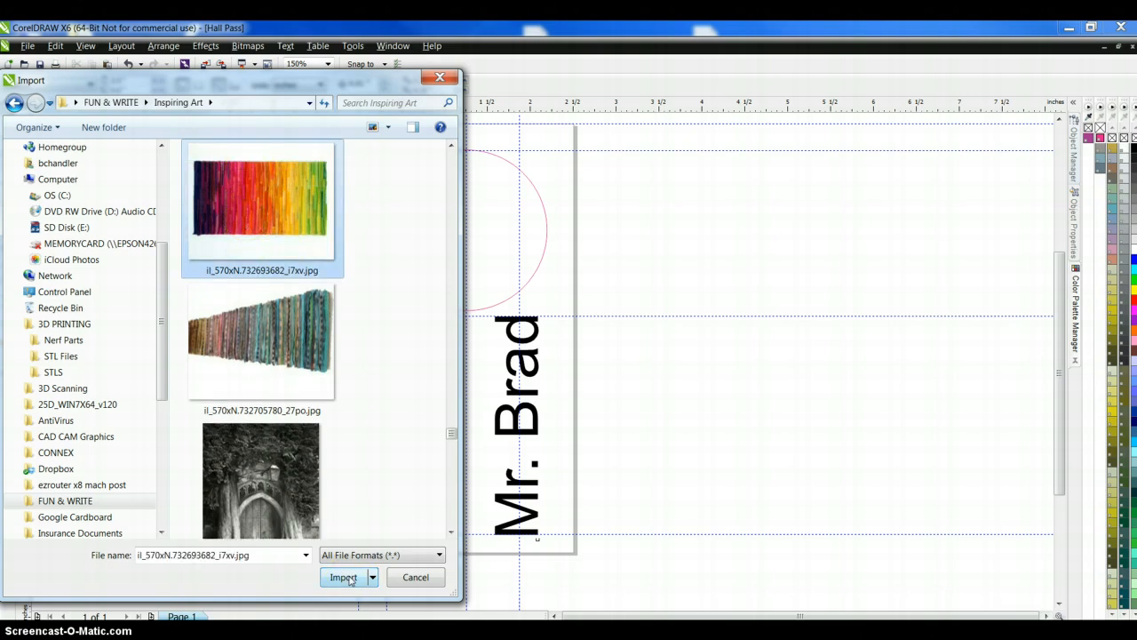
{"action": "left_click", "coordinate": [343, 576]}
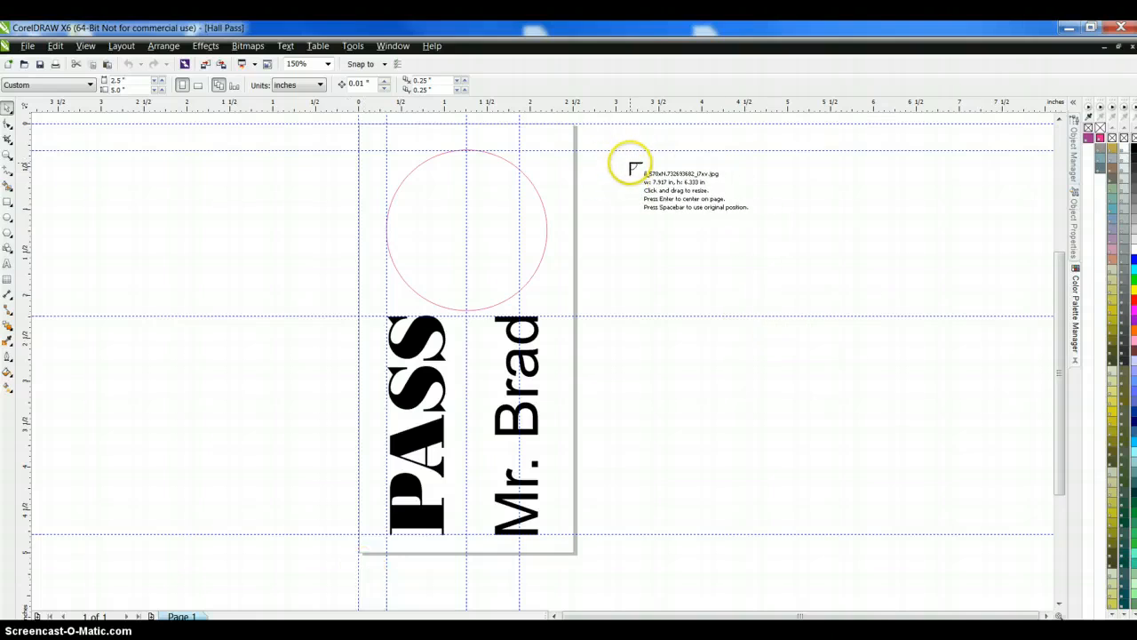
{"action": "mouse_move", "coordinate": [613, 151]}
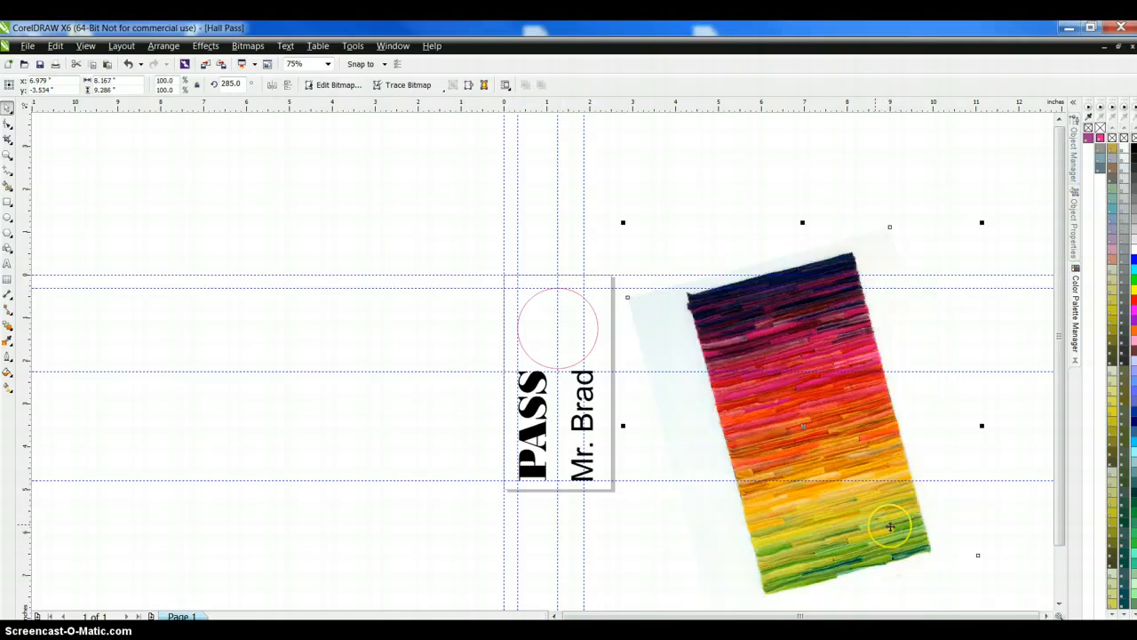
{"action": "mouse_move", "coordinate": [982, 224]}
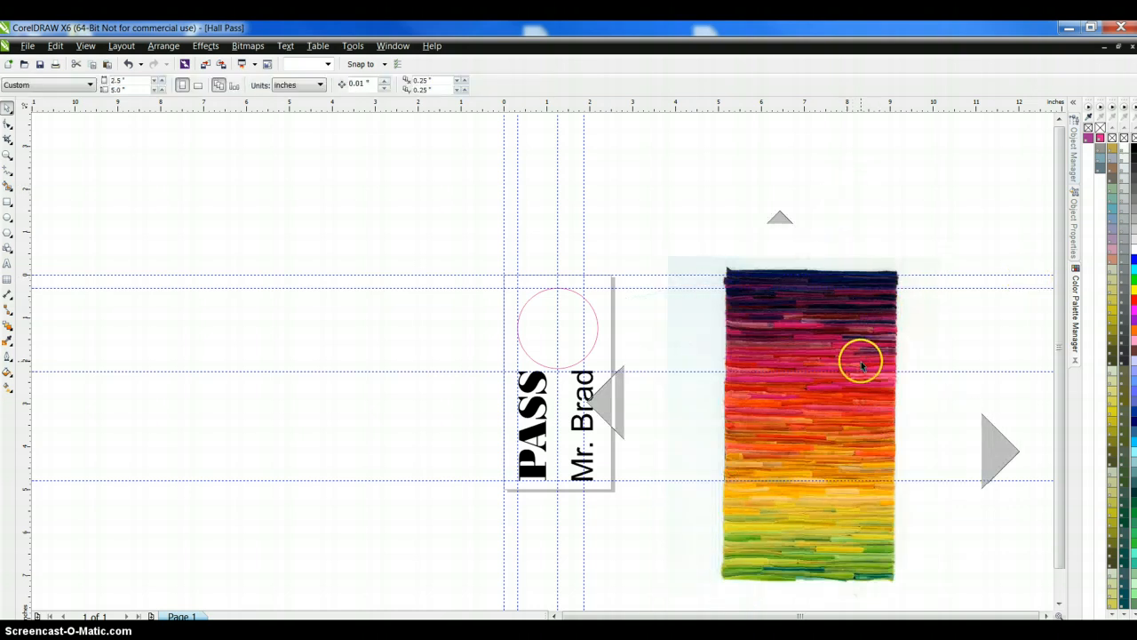
Step: Move the upright rainbow photo over the Hall Pass page
{"action": "left_click_drag", "start_coordinate": [860, 362], "coordinate": [407, 436]}
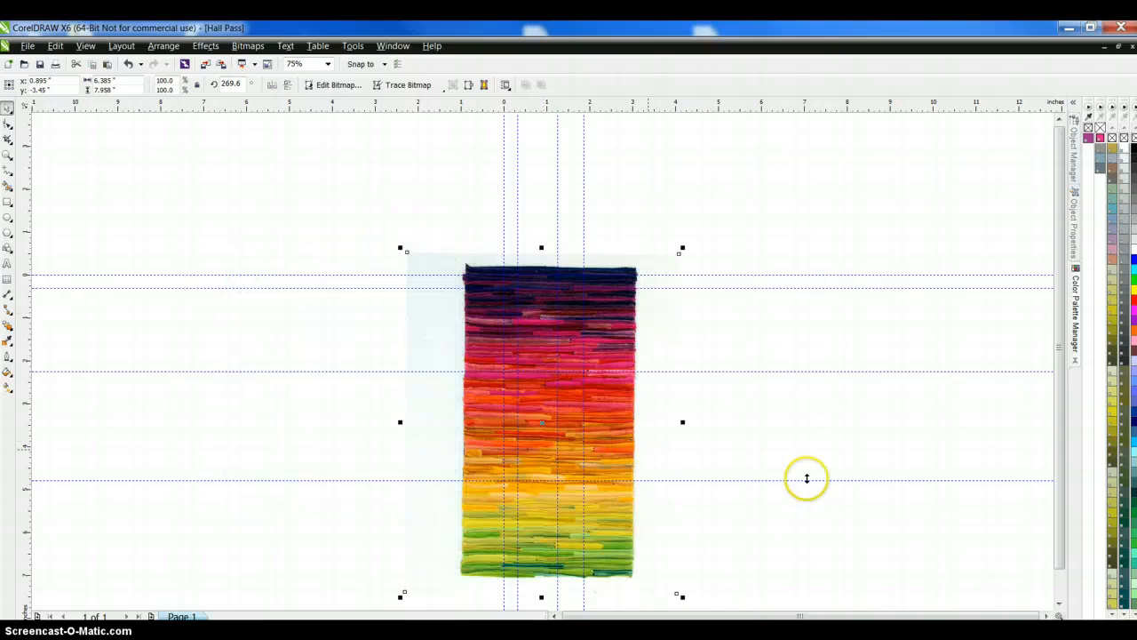
{"action": "mouse_move", "coordinate": [427, 259]}
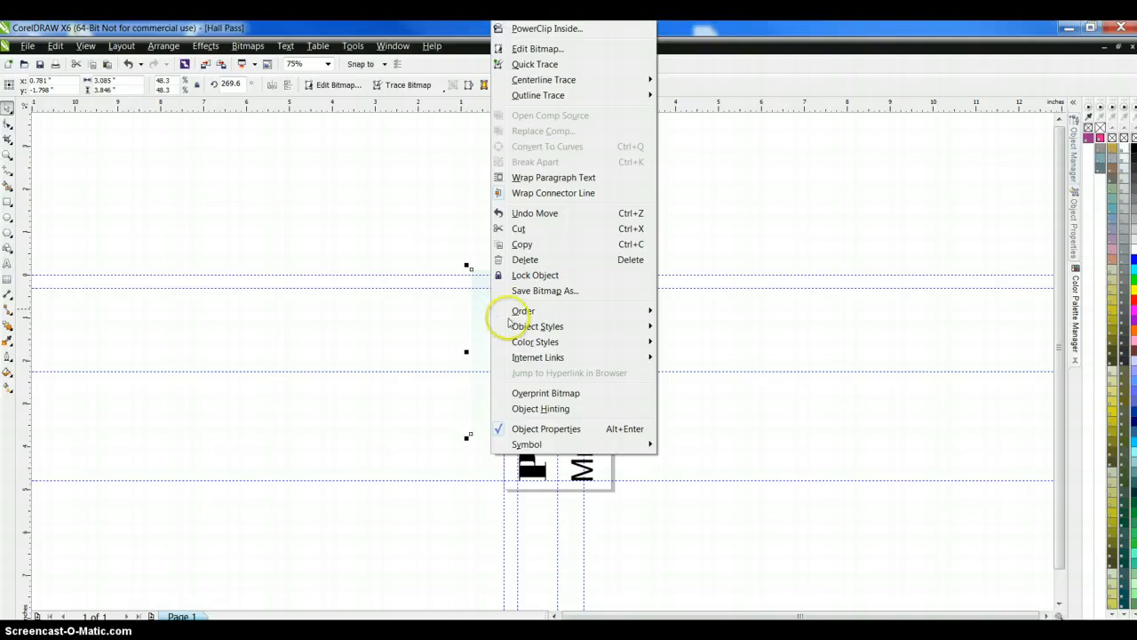
Step: Send the rainbow photo to the back, behind PASS and Mr. Brad
{"action": "left_click", "coordinate": [523, 310]}
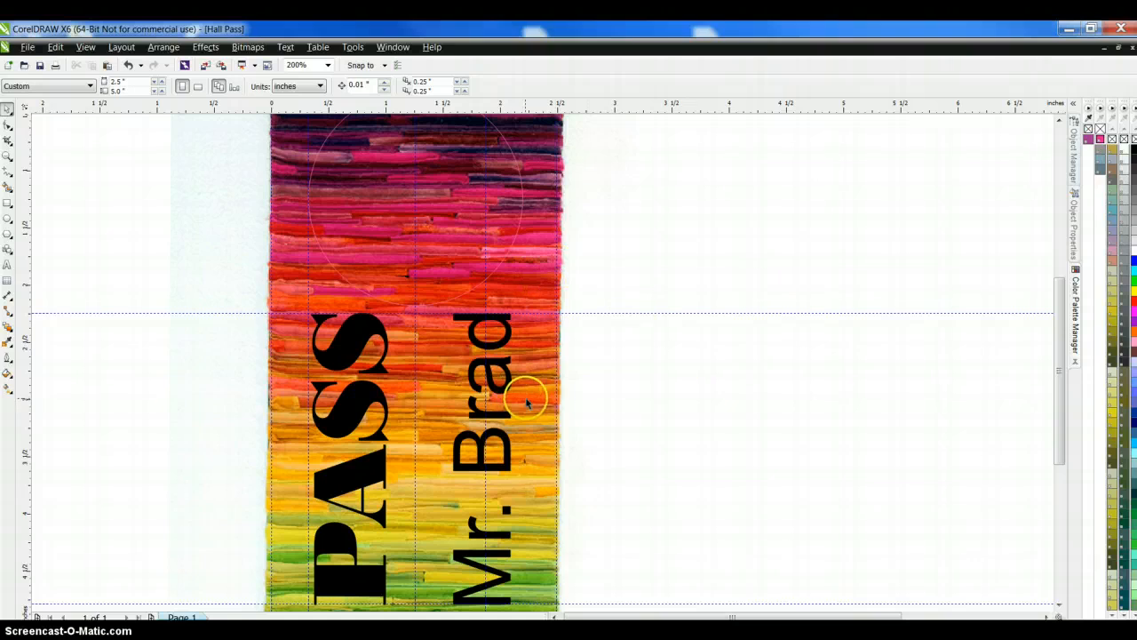
{"action": "mouse_move", "coordinate": [611, 347]}
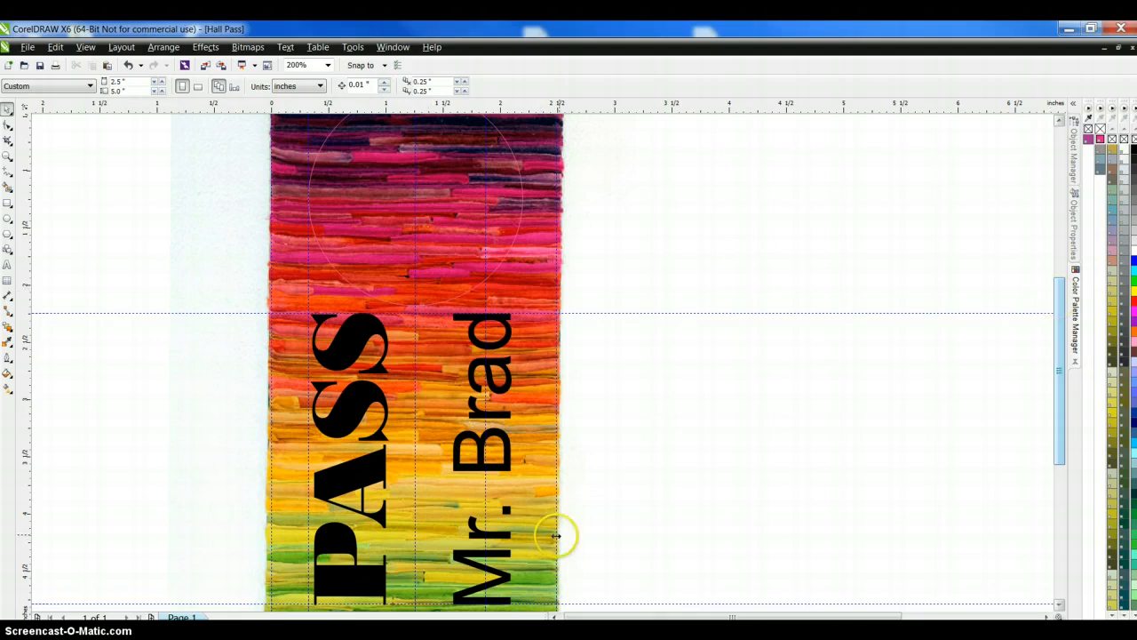
{"action": "mouse_move", "coordinate": [593, 584]}
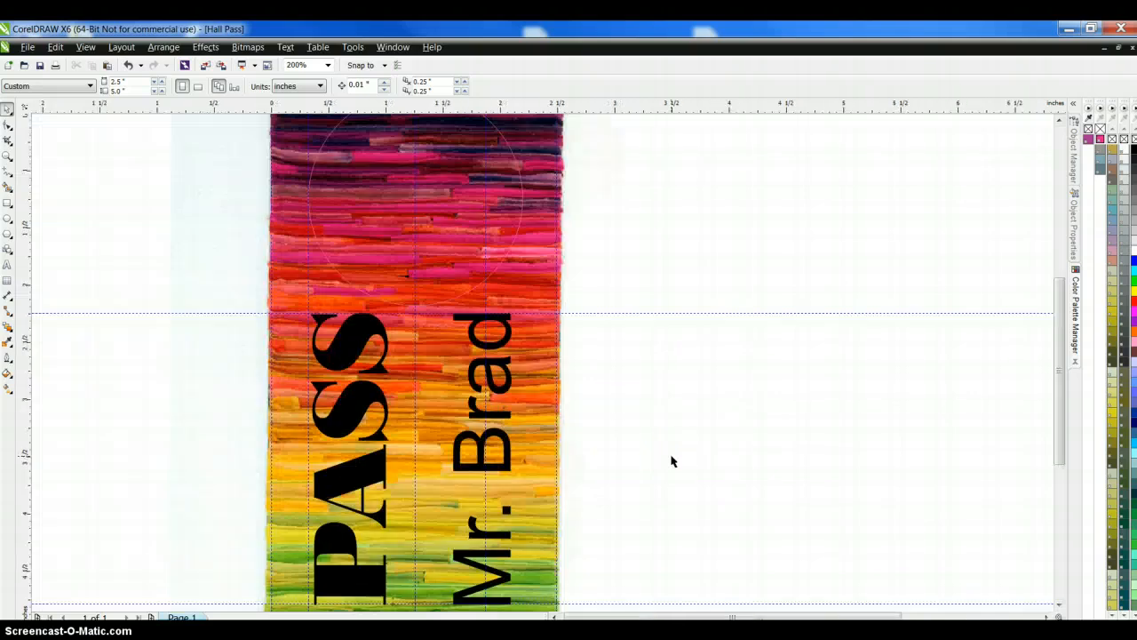
Step: Select the striped artwork on the pass and check its outline width options
{"action": "left_click", "coordinate": [327, 65]}
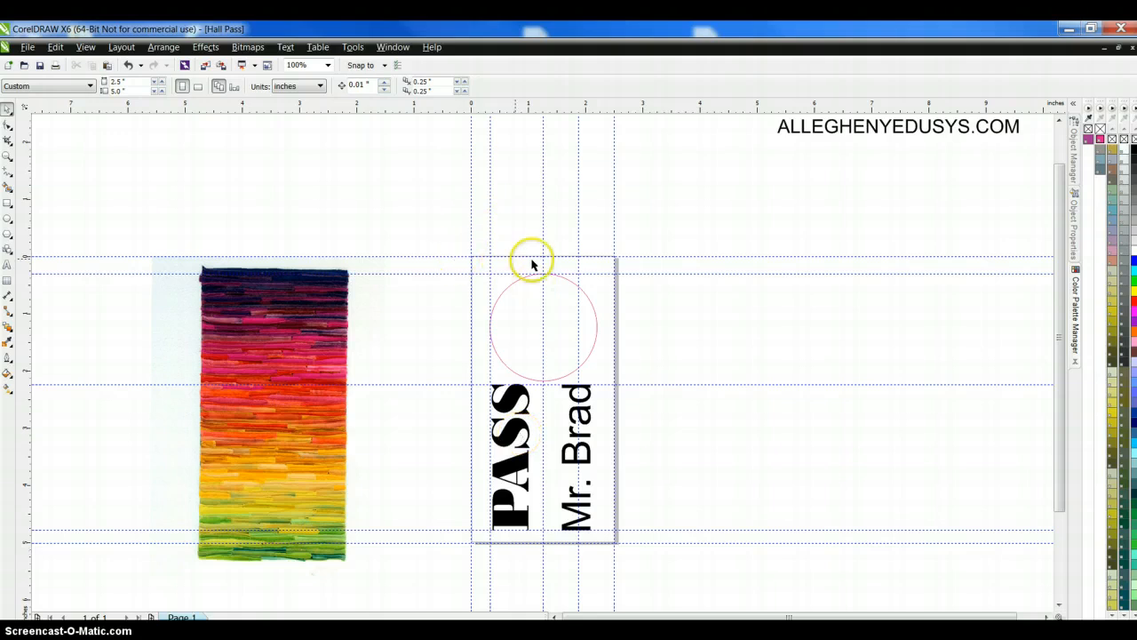
{"action": "mouse_move", "coordinate": [483, 487]}
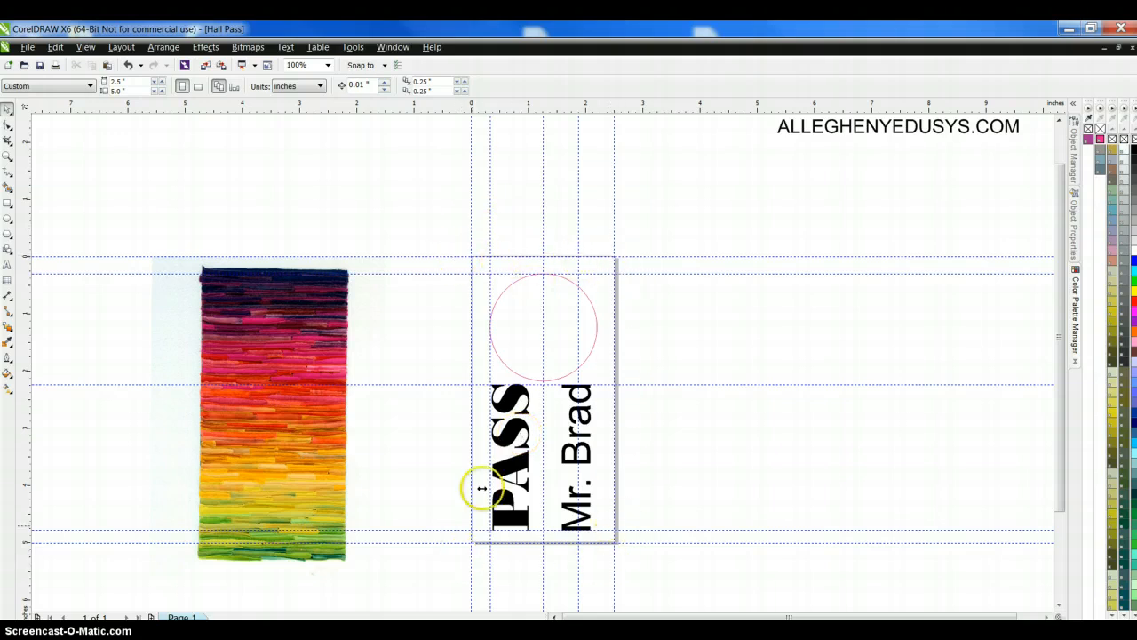
{"action": "mouse_move", "coordinate": [534, 302]}
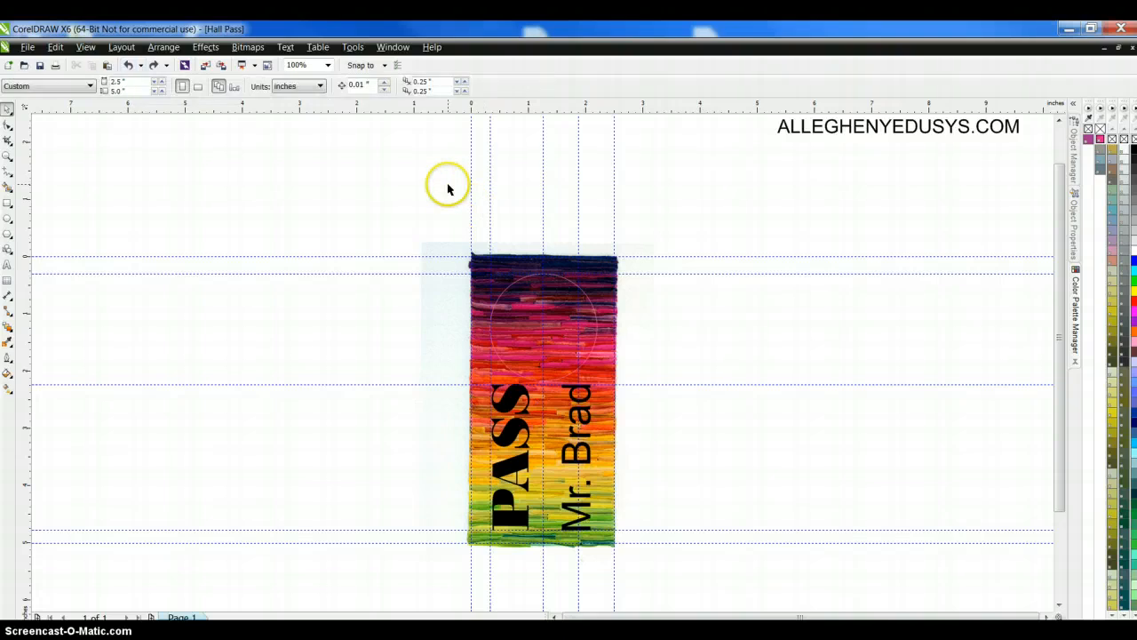
{"action": "mouse_move", "coordinate": [10, 206]}
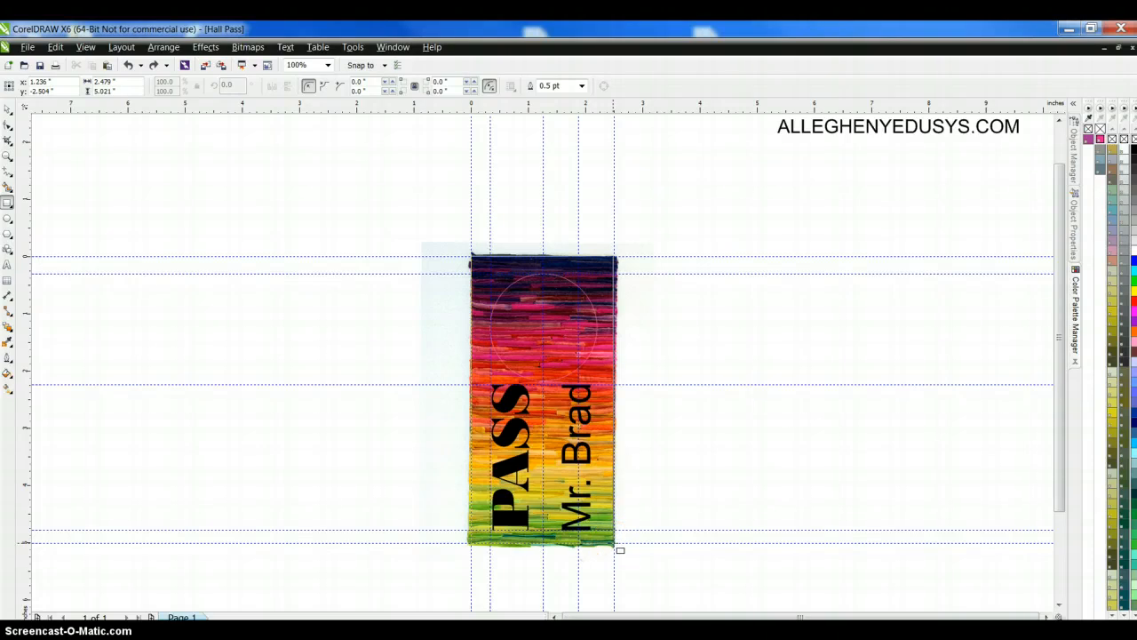
{"action": "left_click", "coordinate": [584, 86]}
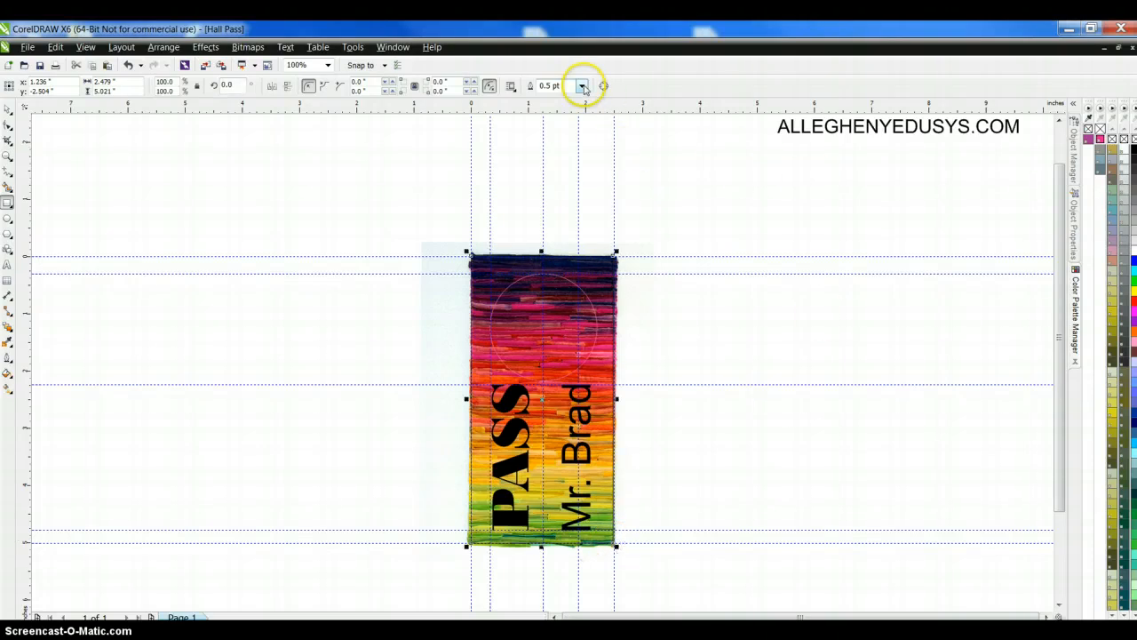
{"action": "left_click", "coordinate": [582, 86]}
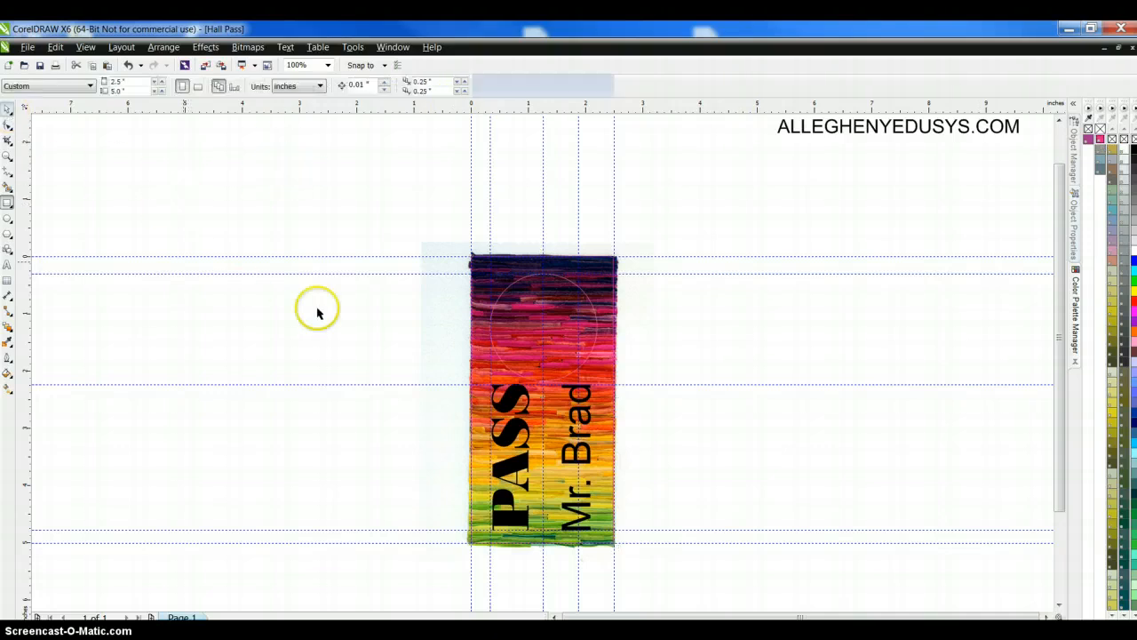
{"action": "mouse_move", "coordinate": [734, 194]}
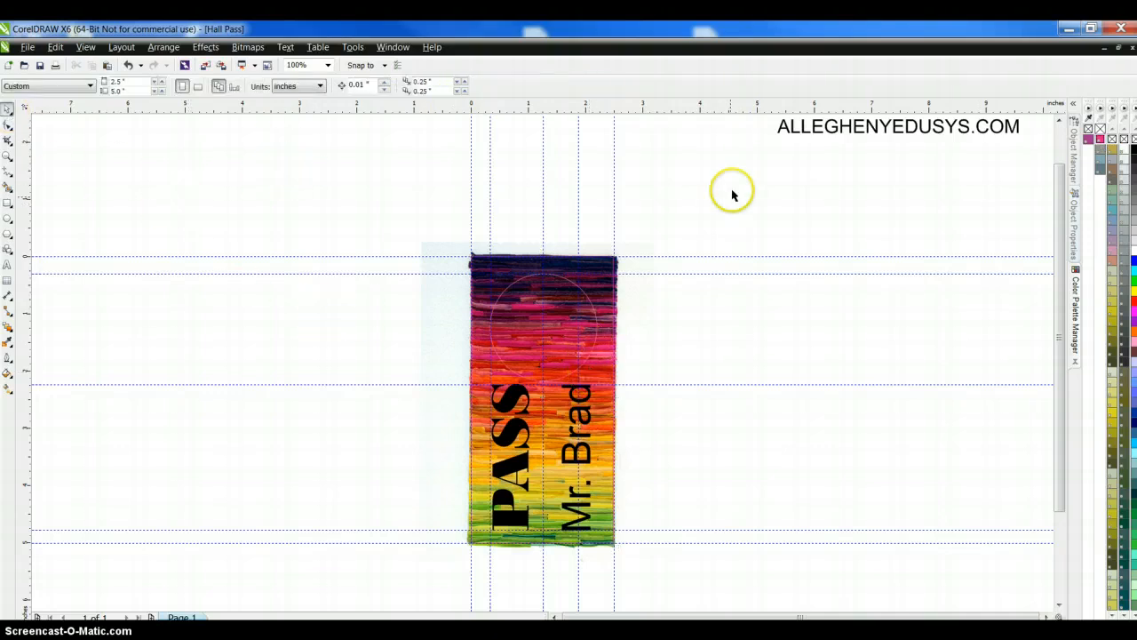
{"action": "mouse_move", "coordinate": [336, 210]}
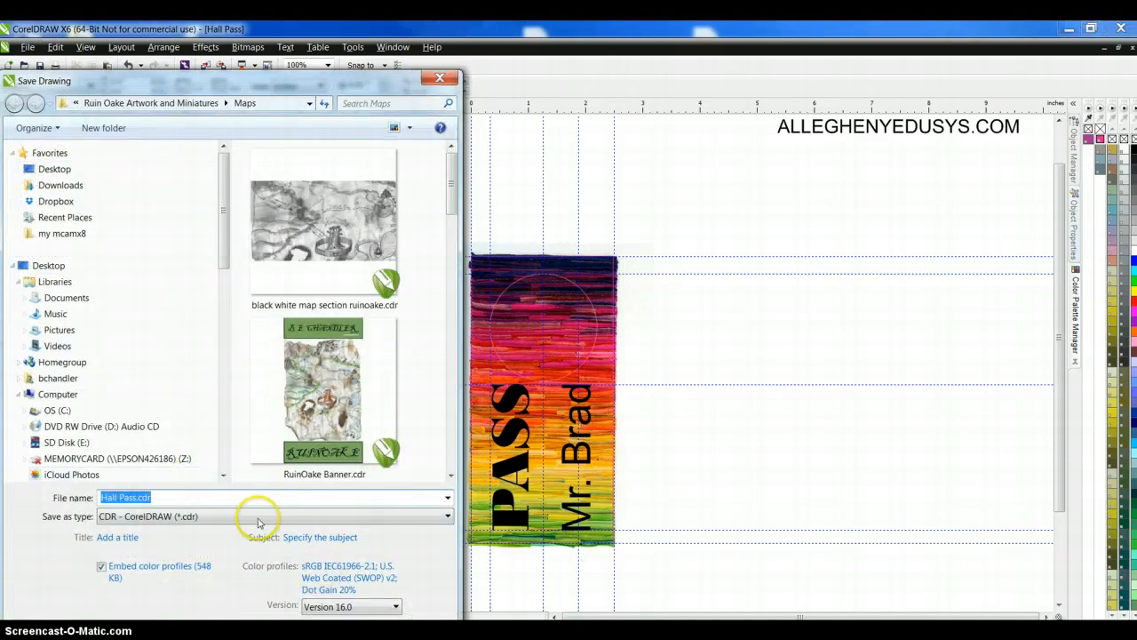
Step: Save the drawing as Hall Pass.cdr in the Desktop folder
{"action": "left_click", "coordinate": [54, 169]}
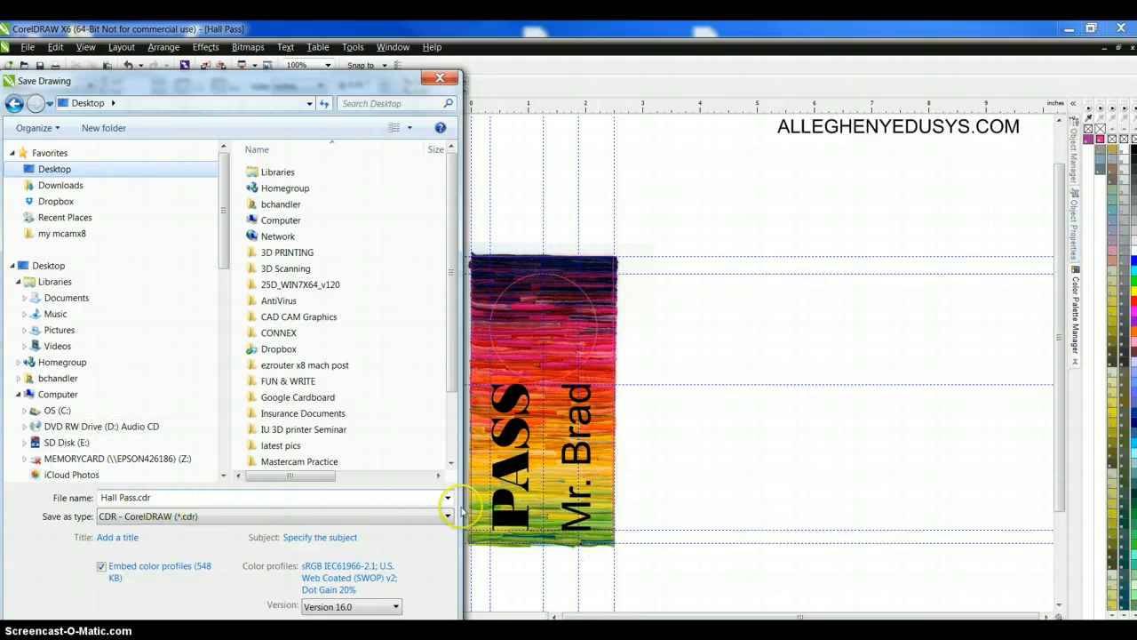
{"action": "left_click", "coordinate": [447, 516]}
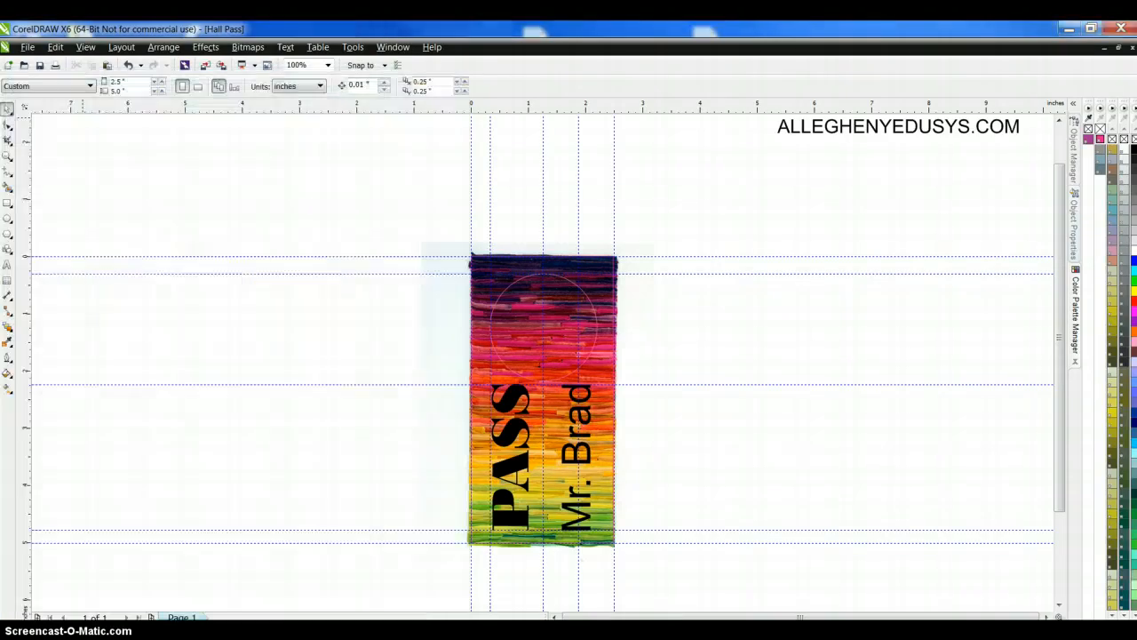
Step: Export Hall Pass.eps to the Desktop as Encapsulated PostScript with PostScript 3 settings
{"action": "left_click", "coordinate": [27, 47]}
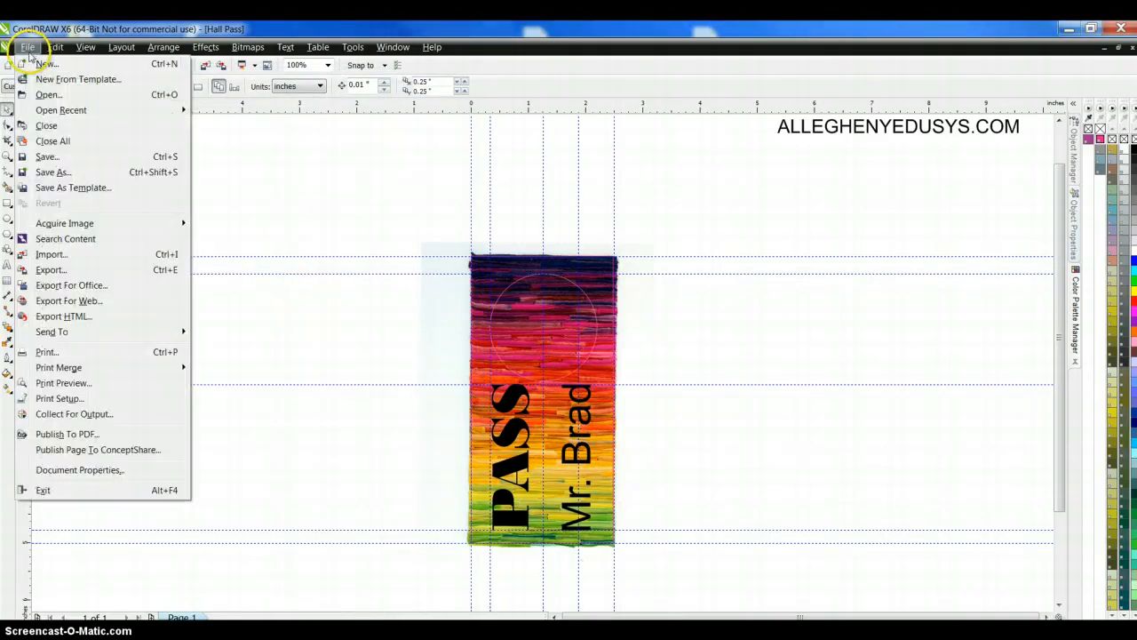
{"action": "left_click", "coordinate": [50, 269]}
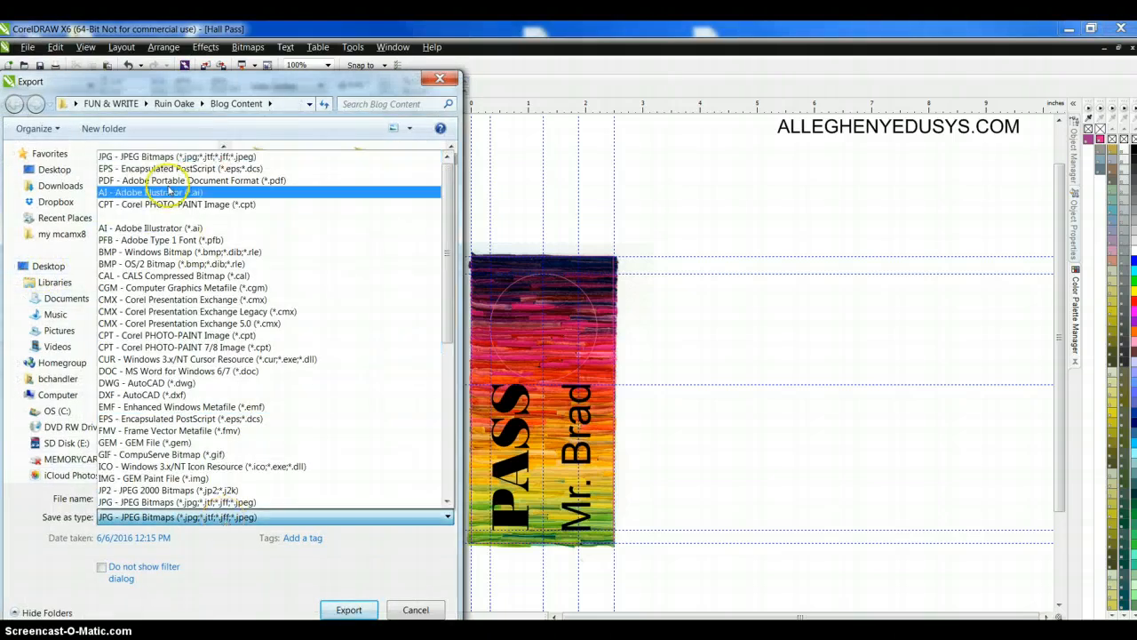
{"action": "left_click", "coordinate": [178, 168]}
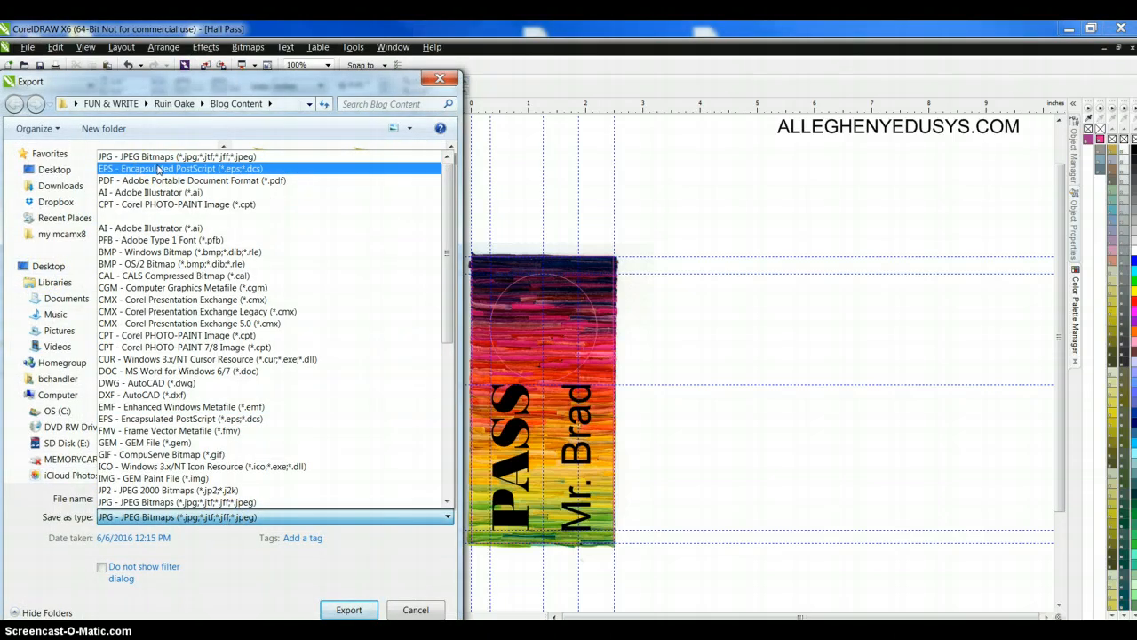
{"action": "left_click", "coordinate": [182, 169]}
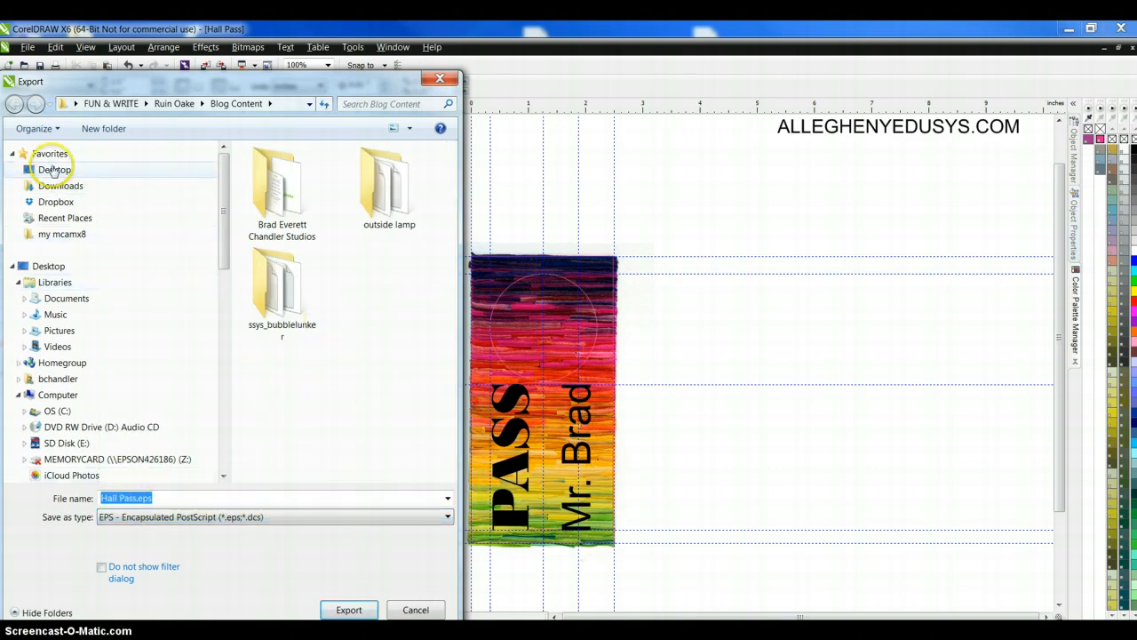
{"action": "left_click", "coordinate": [54, 169]}
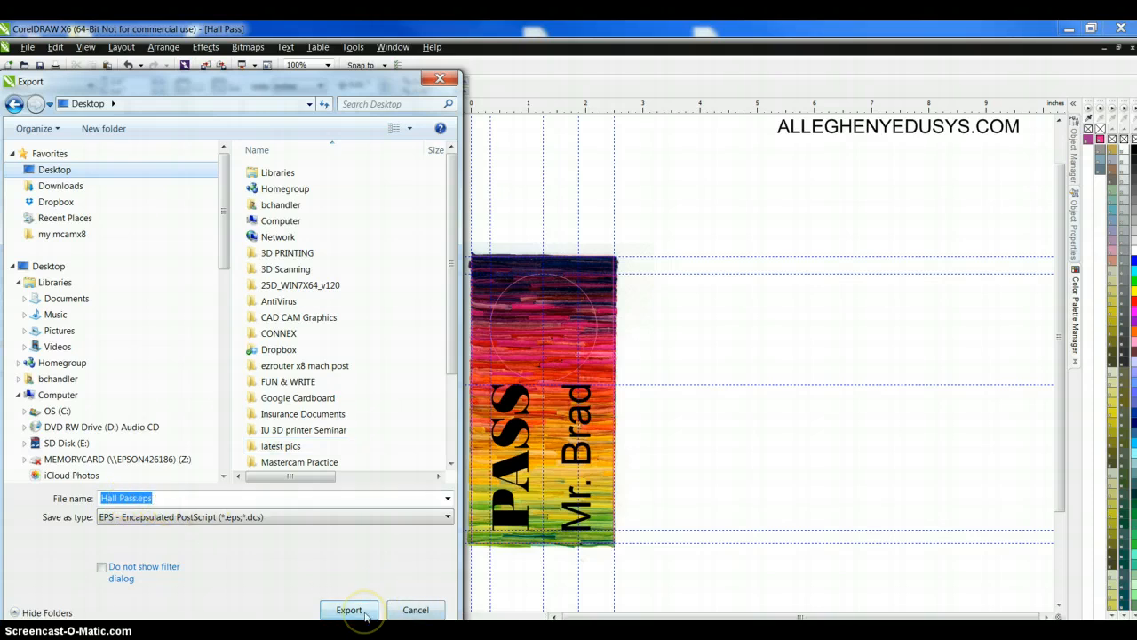
{"action": "left_click", "coordinate": [348, 609]}
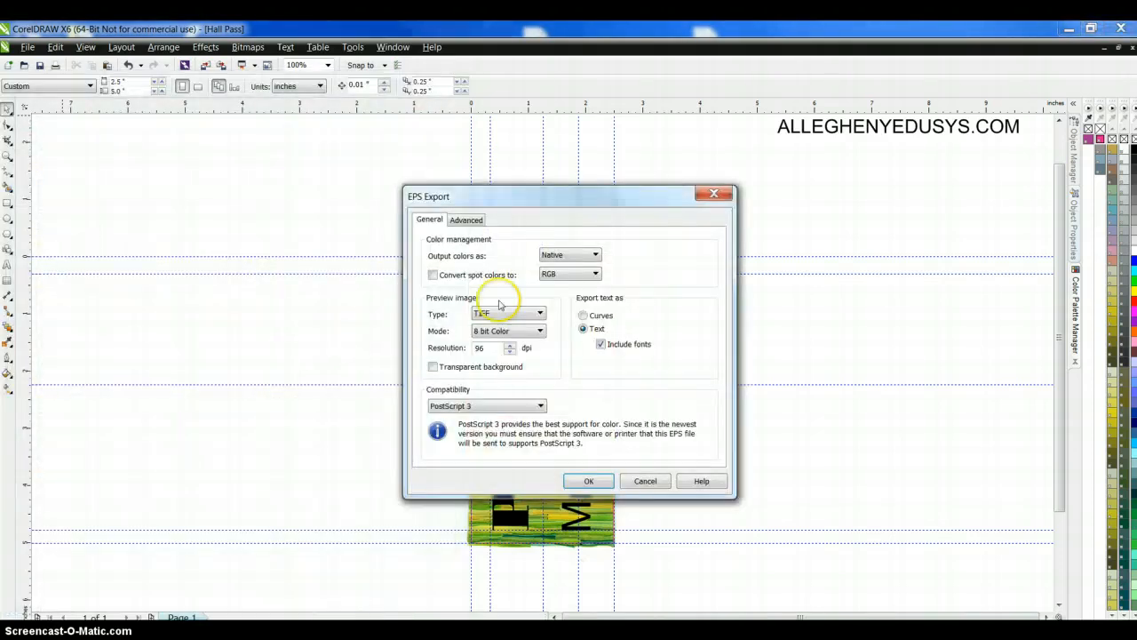
{"action": "mouse_move", "coordinate": [486, 378]}
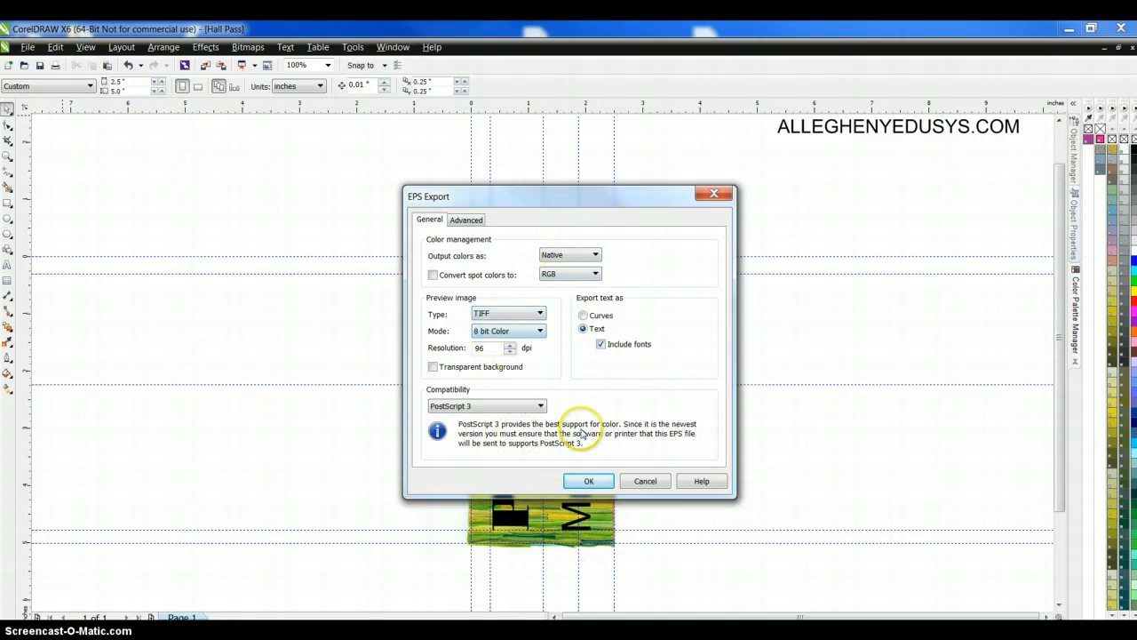
{"action": "mouse_move", "coordinate": [608, 480]}
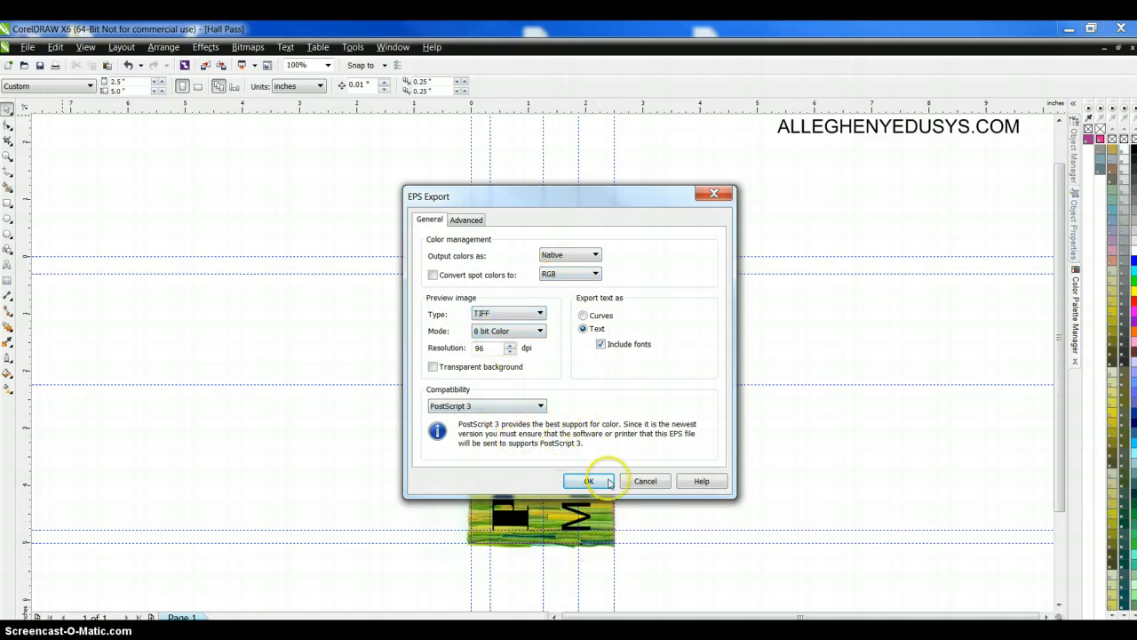
{"action": "left_click", "coordinate": [587, 480]}
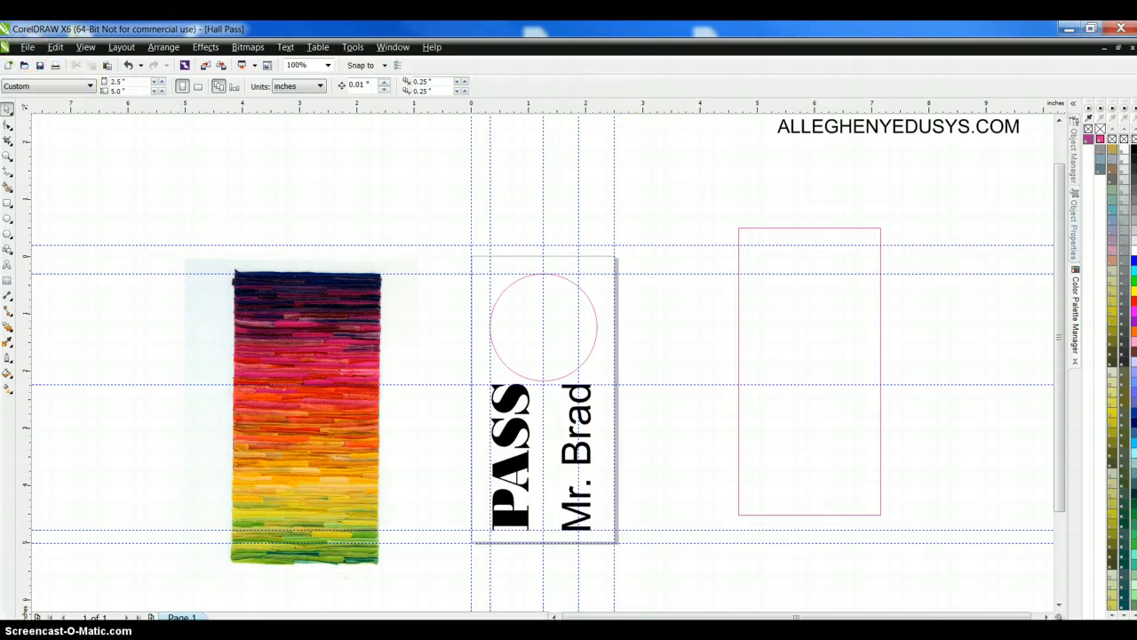
Step: Set the print job to the Epilog demounit laser and view, then dismiss, its preferences
{"action": "left_click", "coordinate": [27, 47]}
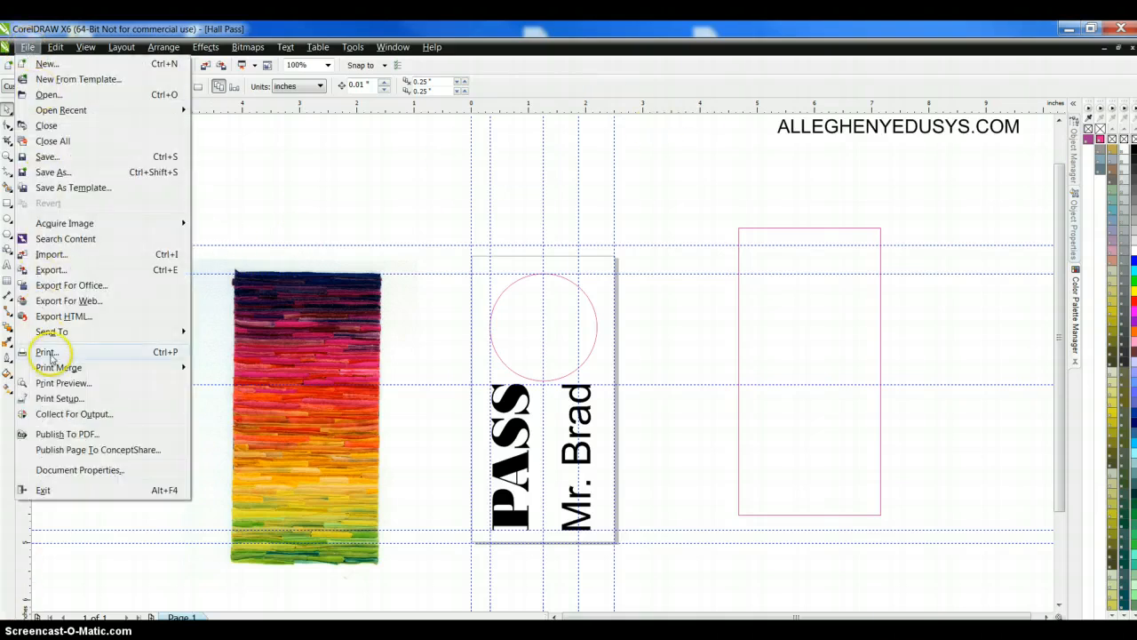
{"action": "left_click", "coordinate": [46, 351]}
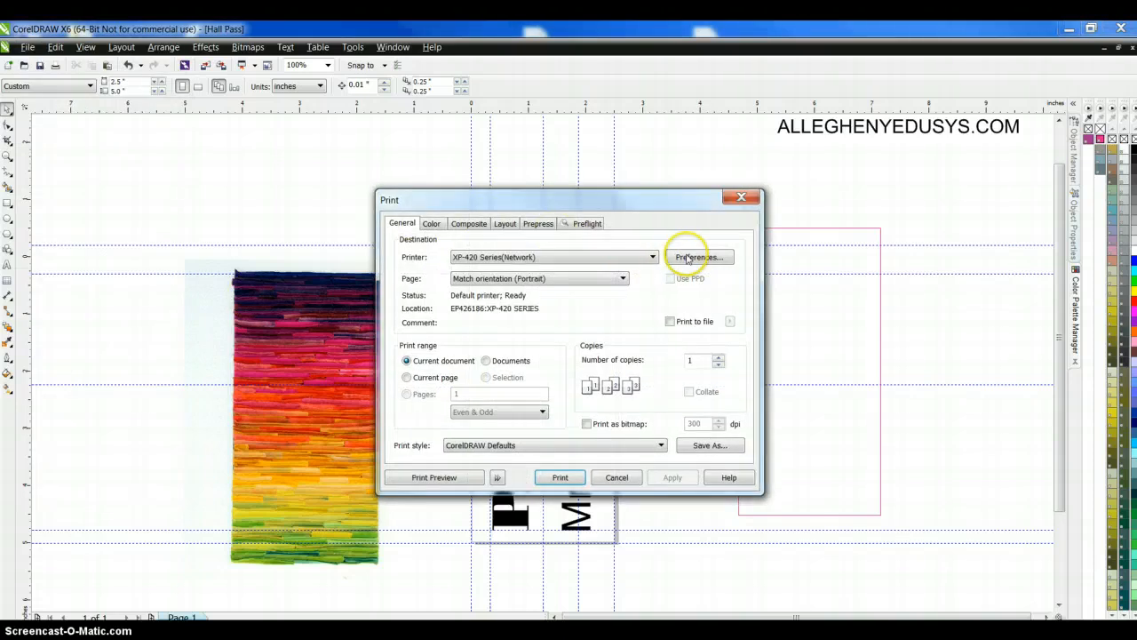
{"action": "left_click", "coordinate": [551, 257]}
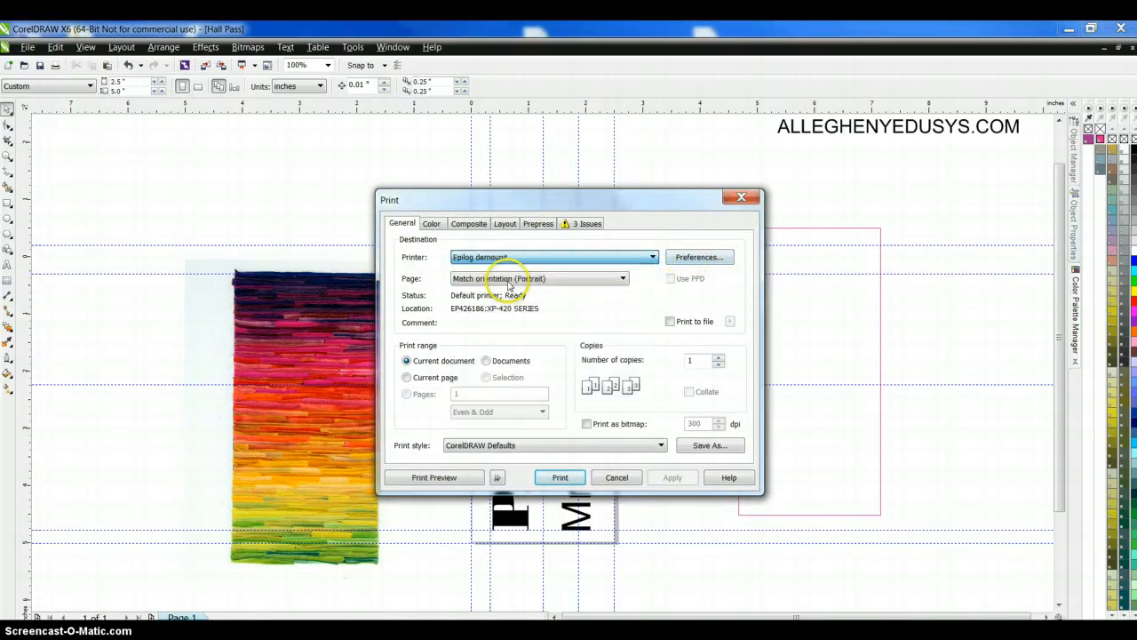
{"action": "left_click", "coordinate": [699, 256]}
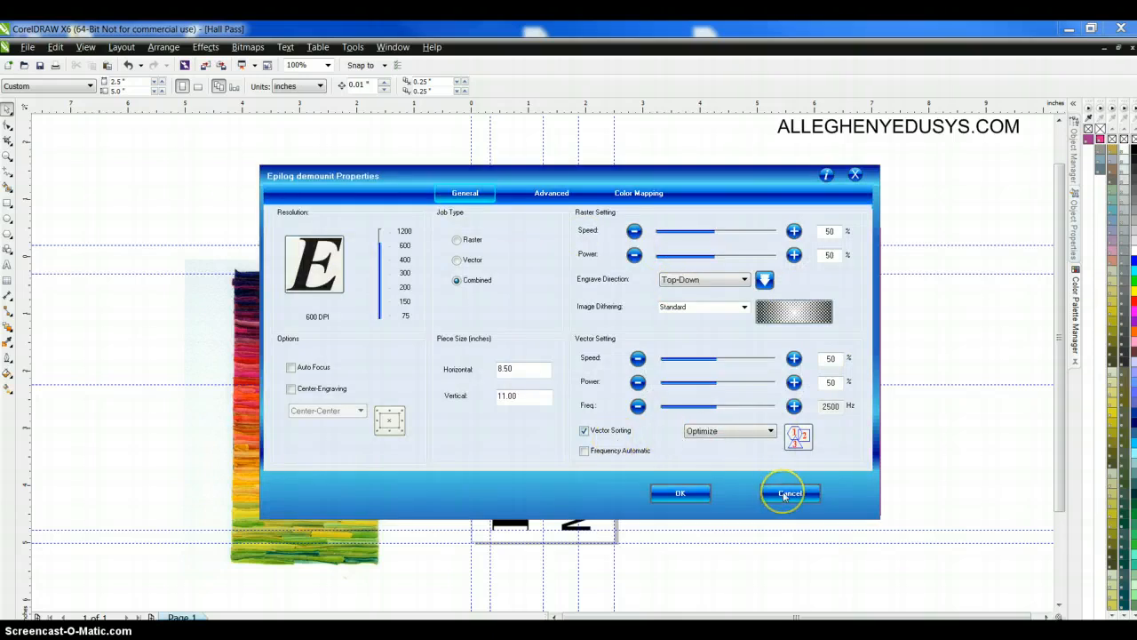
{"action": "left_click", "coordinate": [789, 493]}
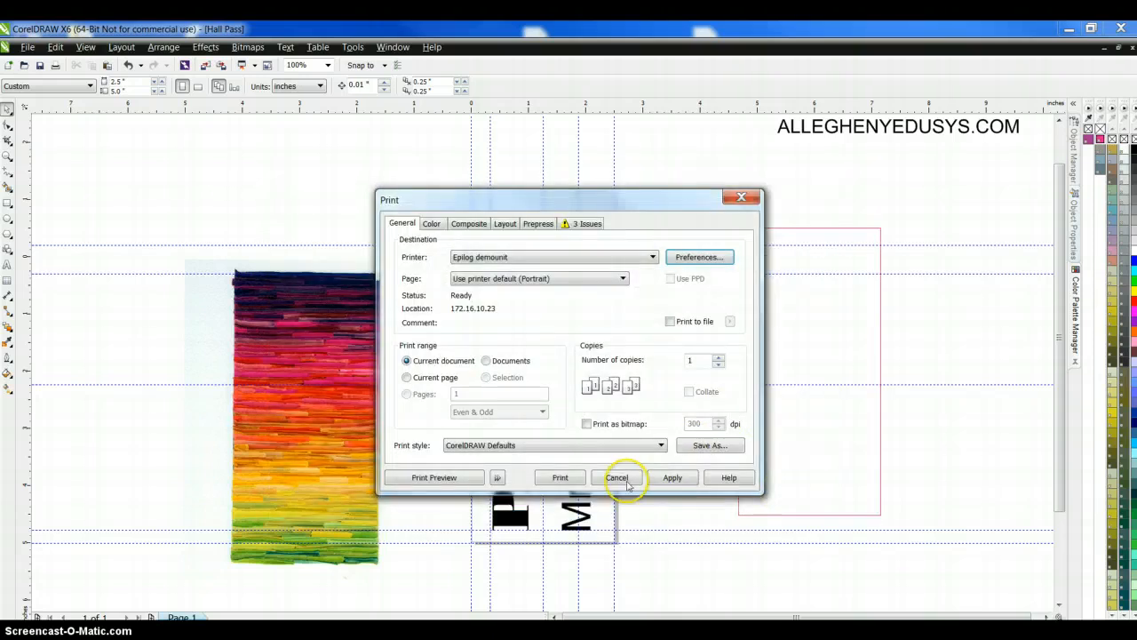